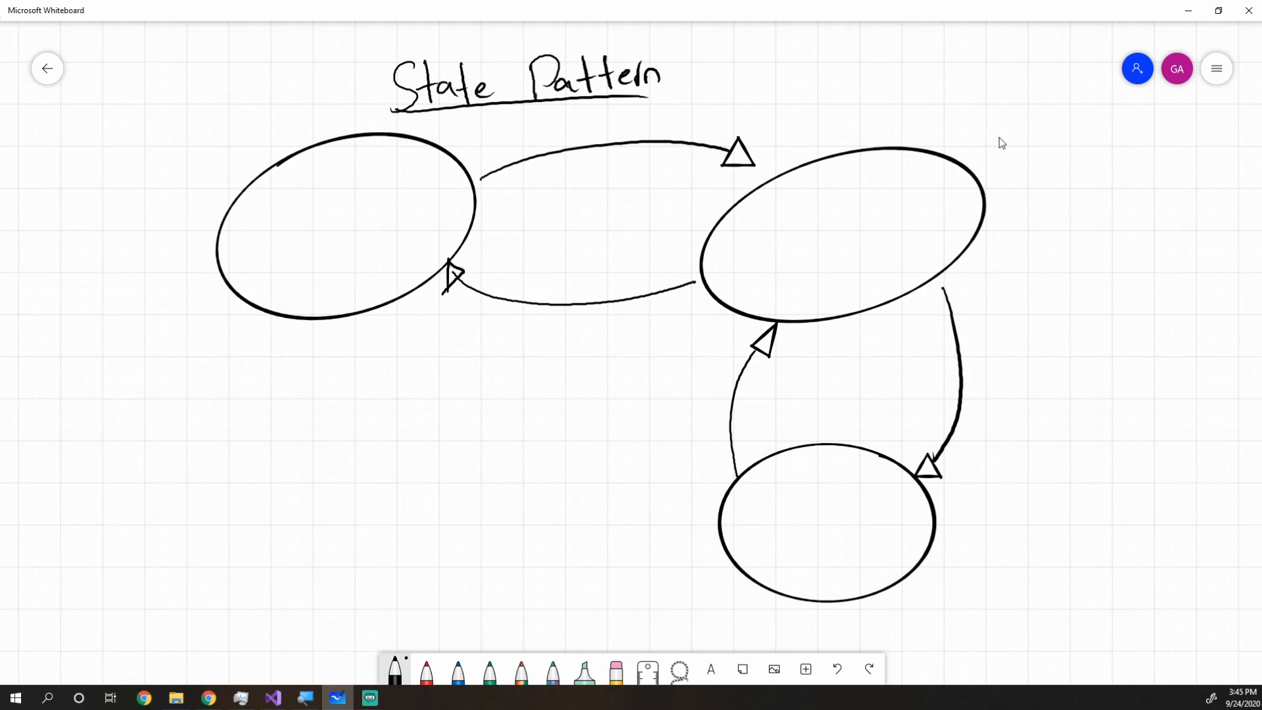
{"action": "mouse_move", "coordinate": [475, 135]}
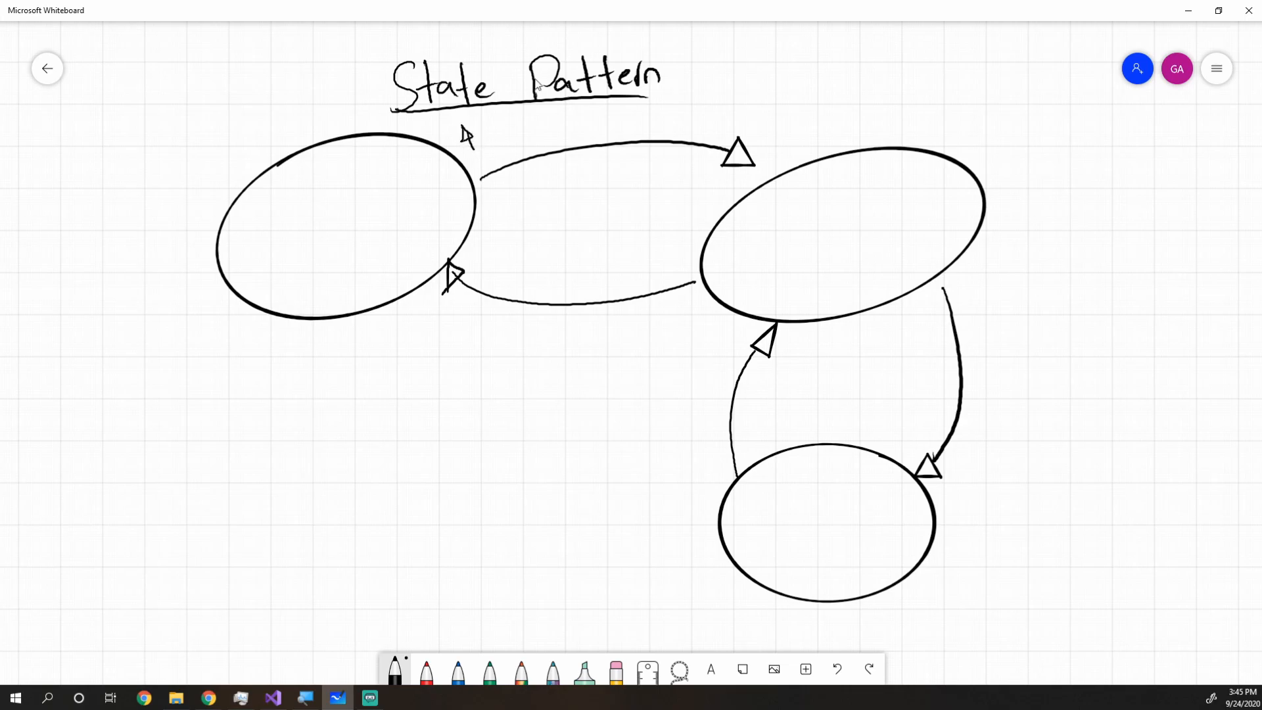
{"action": "mouse_move", "coordinate": [787, 56]}
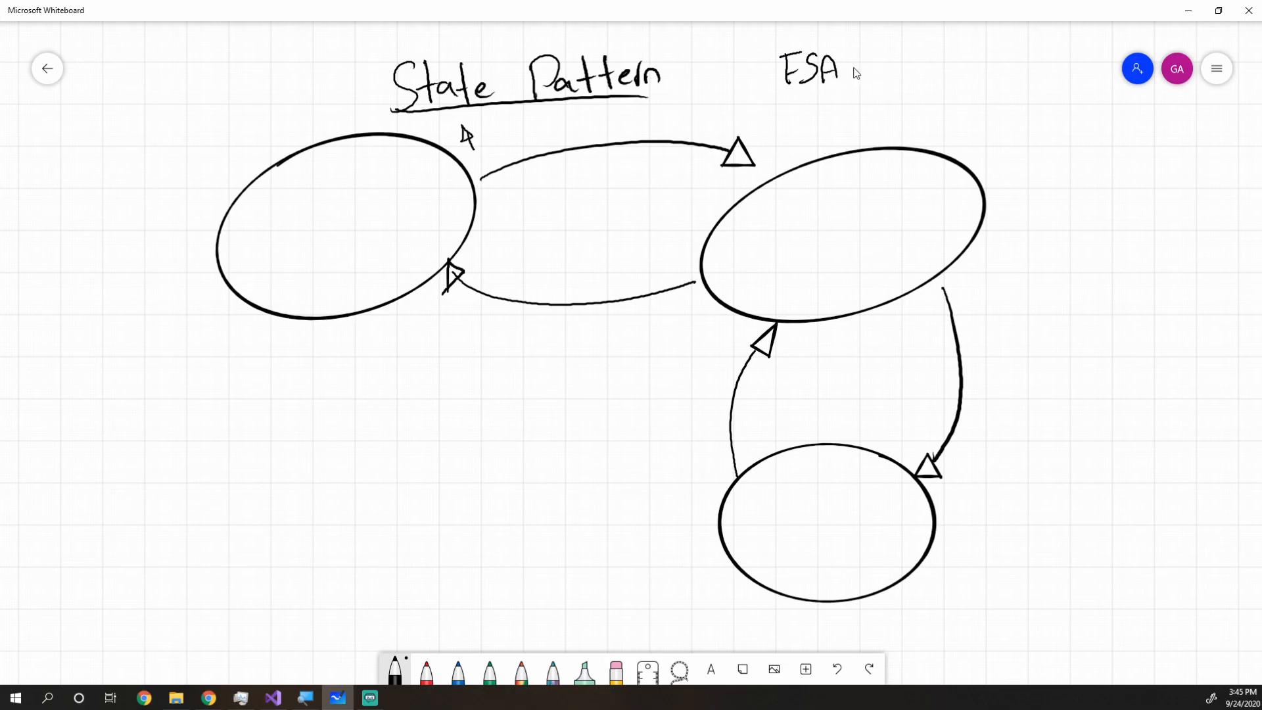
Handwrite 'FSA - Finite State Automata' to the right of the State Pattern title
{"action": "left_click_drag", "start_coordinate": [853, 68], "coordinate": [910, 69]}
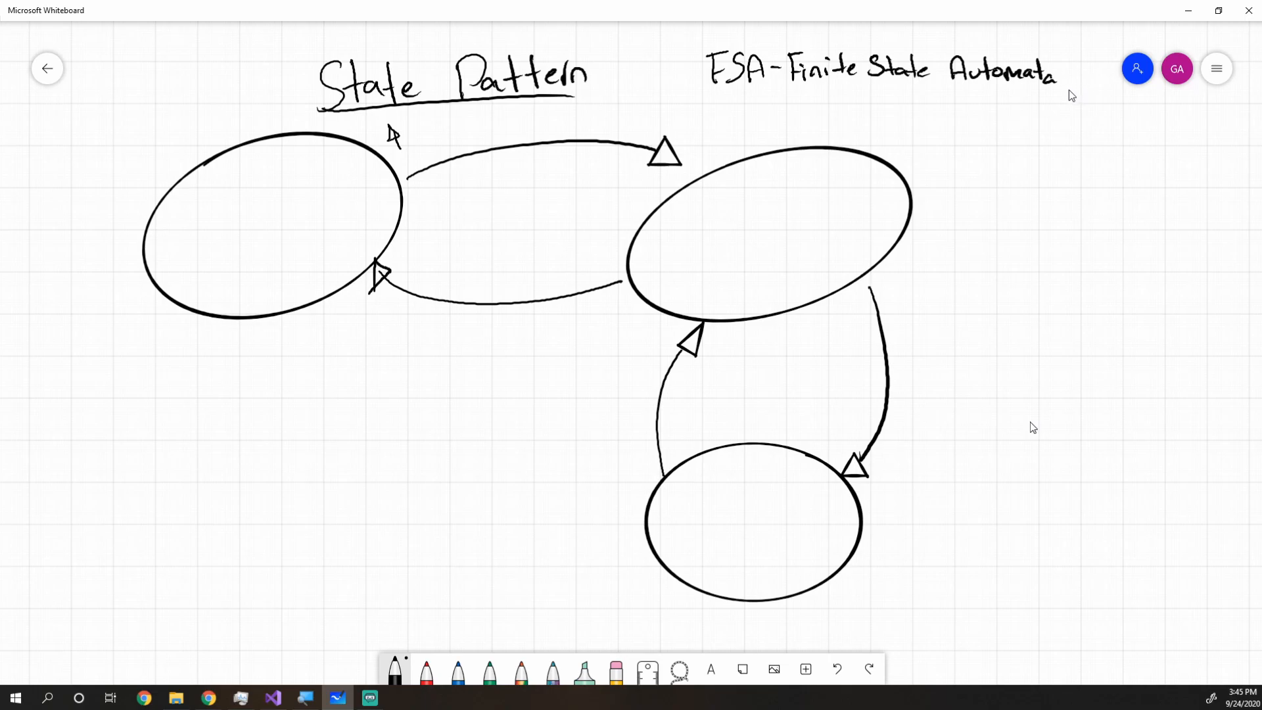
{"action": "mouse_move", "coordinate": [1062, 103]}
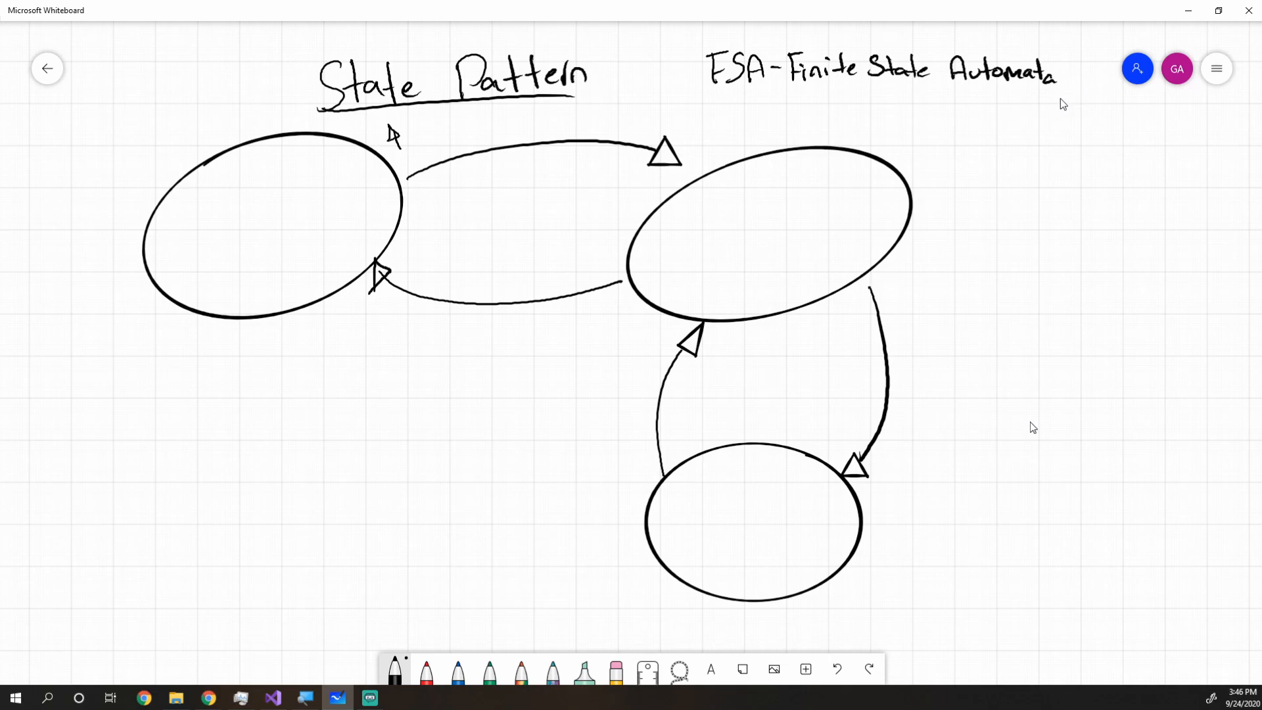
{"action": "mouse_move", "coordinate": [1013, 131]}
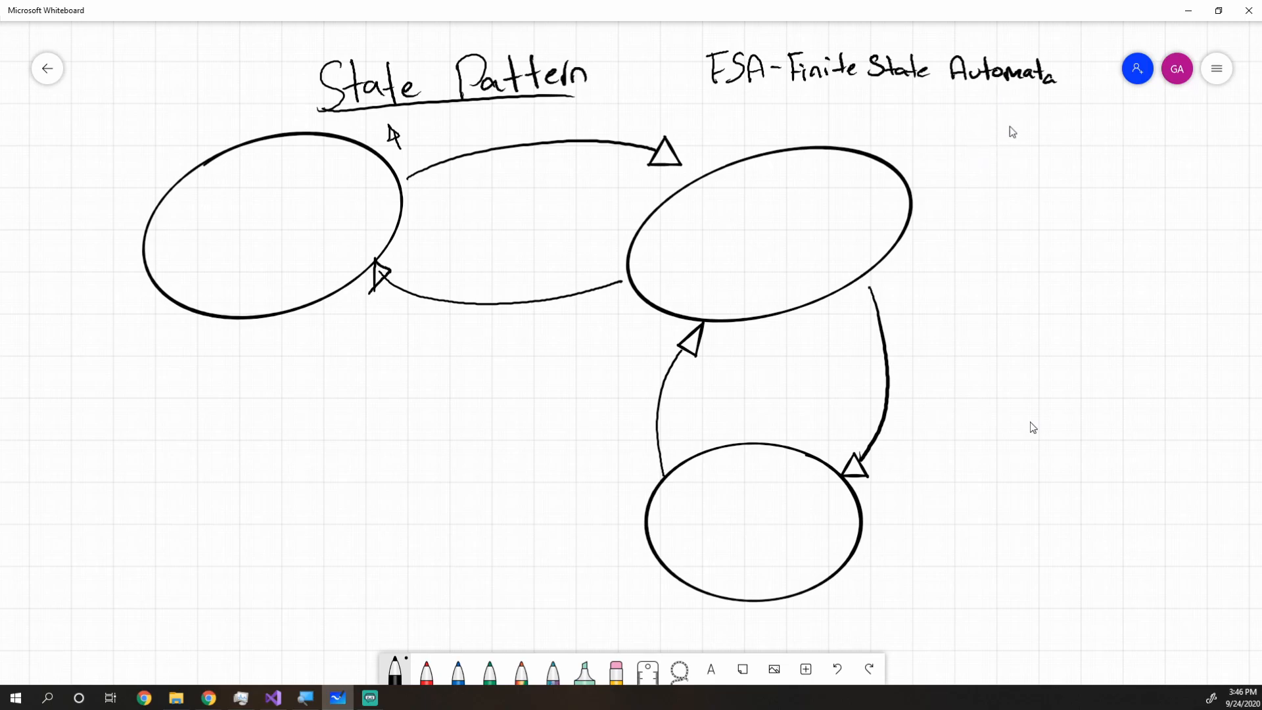
{"action": "mouse_move", "coordinate": [983, 106]}
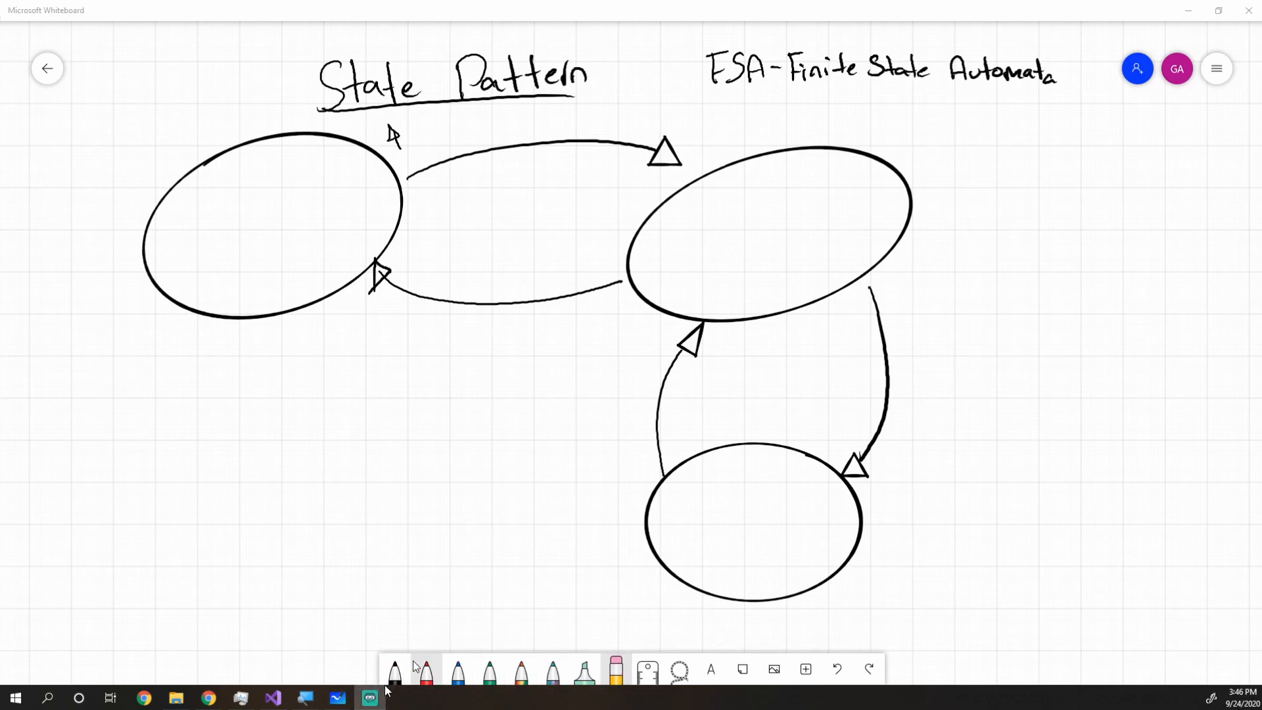
Write A, B, C inside the state ovals and 0/1 labels on the transition arrows in black ink
{"action": "left_click", "coordinate": [394, 668]}
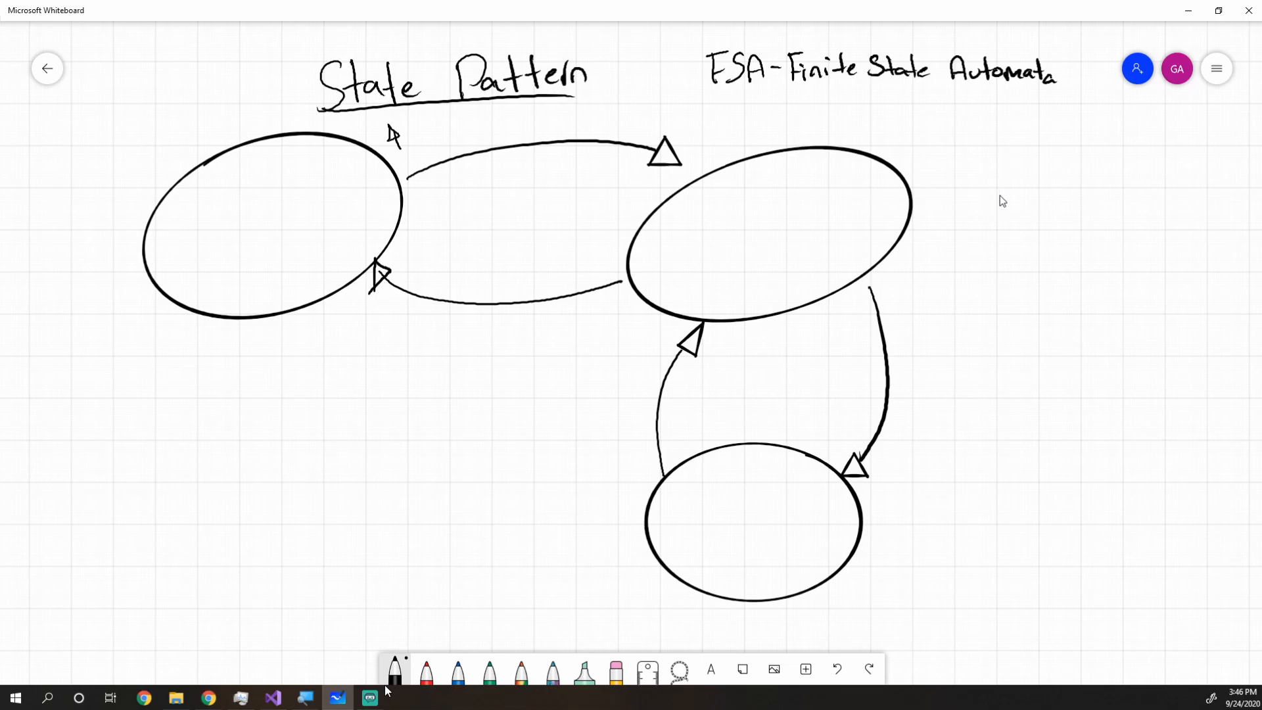
{"action": "mouse_move", "coordinate": [879, 220]}
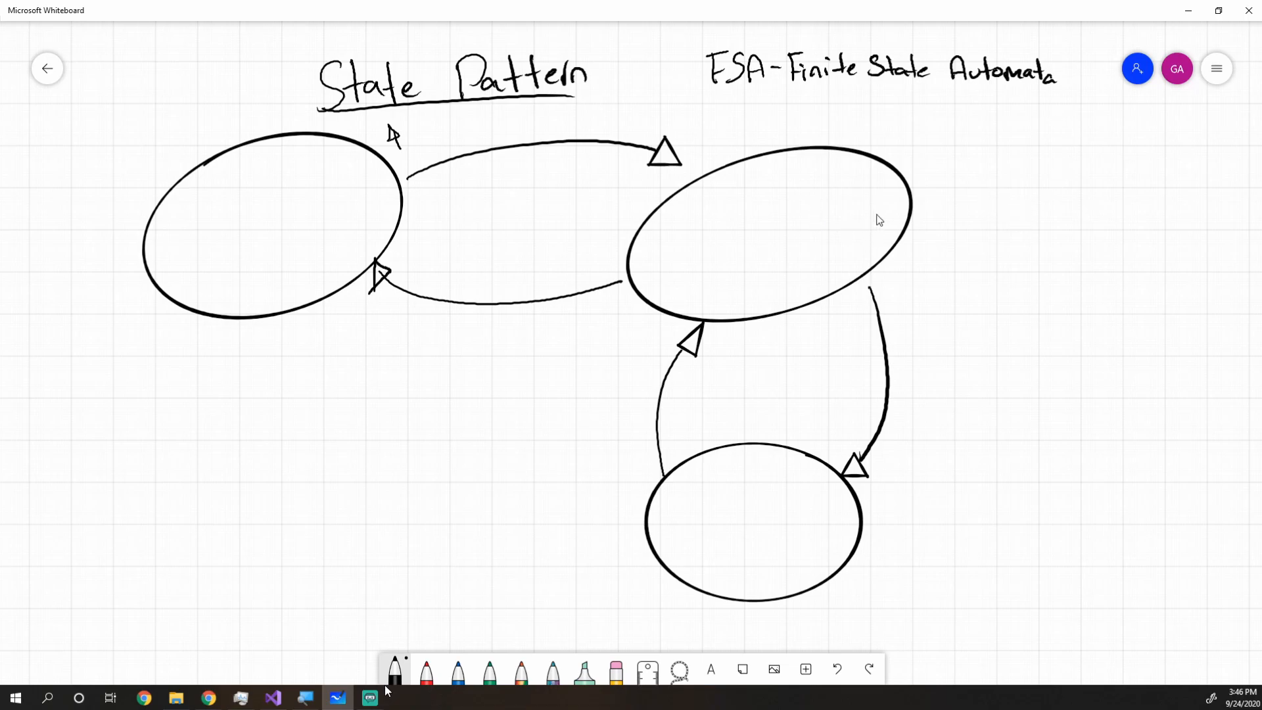
{"action": "mouse_move", "coordinate": [921, 138]}
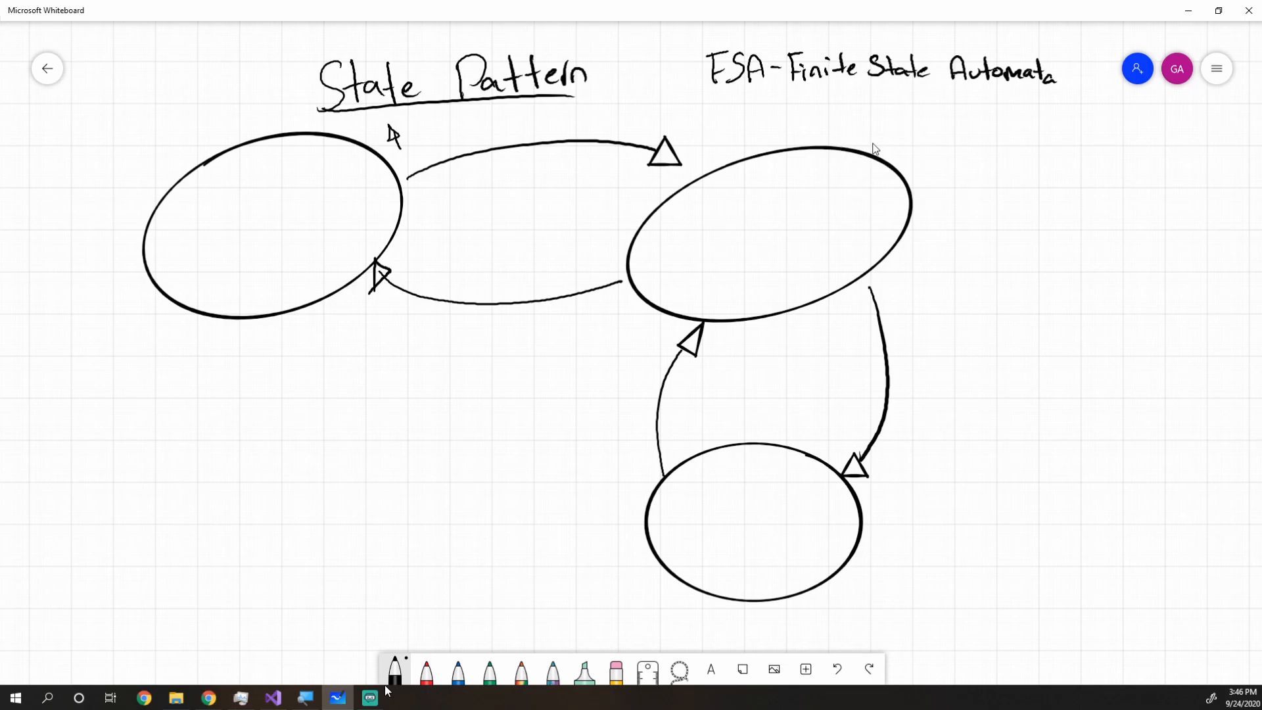
{"action": "mouse_move", "coordinate": [926, 146]}
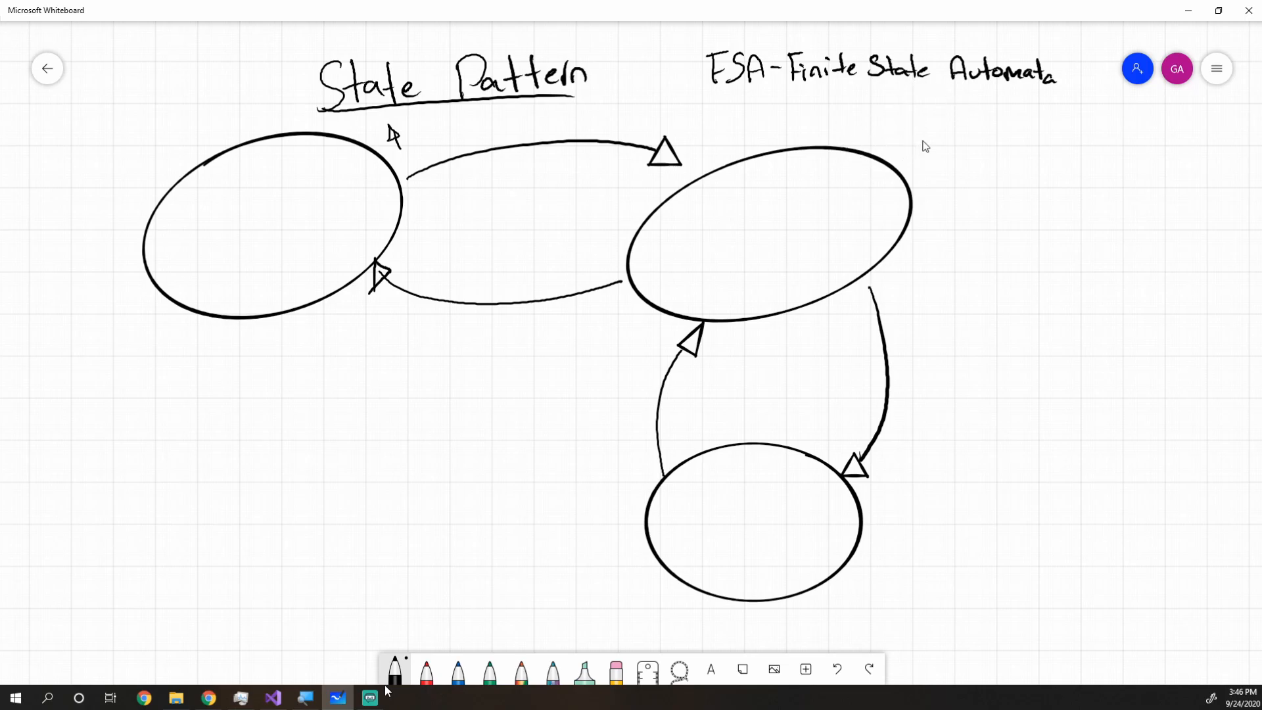
{"action": "mouse_move", "coordinate": [305, 185]}
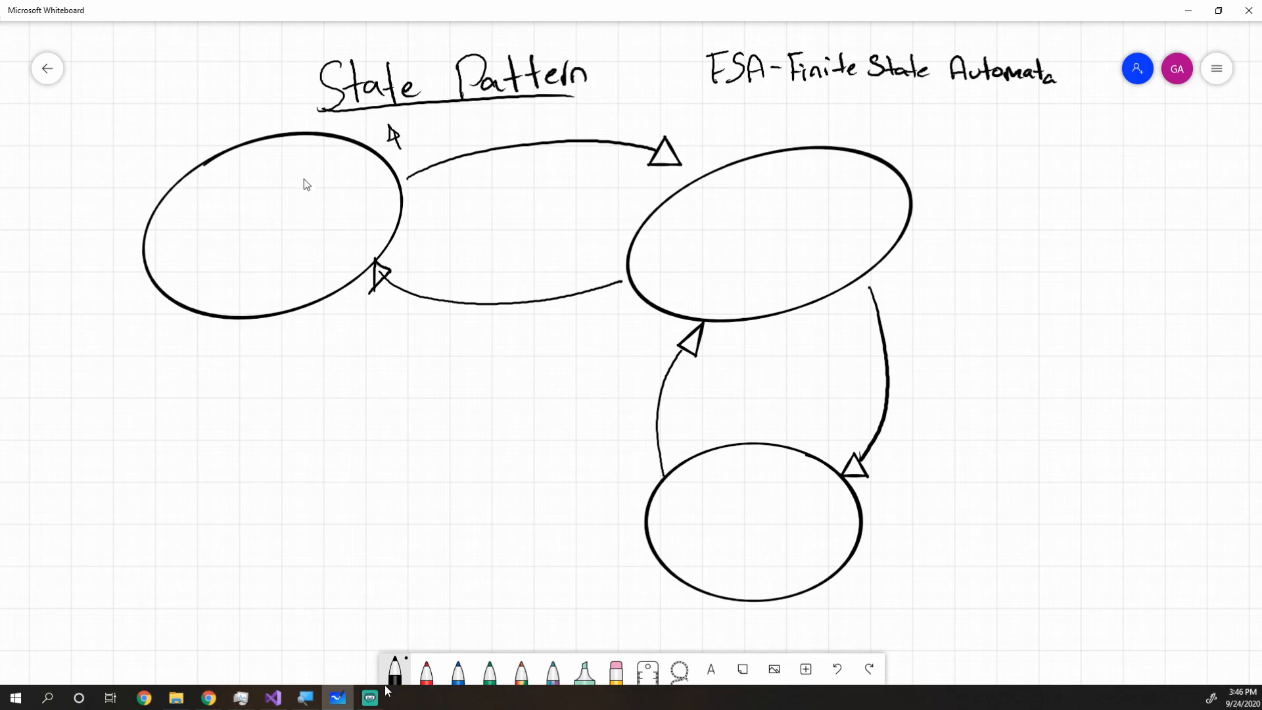
{"action": "mouse_move", "coordinate": [307, 229]}
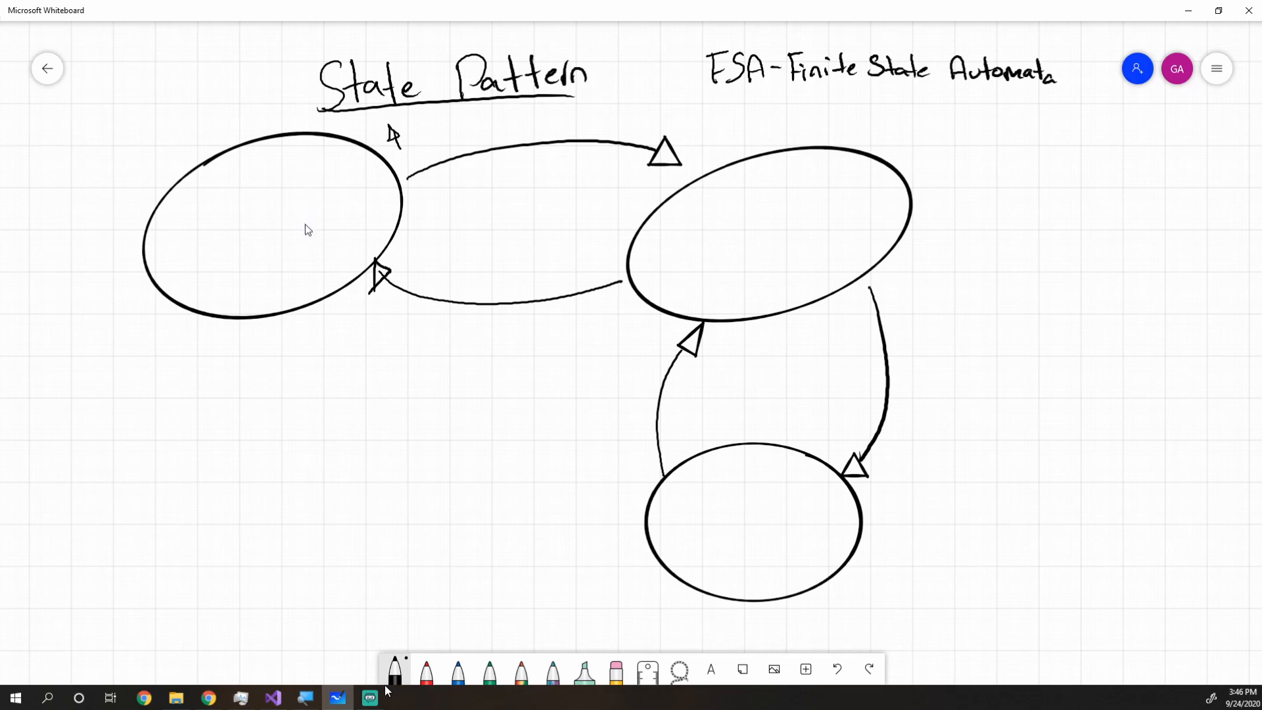
{"action": "mouse_move", "coordinate": [234, 281]}
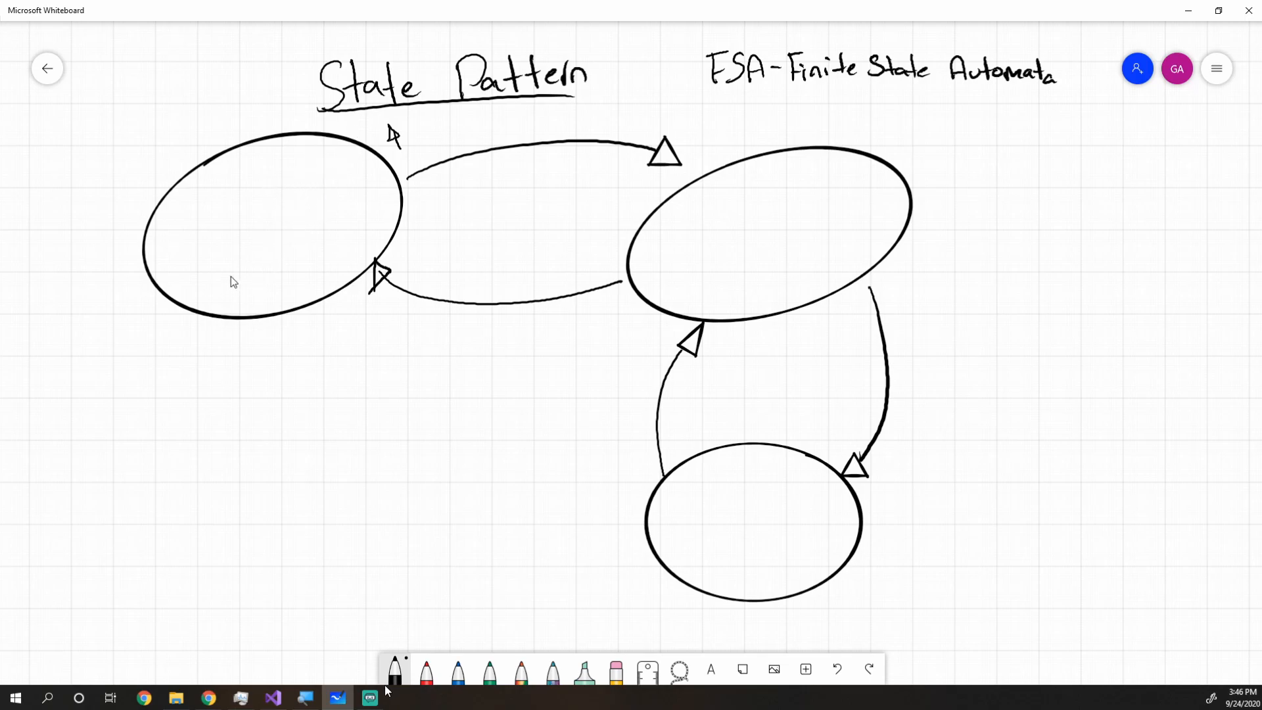
{"action": "left_click_drag", "start_coordinate": [234, 209], "coordinate": [257, 258]}
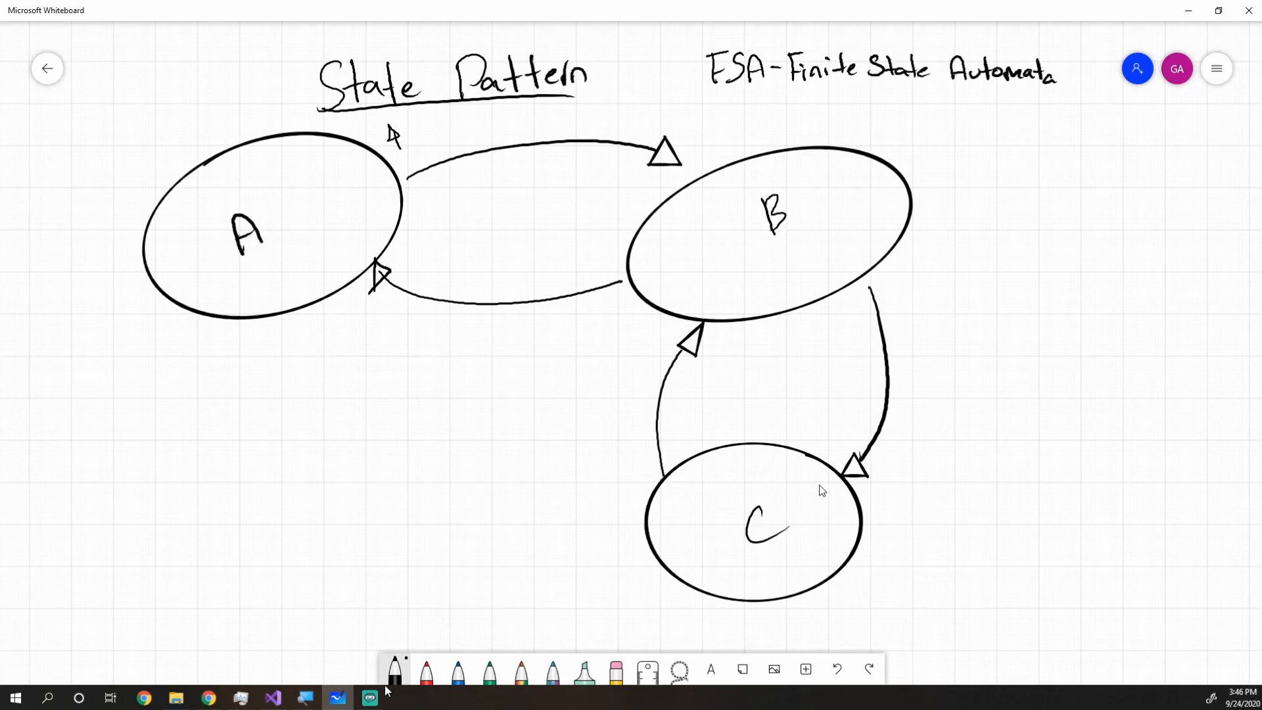
{"action": "mouse_move", "coordinate": [520, 669]}
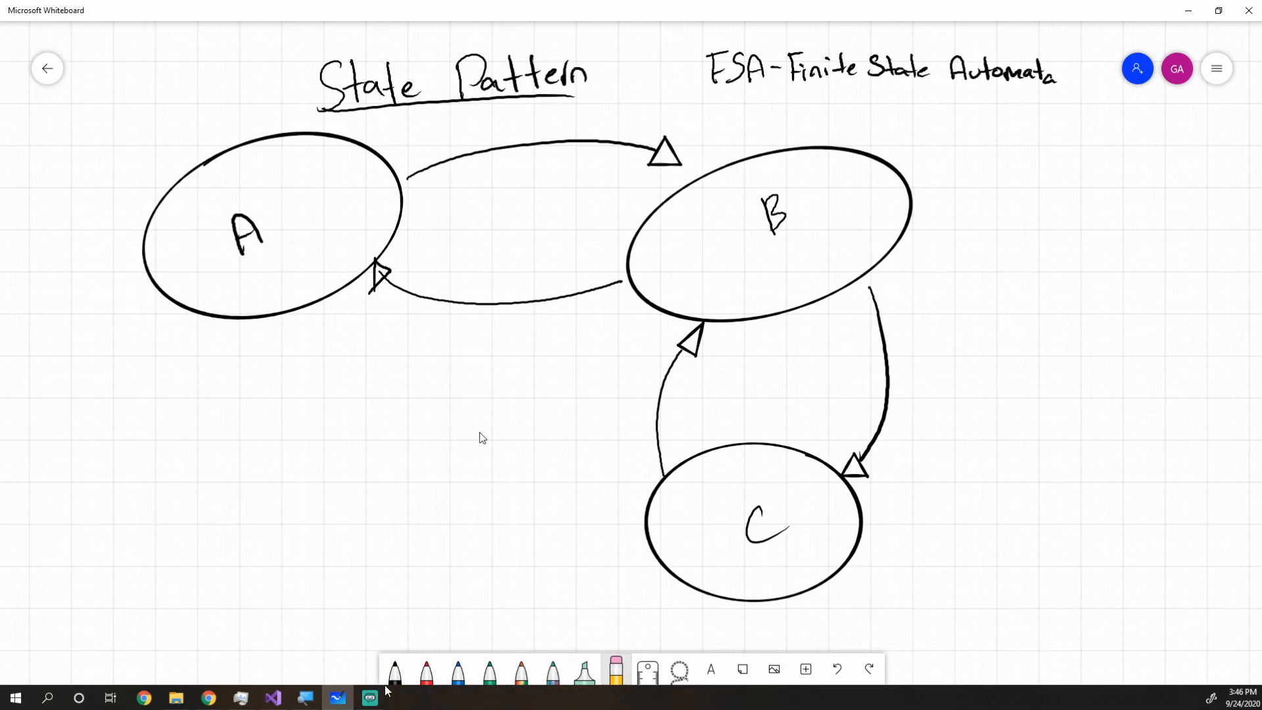
{"action": "left_click", "coordinate": [393, 669]}
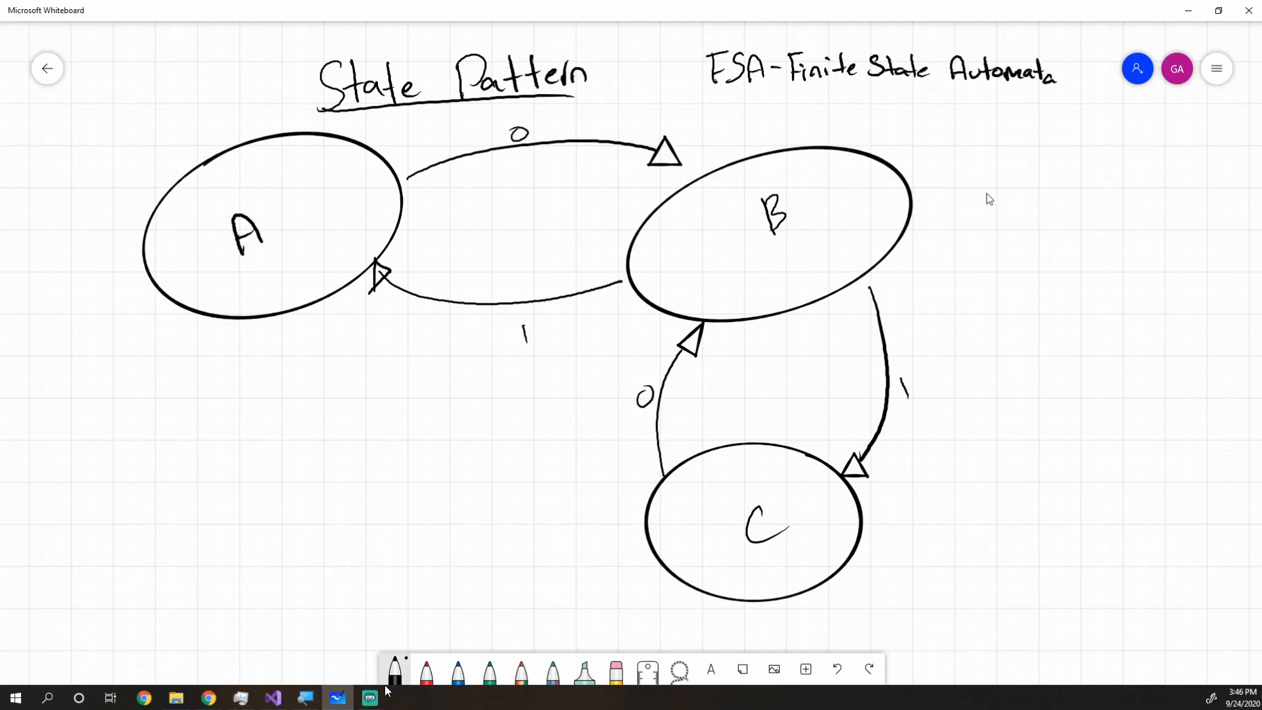
Draw a Start arrow into state A and write the example input string 011010 beside the diagram
{"action": "left_click_drag", "start_coordinate": [246, 390], "coordinate": [246, 334]}
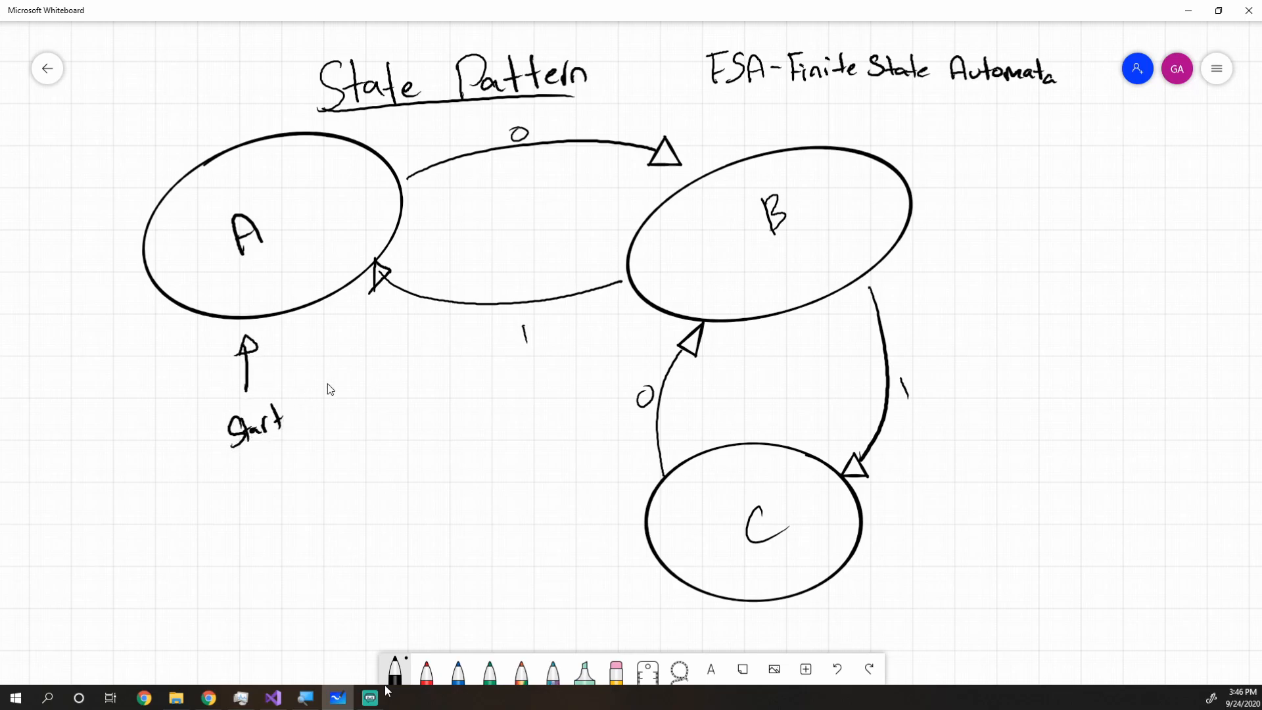
{"action": "left_click_drag", "start_coordinate": [982, 266], "coordinate": [1039, 265]}
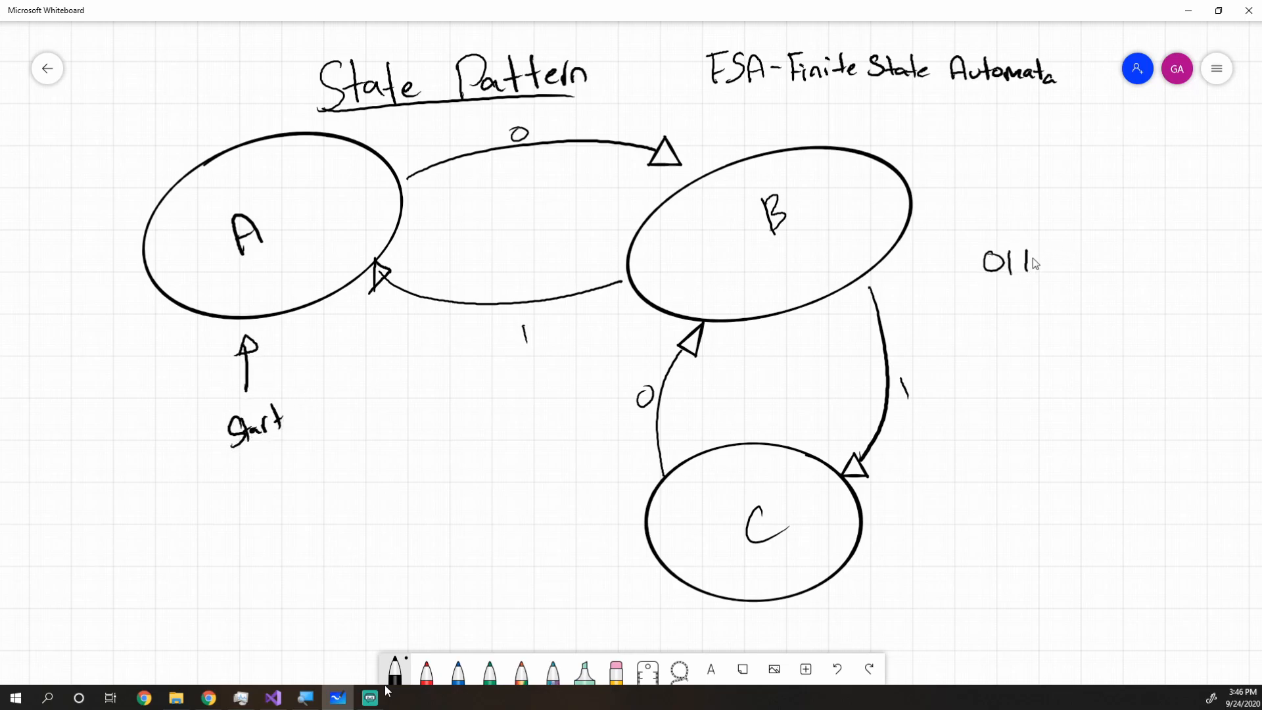
{"action": "type", "text": "010"}
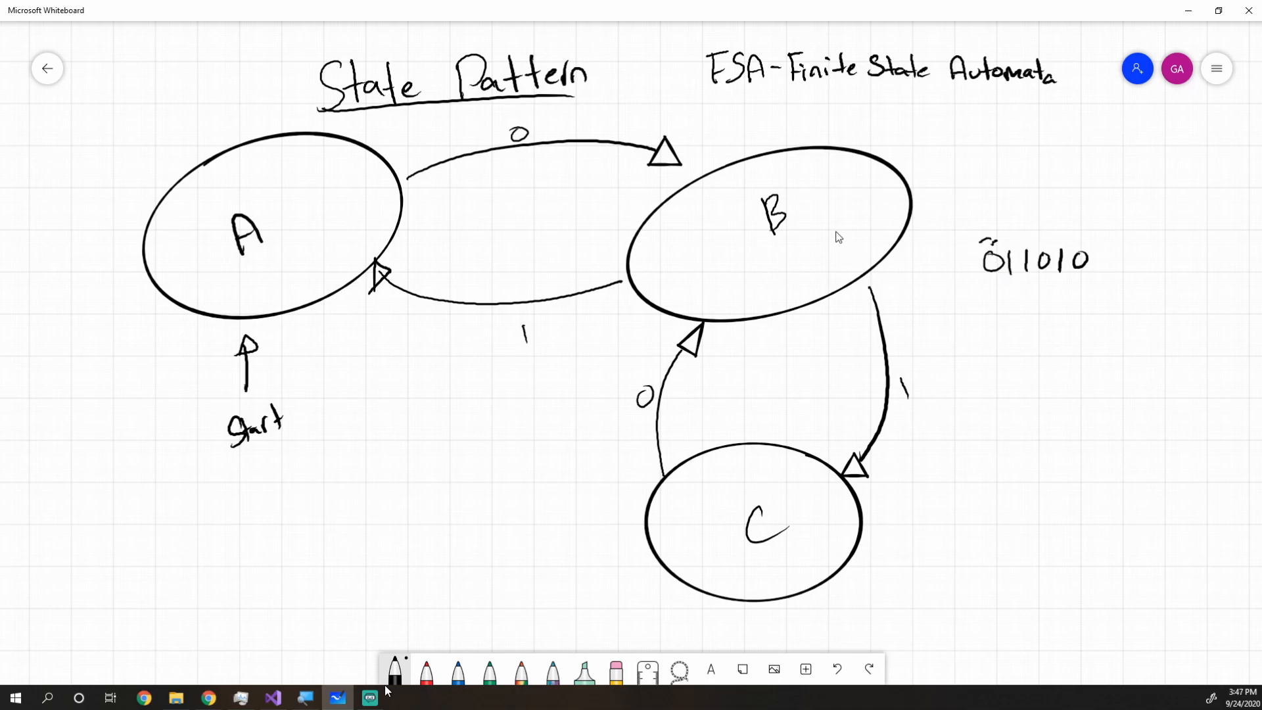
{"action": "mouse_move", "coordinate": [1038, 322]}
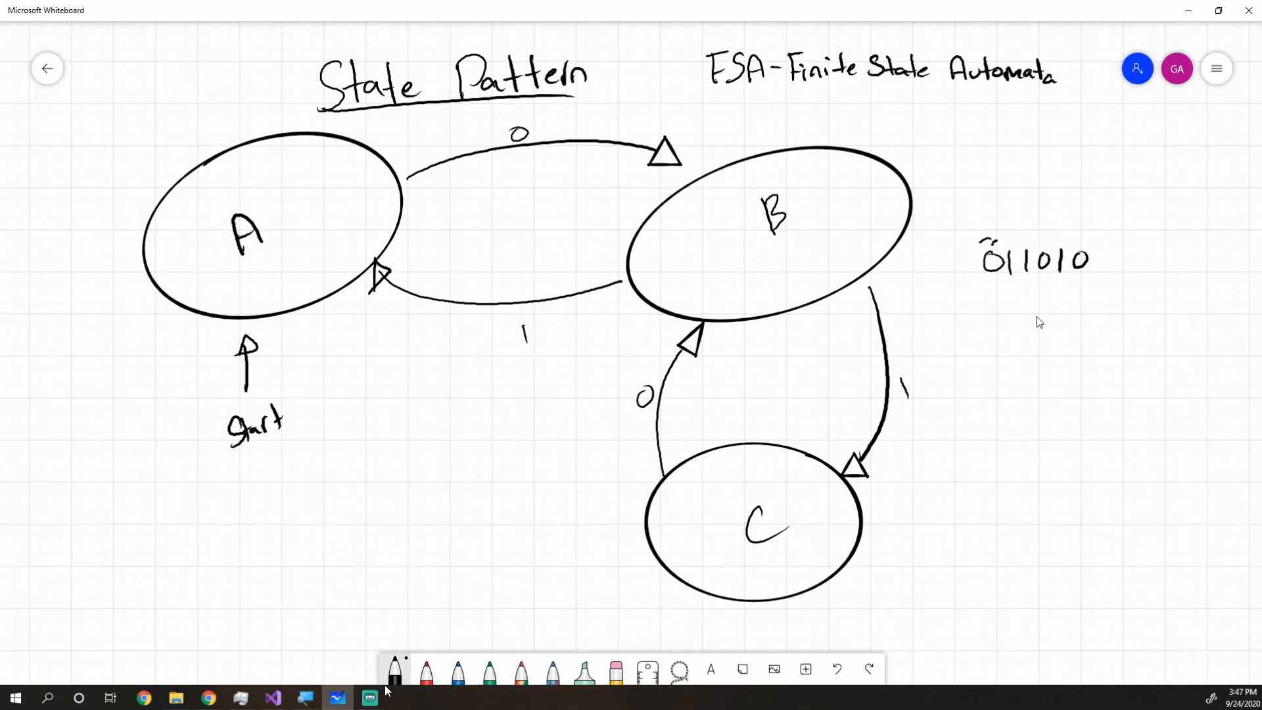
{"action": "mouse_move", "coordinate": [797, 609]}
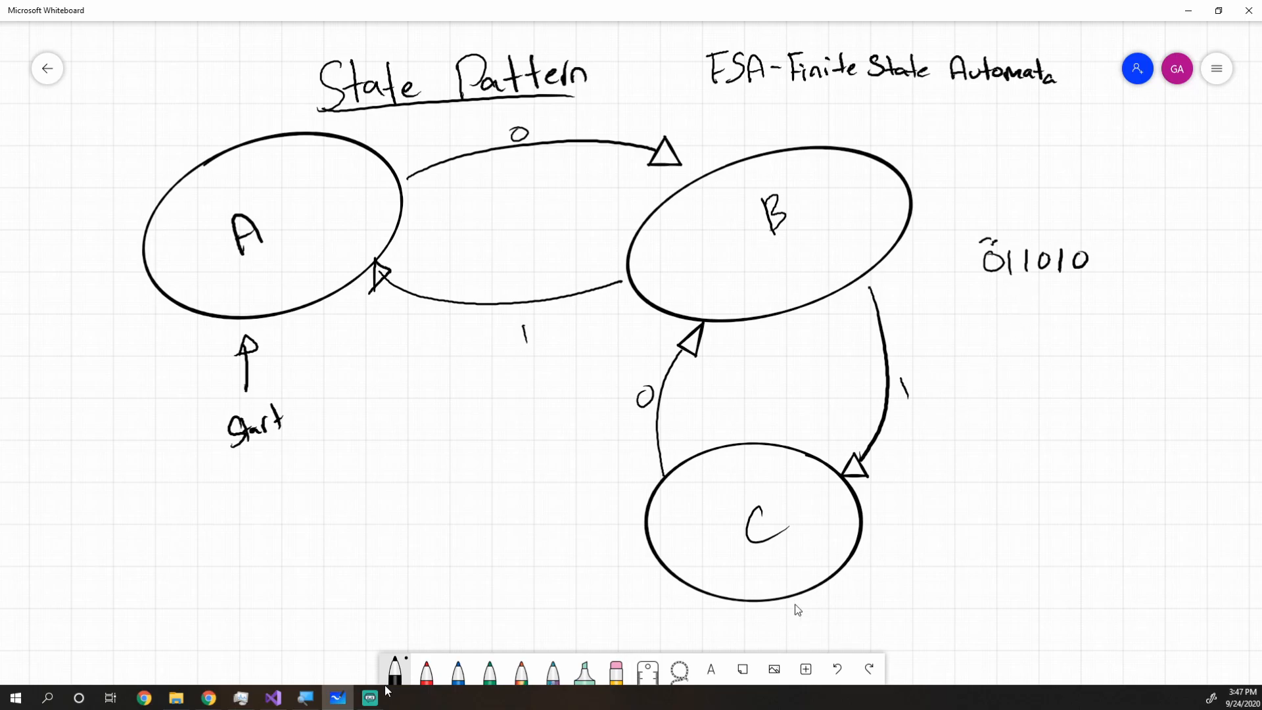
Add a self-loop labelled 1 on state C and note that 011010 ends in B
{"action": "left_click_drag", "start_coordinate": [838, 607], "coordinate": [877, 564]}
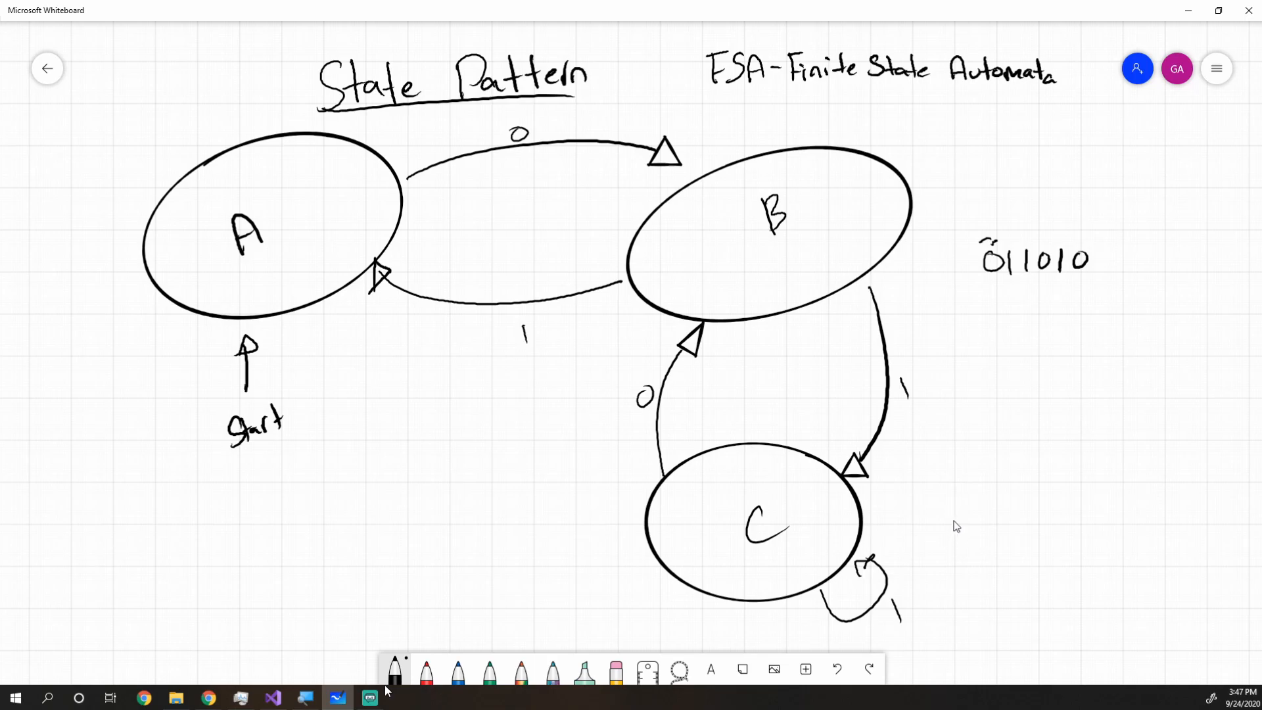
{"action": "mouse_move", "coordinate": [974, 228]}
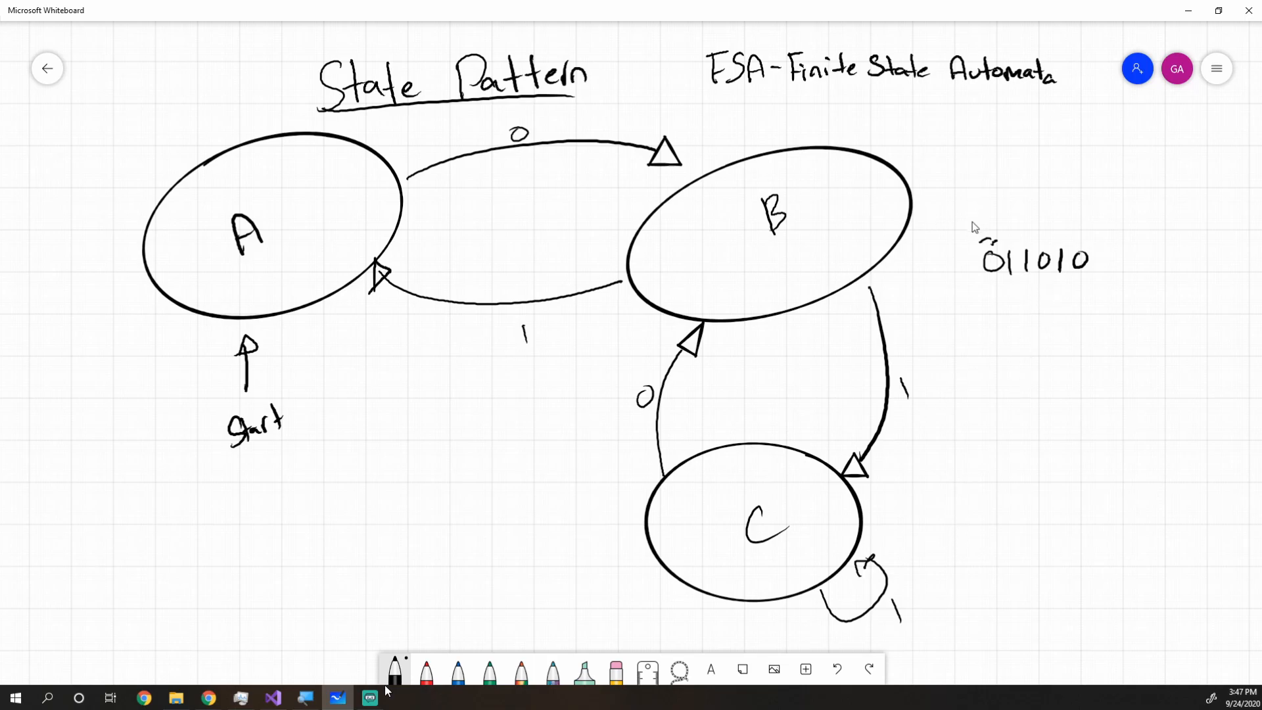
{"action": "mouse_move", "coordinate": [380, 316]}
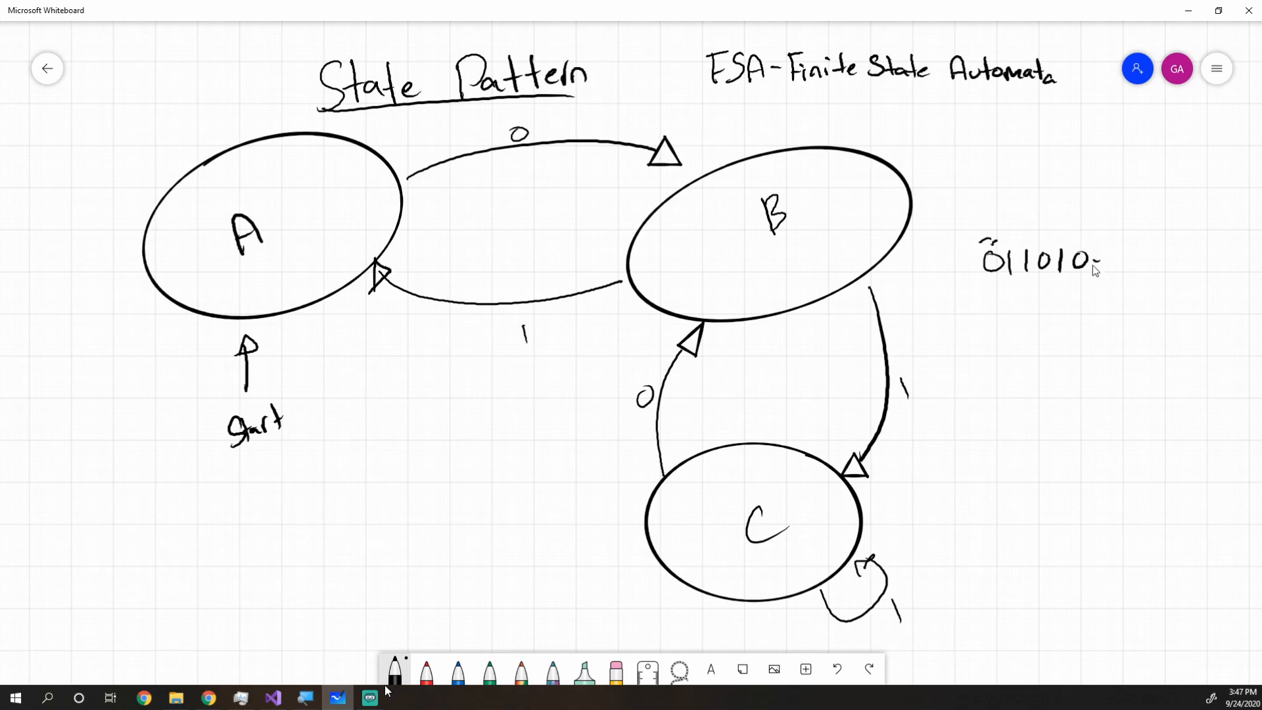
{"action": "type", "text": "=B"}
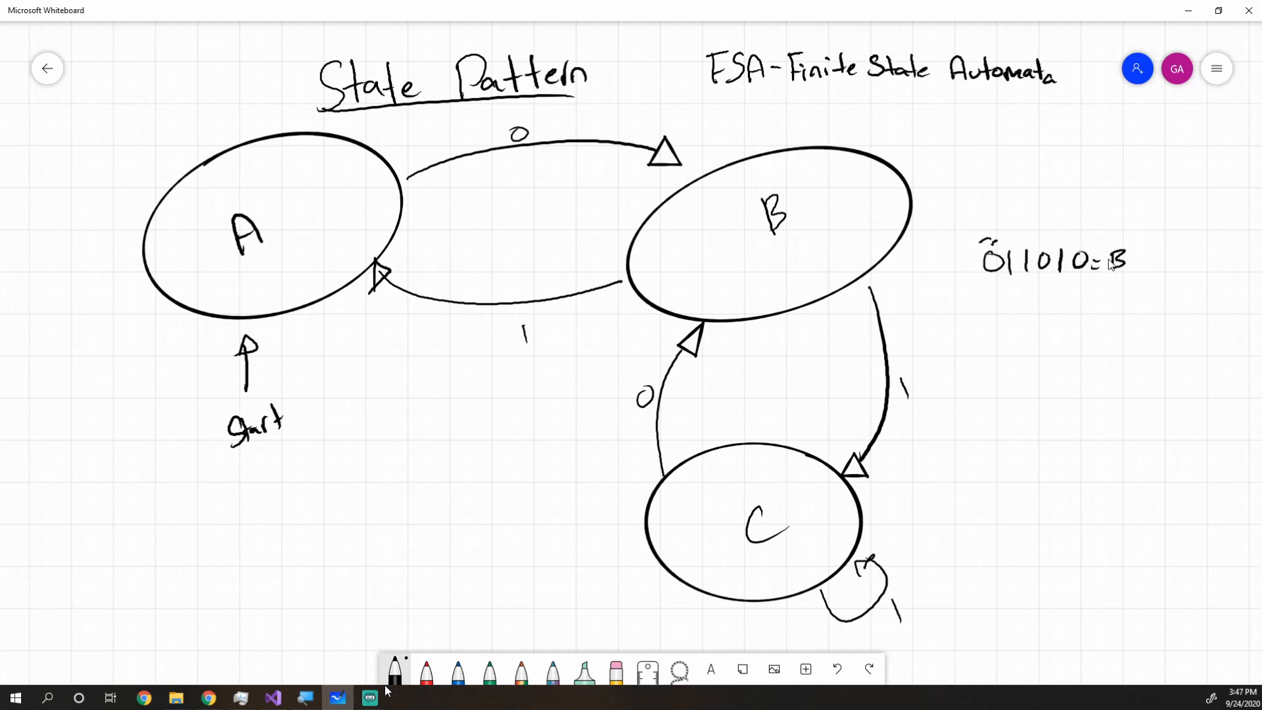
{"action": "mouse_move", "coordinate": [615, 669]}
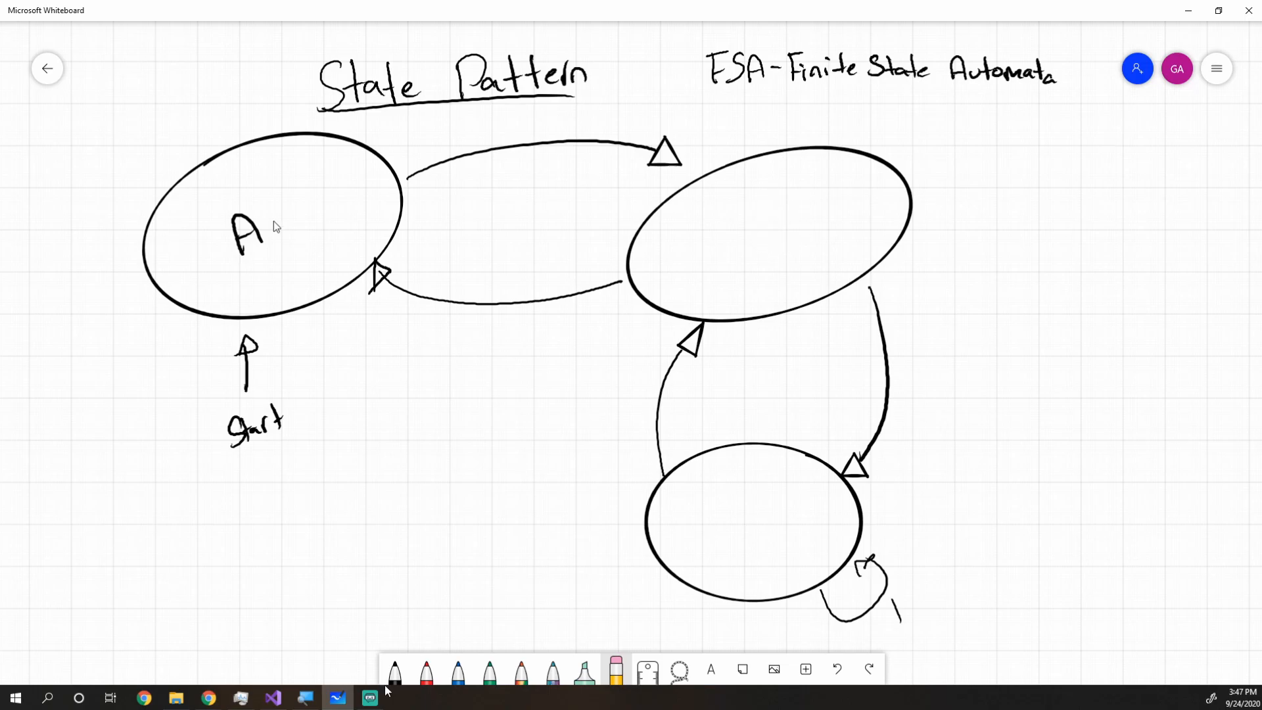
Write 'Super Run' beside the downward transition and in the bottom state
{"action": "left_click", "coordinate": [393, 669]}
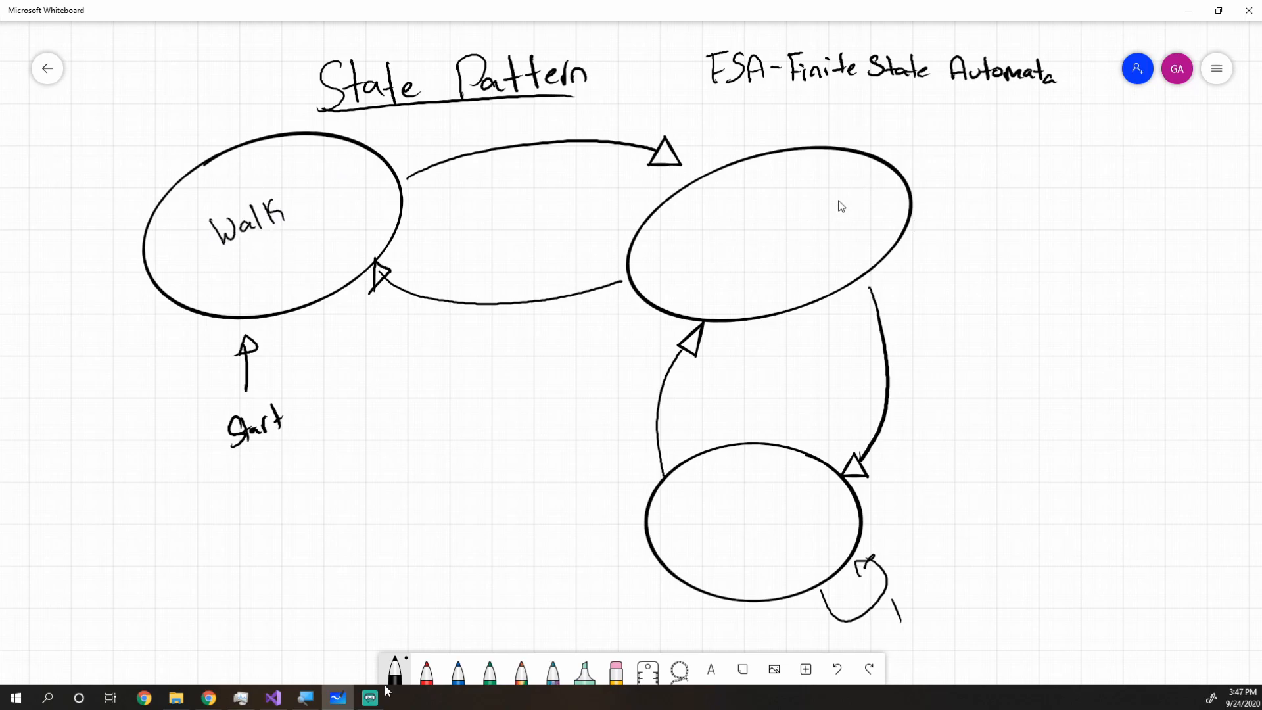
{"action": "mouse_move", "coordinate": [536, 159]}
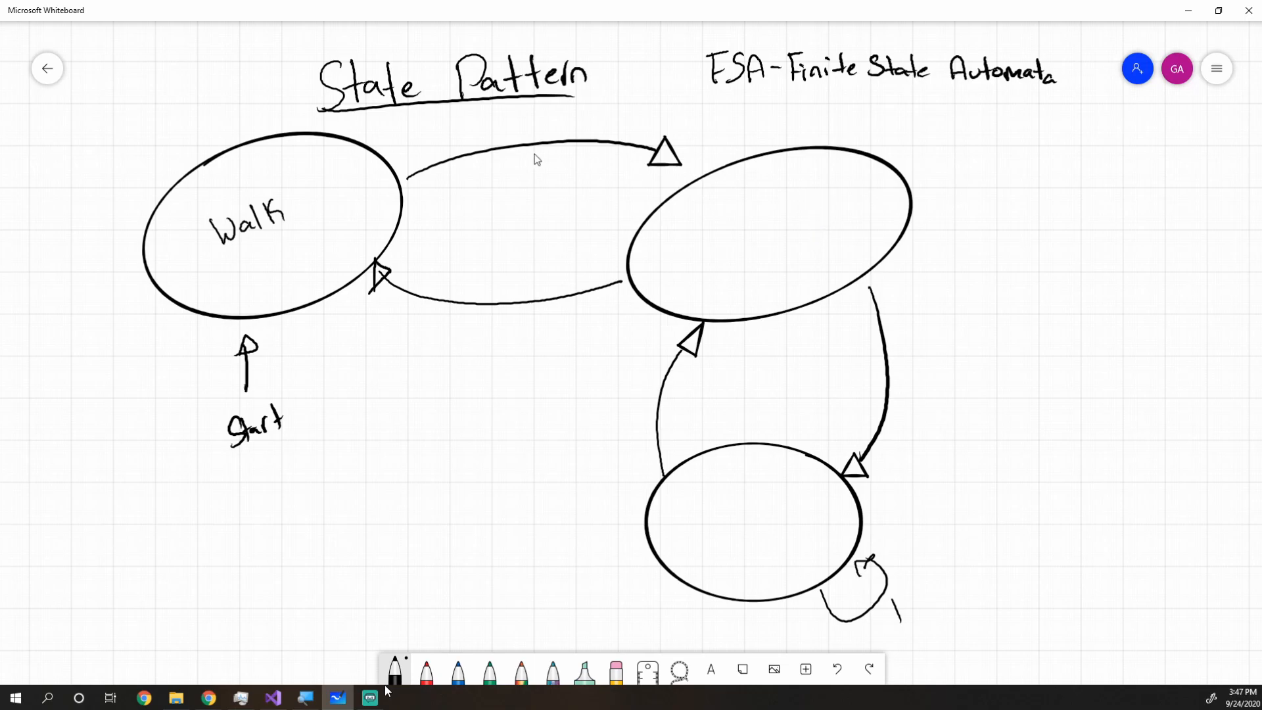
{"action": "mouse_move", "coordinate": [493, 148]}
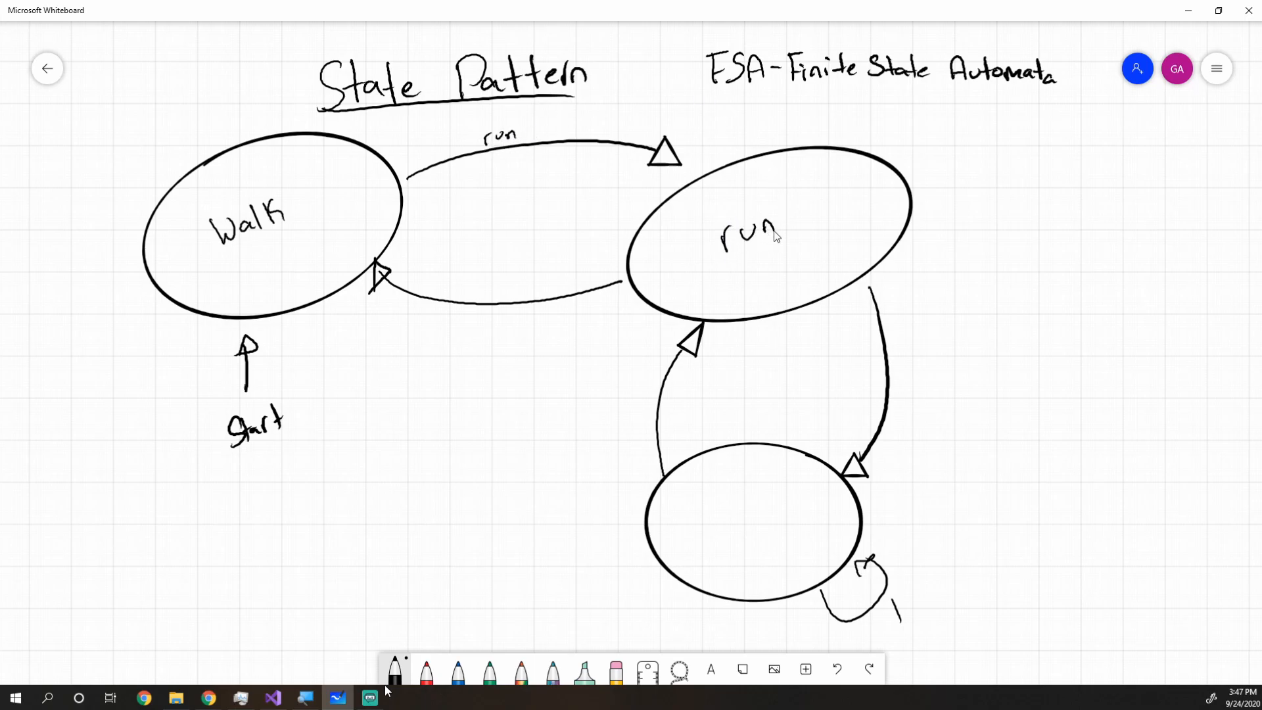
{"action": "mouse_move", "coordinate": [807, 267]}
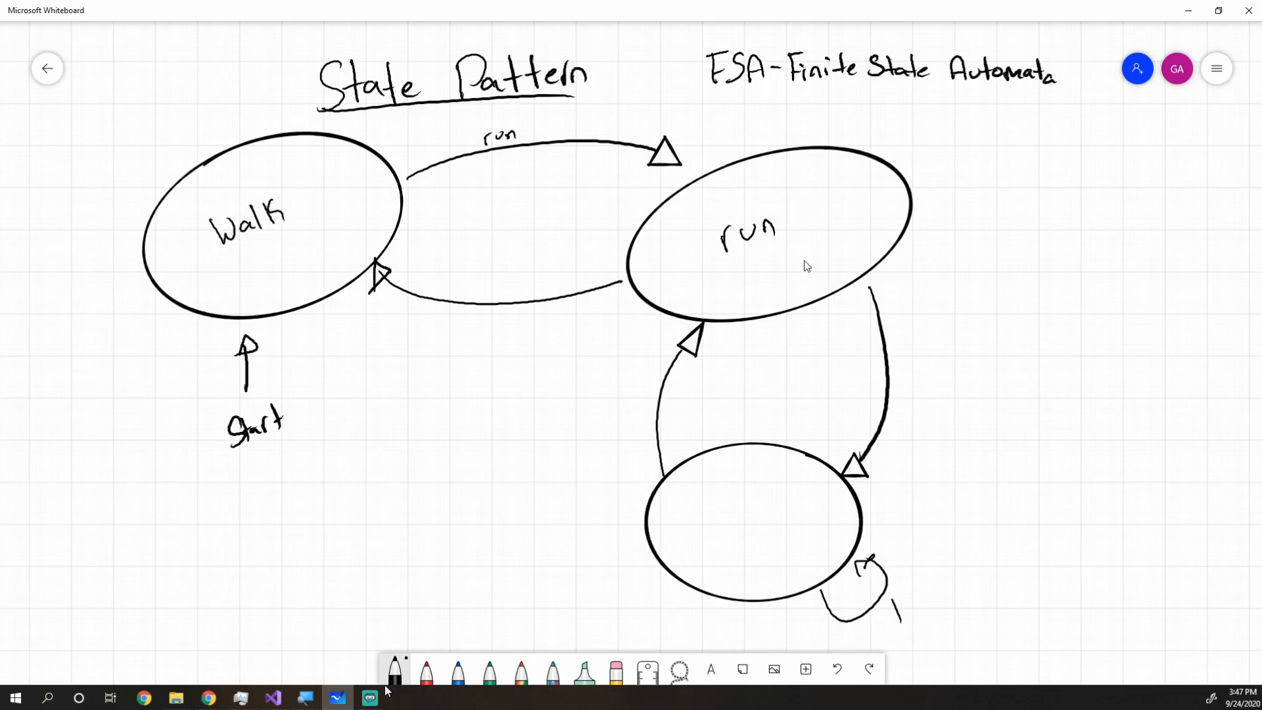
{"action": "left_click_drag", "start_coordinate": [894, 371], "coordinate": [938, 367]}
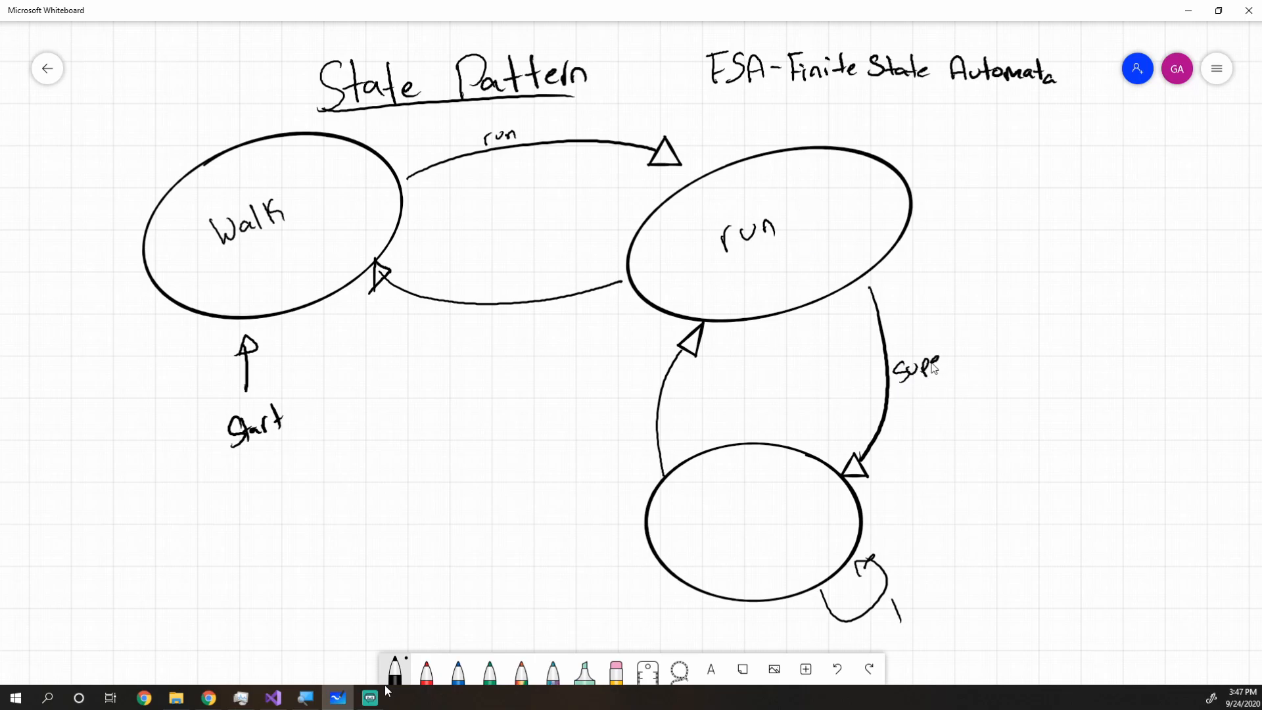
{"action": "type", "text": "Super Run"}
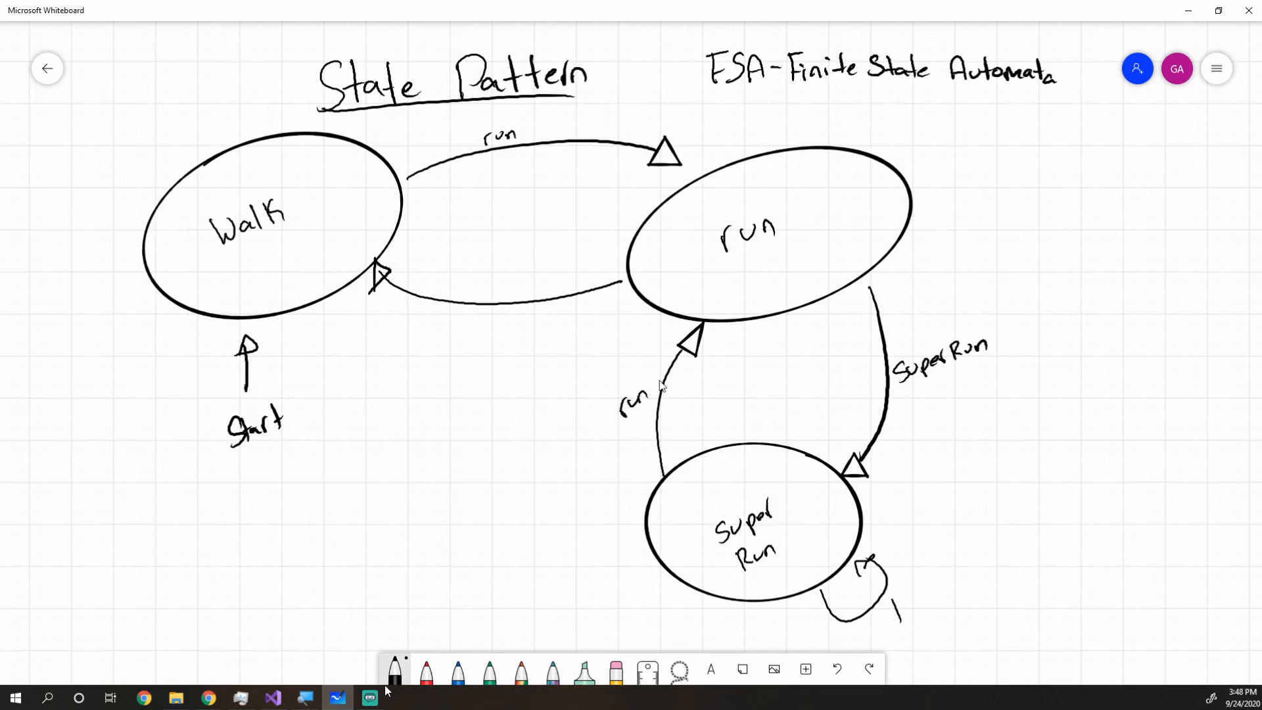
{"action": "mouse_move", "coordinate": [619, 456]}
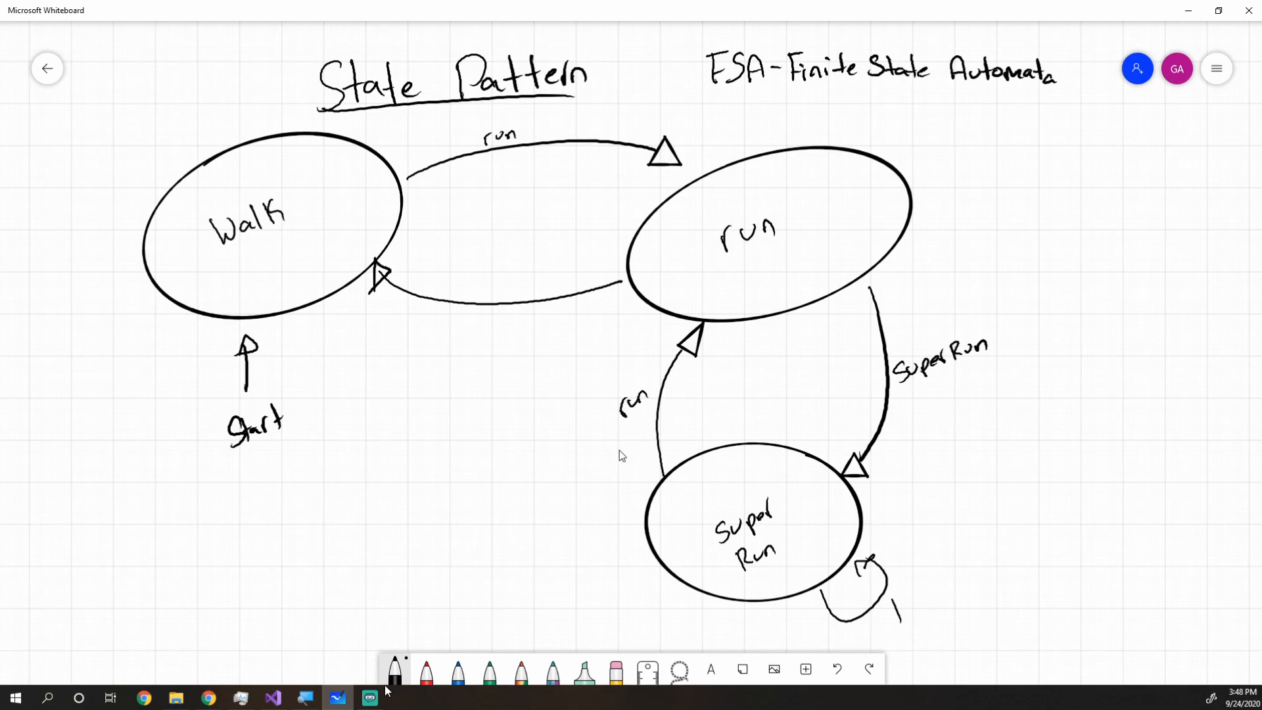
Draw the return line toward Super Run and erase the stray stroke beside it
{"action": "left_click_drag", "start_coordinate": [644, 527], "coordinate": [560, 482]}
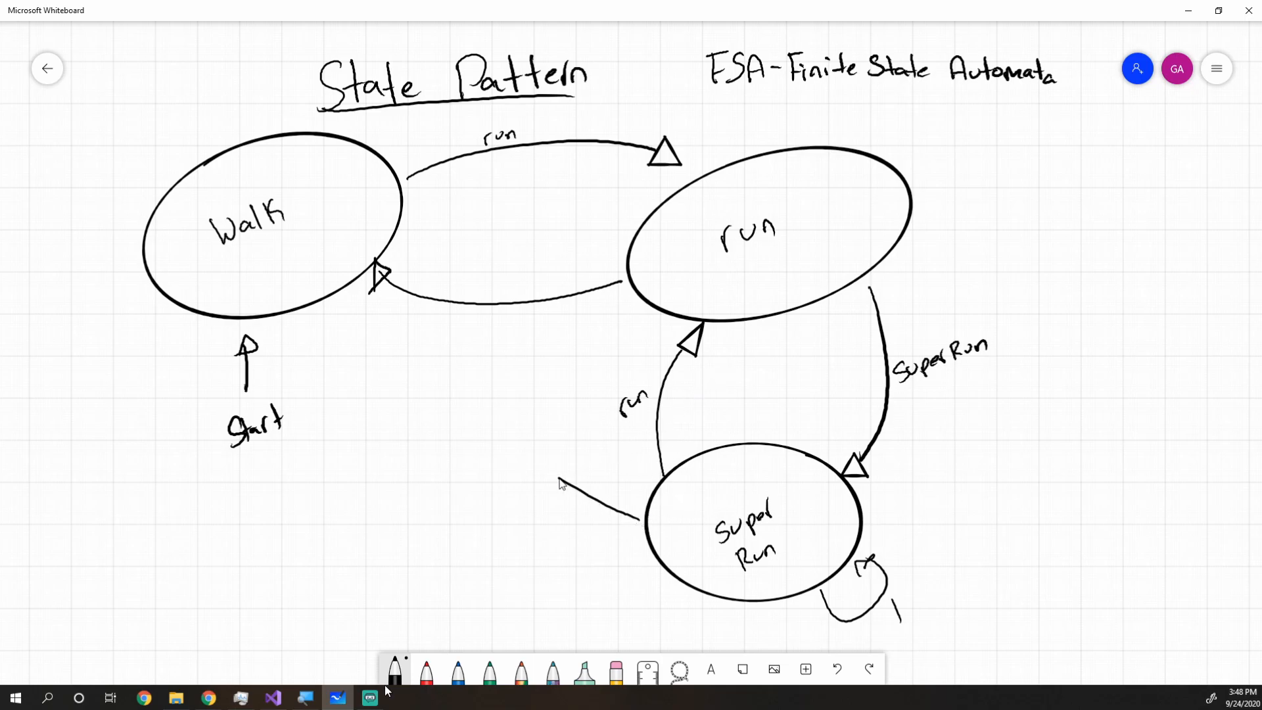
{"action": "left_click_drag", "start_coordinate": [572, 483], "coordinate": [342, 310]}
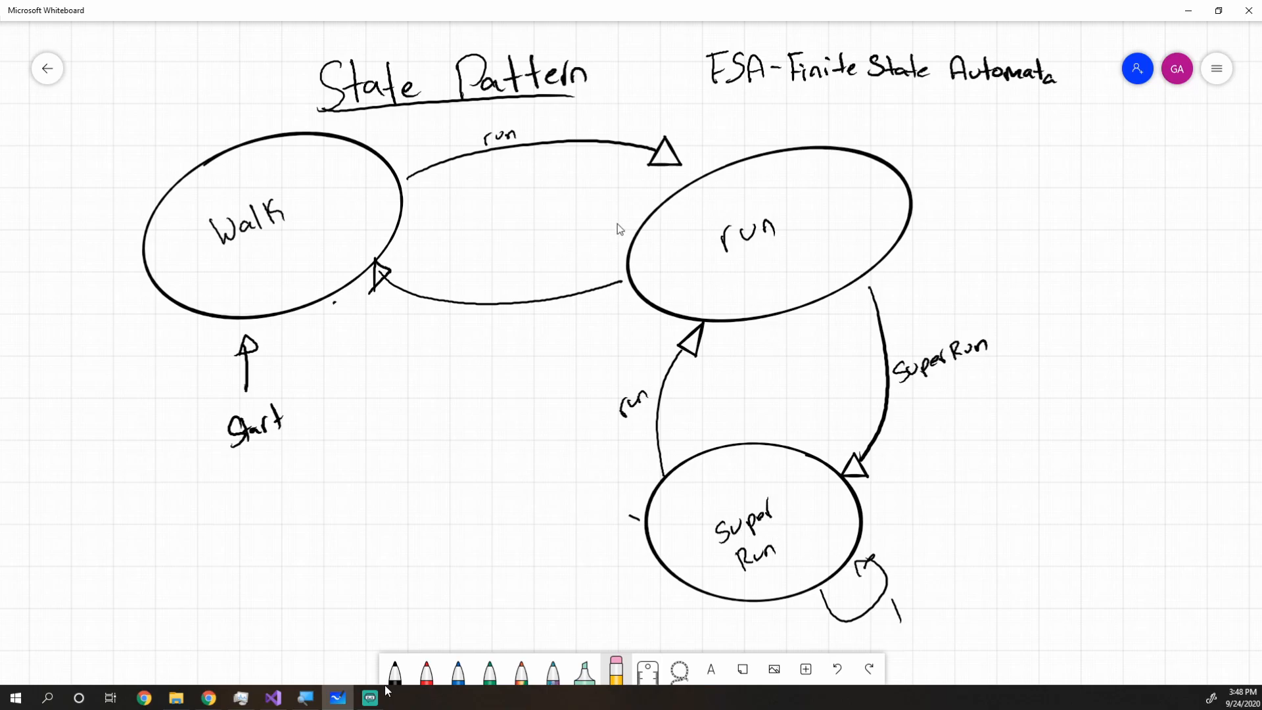
{"action": "mouse_move", "coordinate": [826, 228]}
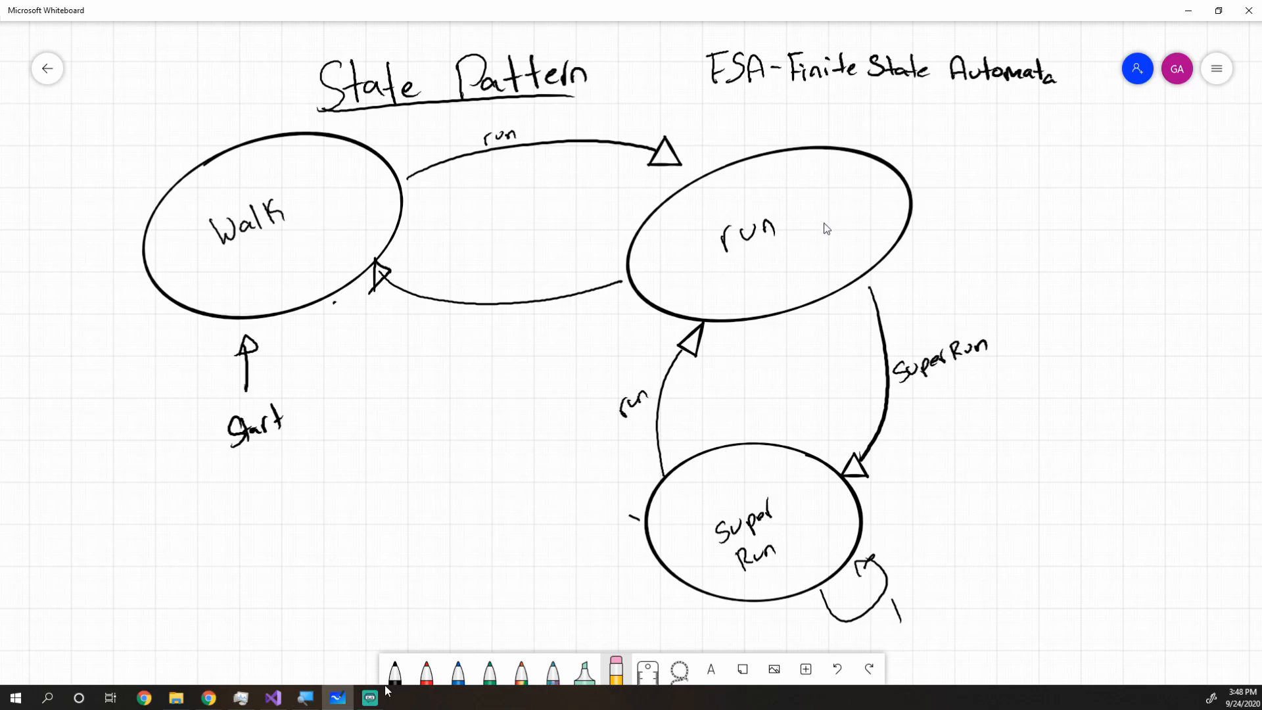
{"action": "mouse_move", "coordinate": [528, 325]}
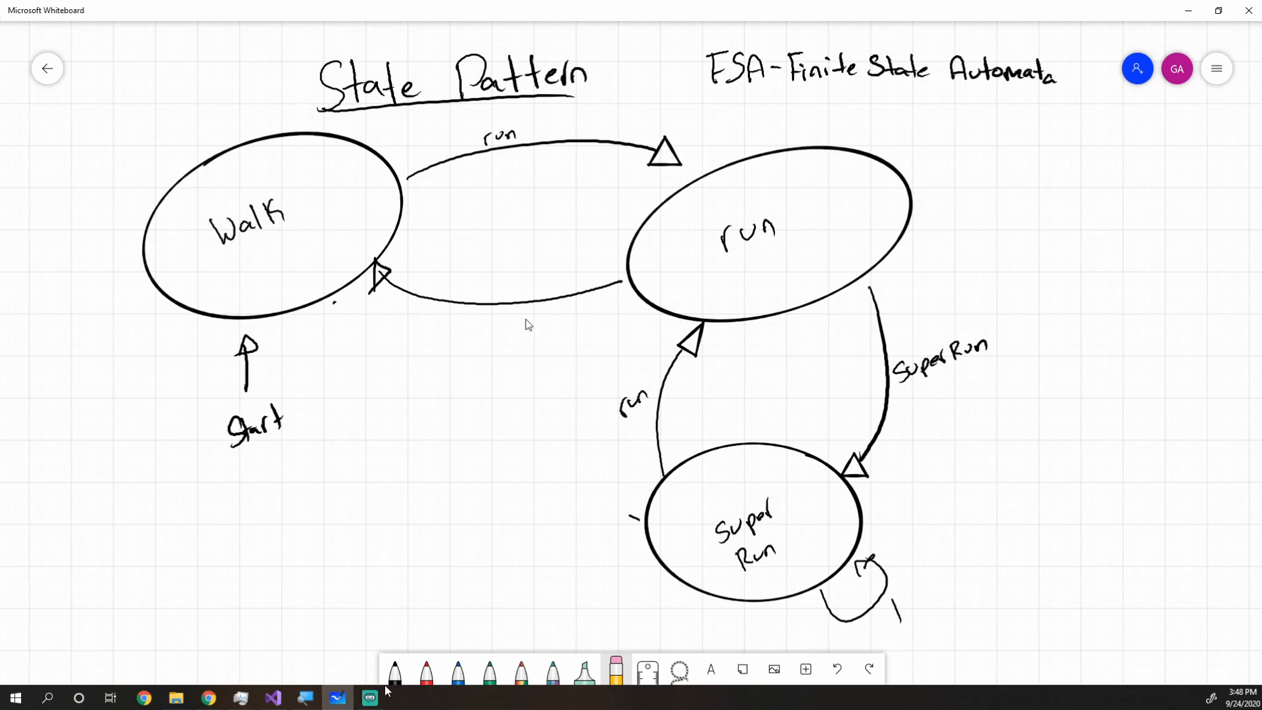
{"action": "mouse_move", "coordinate": [825, 218]}
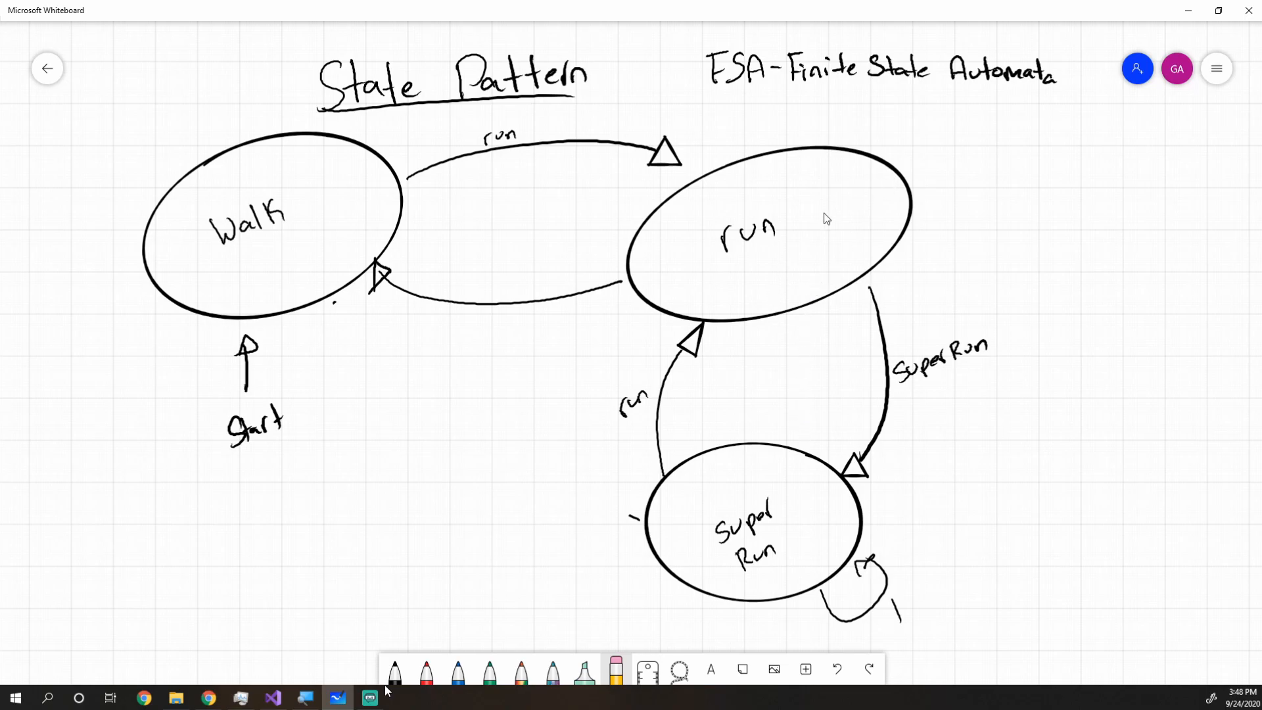
{"action": "mouse_move", "coordinate": [940, 214]}
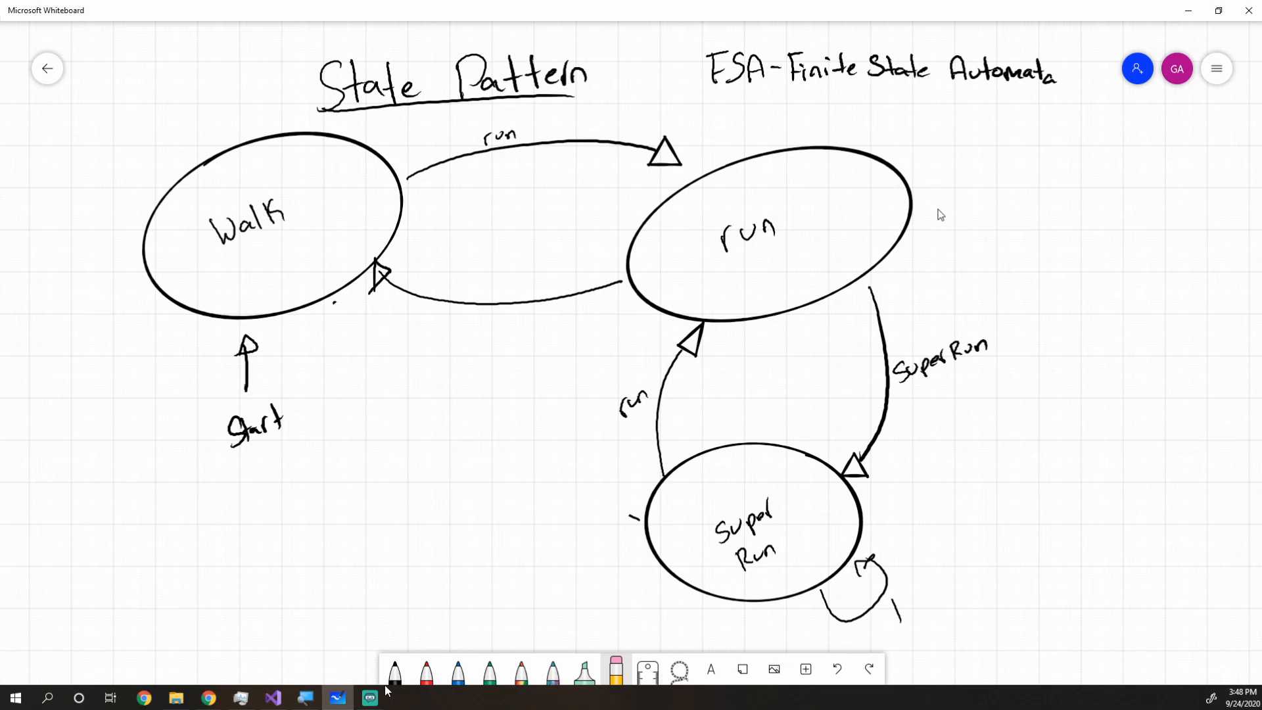
{"action": "mouse_move", "coordinate": [931, 217]}
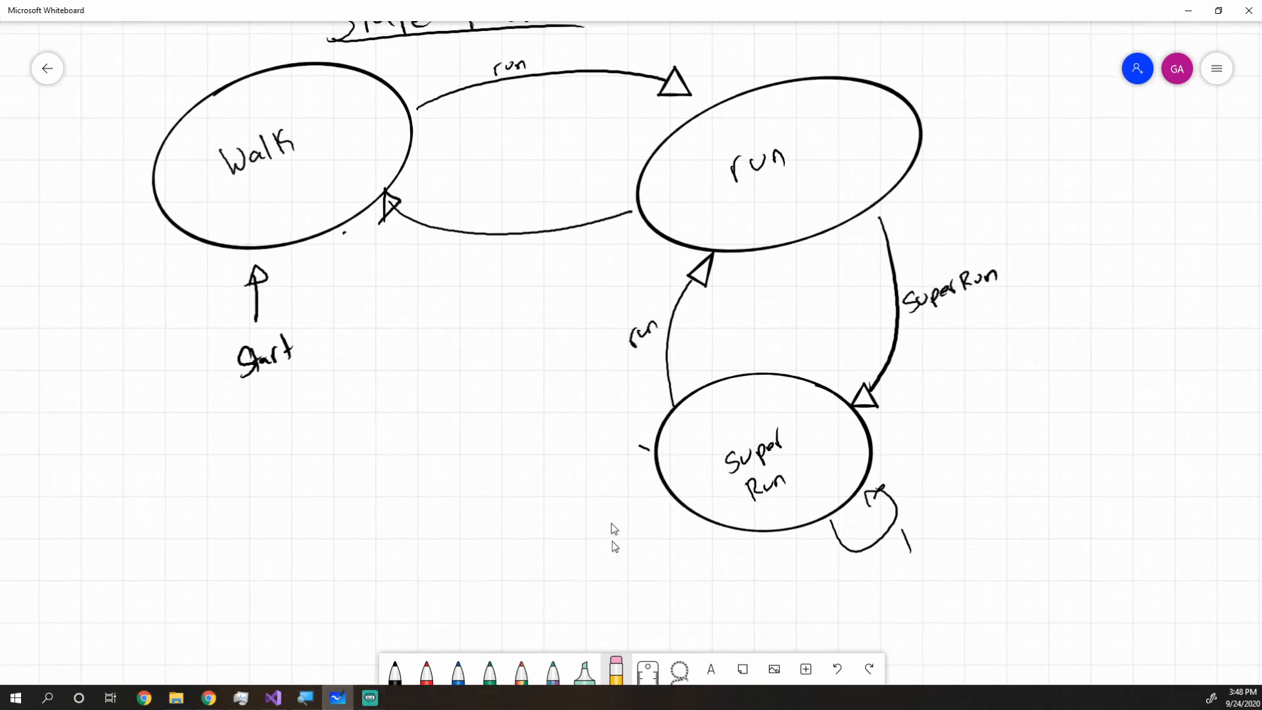
On blank canvas below the diagram, draw a standing stick figure with head, body, arms and legs
{"action": "scroll", "scroll_direction": "down", "scroll_amount": 3}
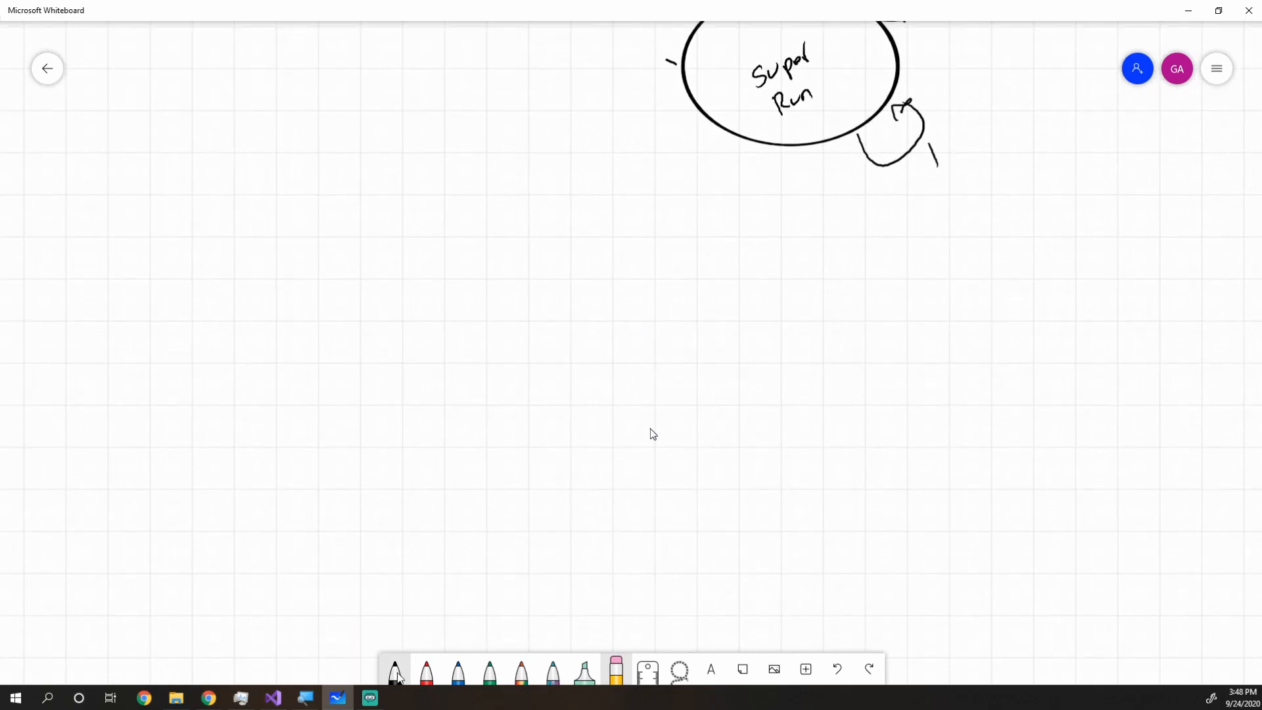
{"action": "left_click", "coordinate": [394, 671]}
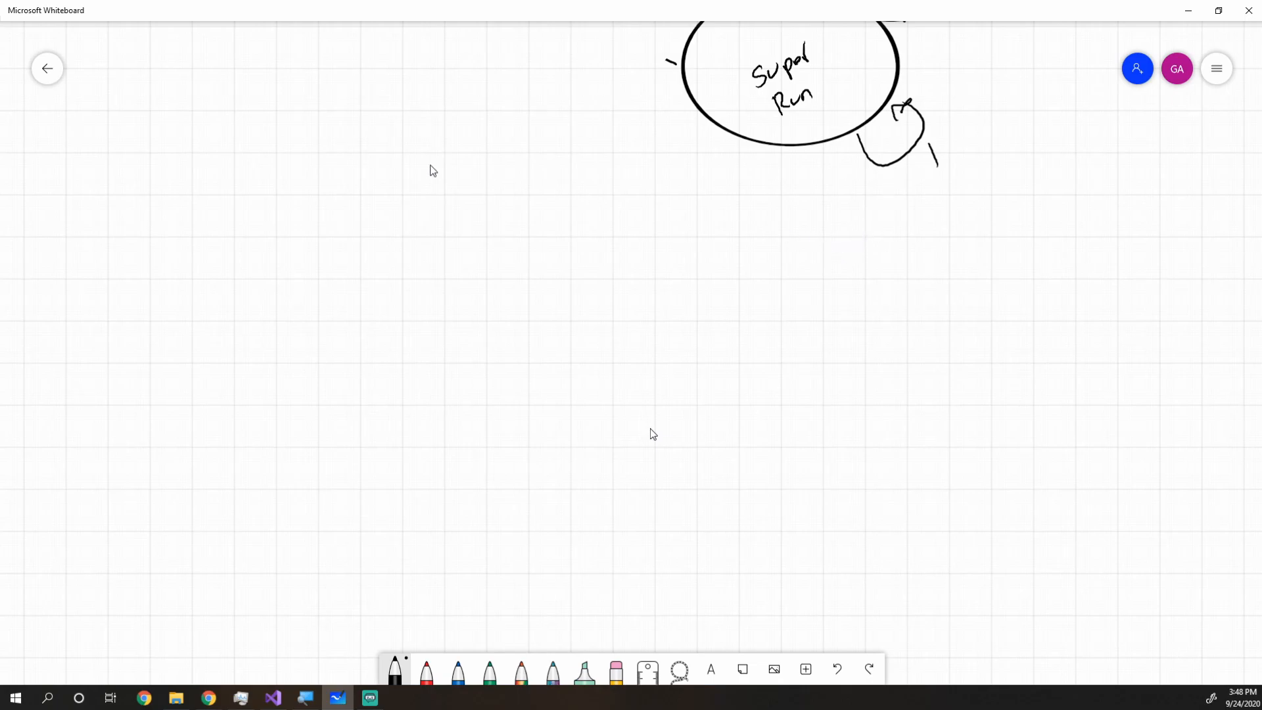
{"action": "left_click_drag", "start_coordinate": [261, 174], "coordinate": [260, 289]}
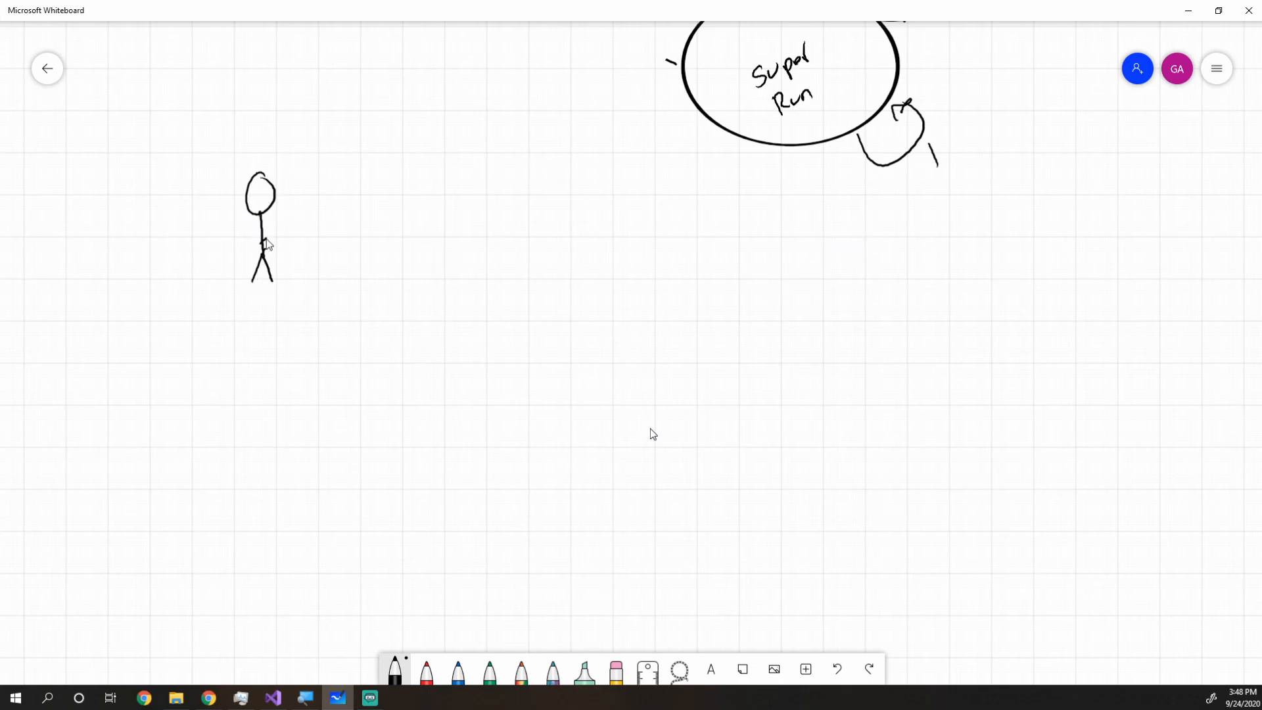
{"action": "left_click_drag", "start_coordinate": [242, 242], "coordinate": [281, 234]}
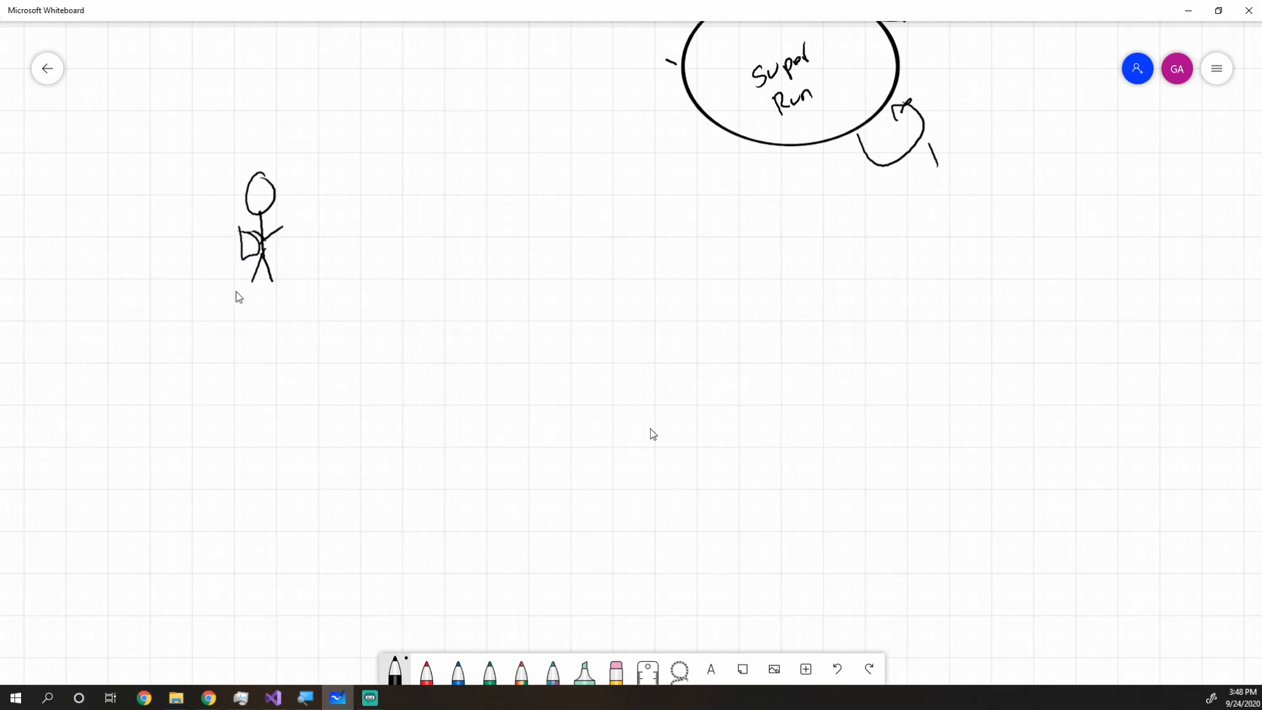
{"action": "left_click_drag", "start_coordinate": [246, 266], "coordinate": [242, 306]}
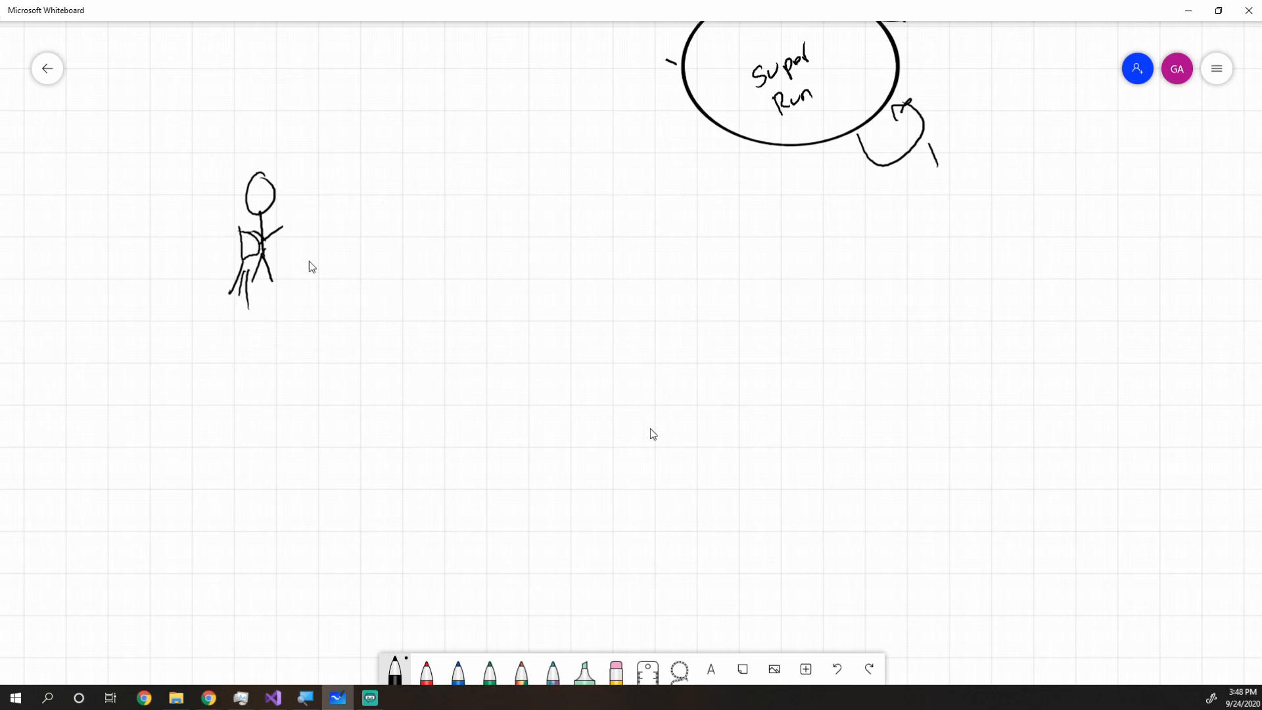
Draw small round shapes beside the standing figure and ahead of the running figure
{"action": "left_click_drag", "start_coordinate": [310, 225], "coordinate": [346, 186]}
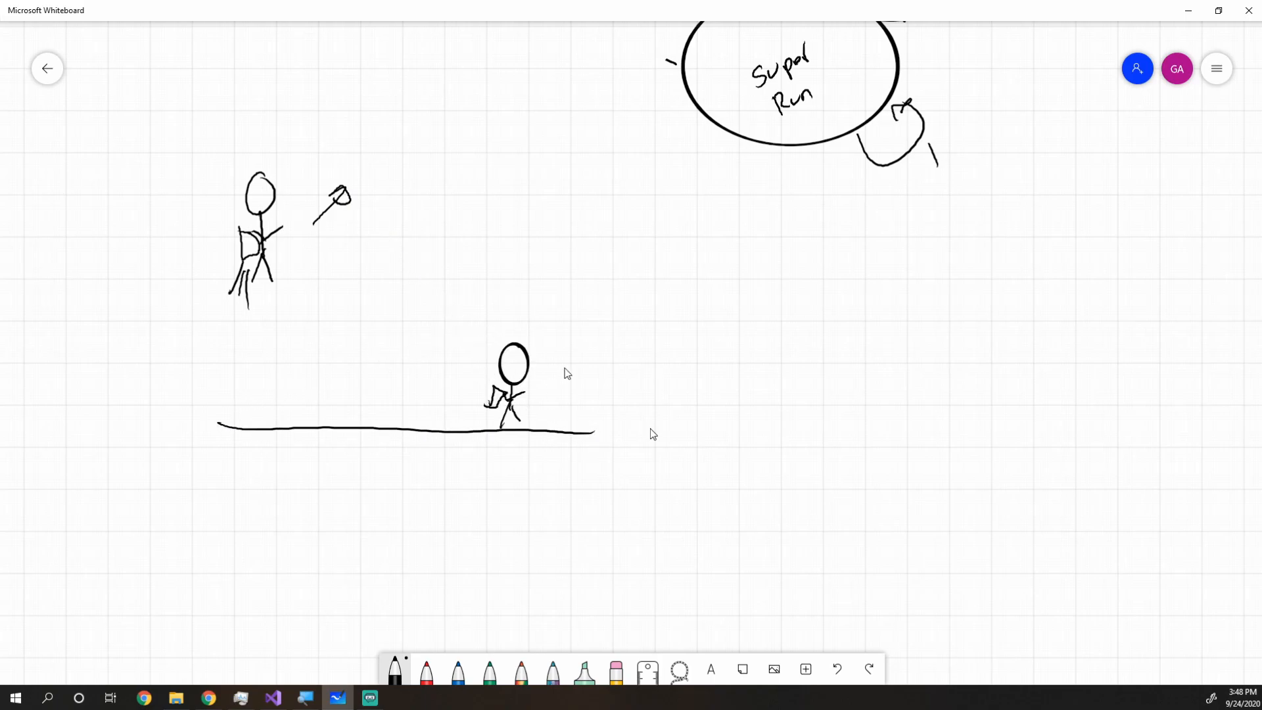
{"action": "left_click_drag", "start_coordinate": [539, 371], "coordinate": [588, 354]}
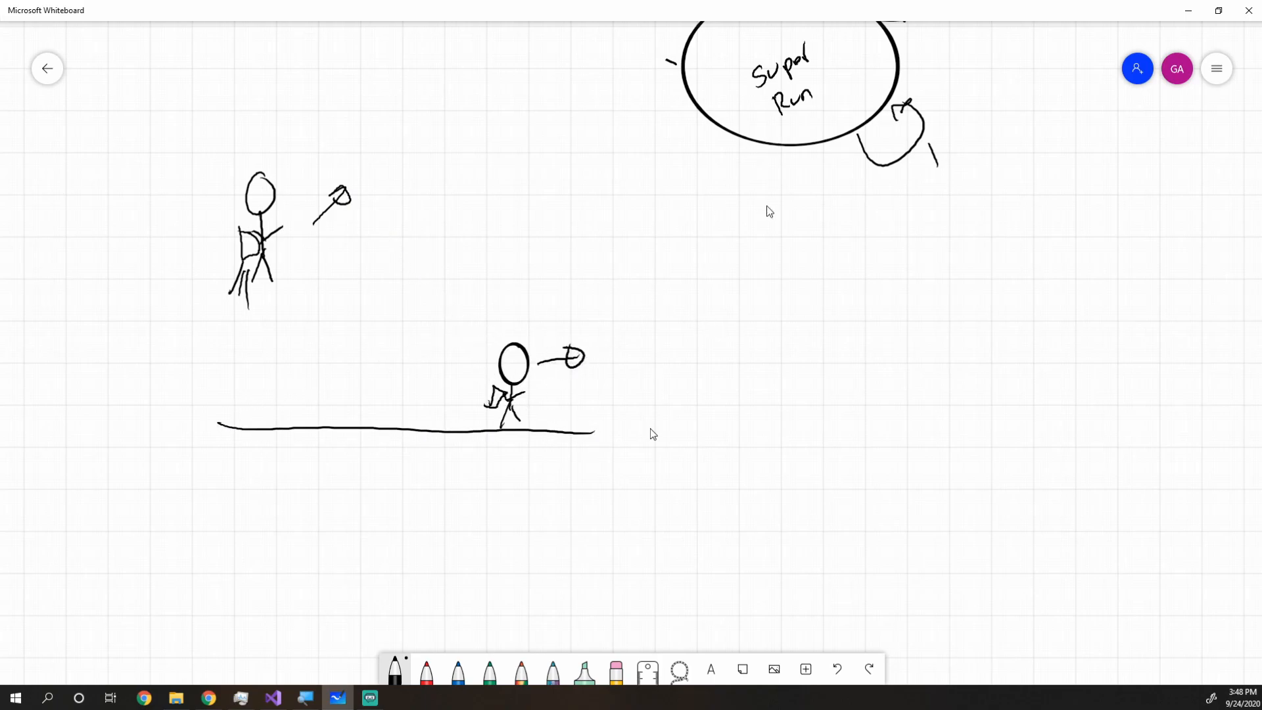
{"action": "mouse_move", "coordinate": [227, 208]}
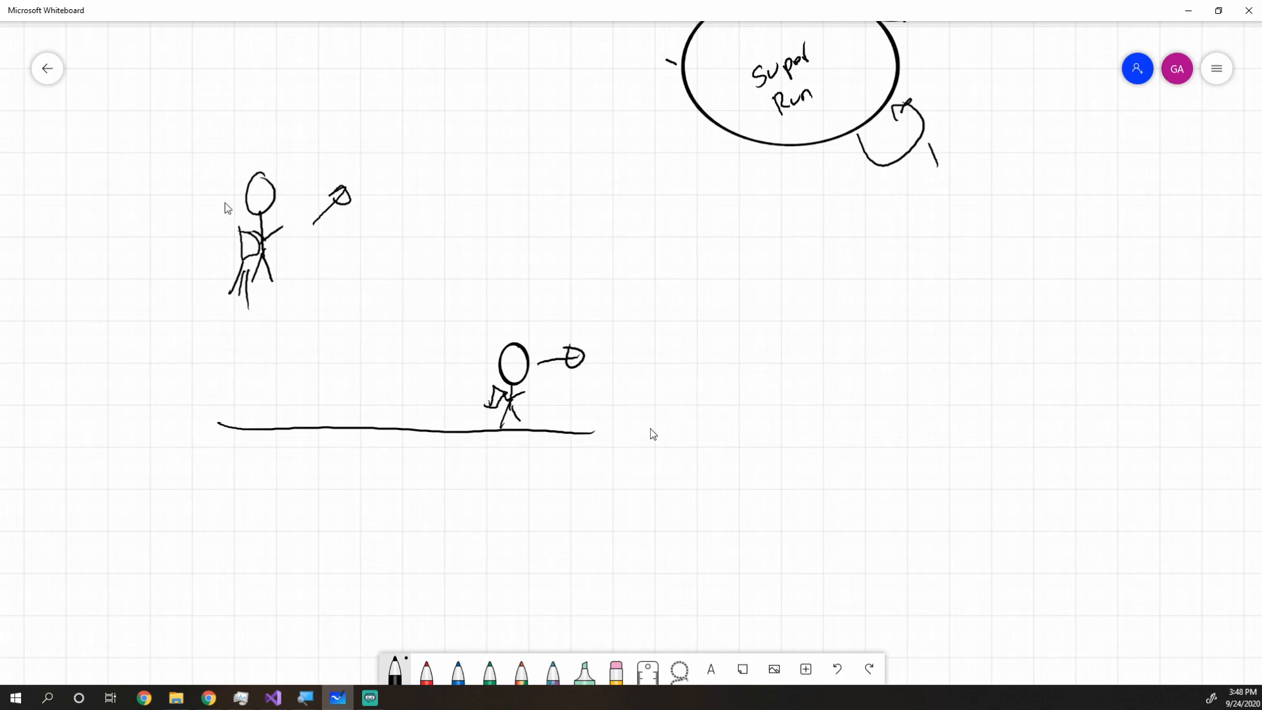
{"action": "mouse_move", "coordinate": [620, 347]}
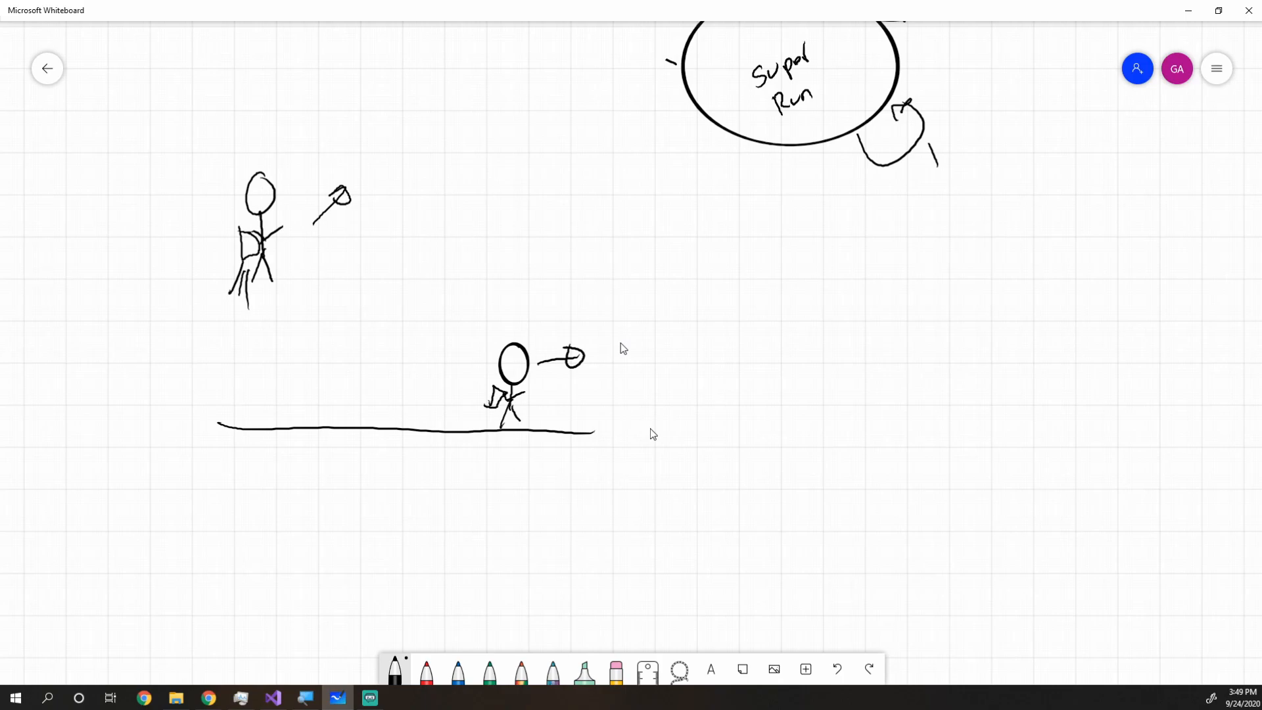
{"action": "mouse_move", "coordinate": [338, 227]}
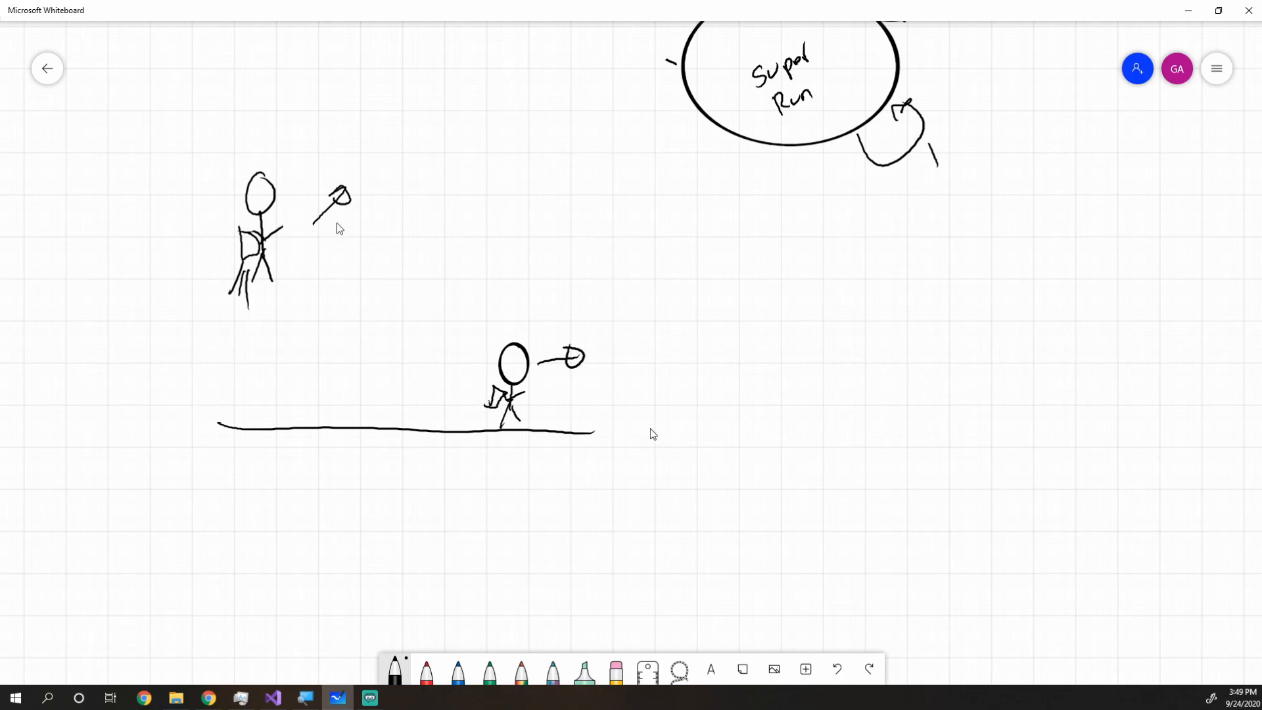
{"action": "mouse_move", "coordinate": [609, 386]}
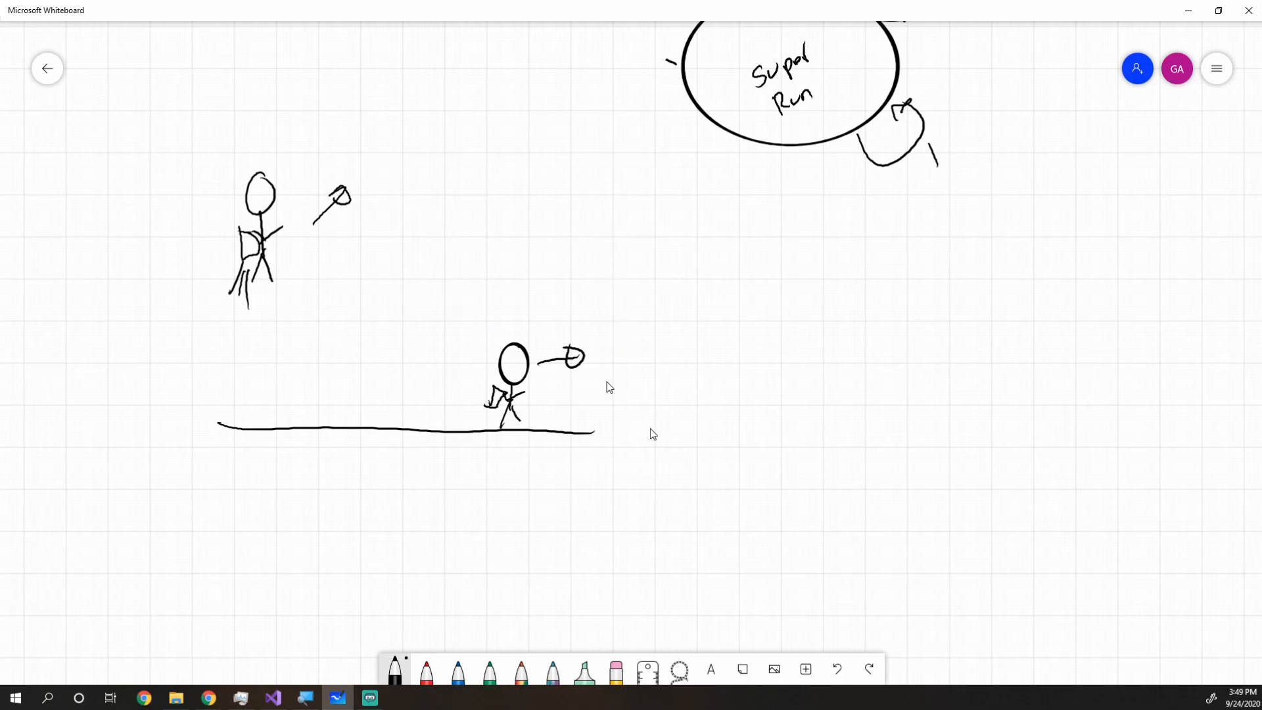
{"action": "mouse_move", "coordinate": [594, 359]}
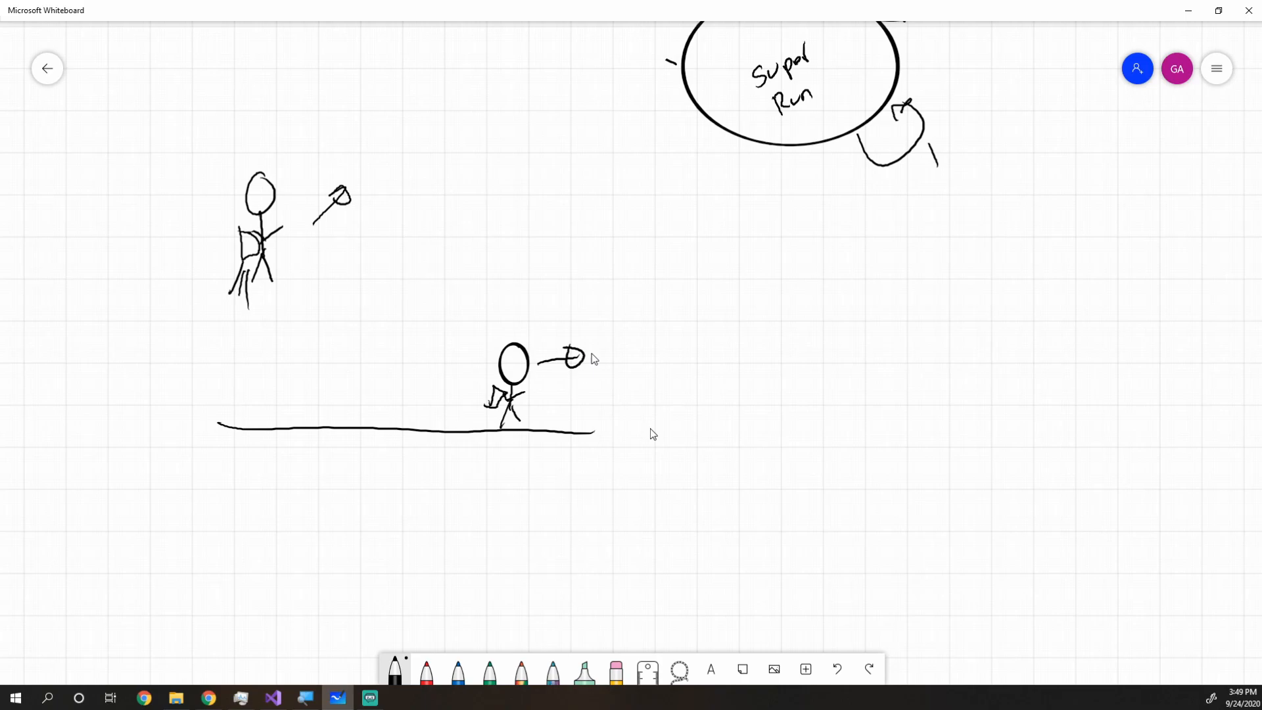
{"action": "mouse_move", "coordinate": [732, 451]}
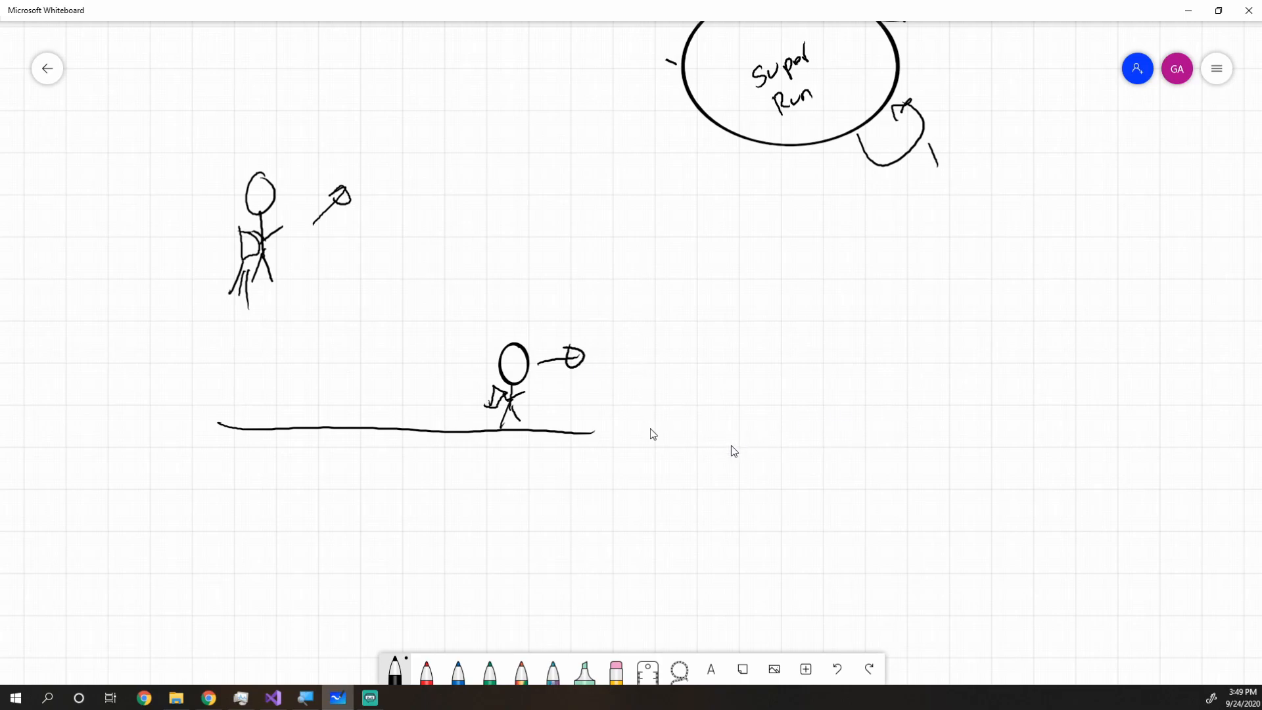
Draw a second ground line with a small enemy, left/right movement arrows and a stick figure
{"action": "left_click_drag", "start_coordinate": [705, 425], "coordinate": [1146, 428]}
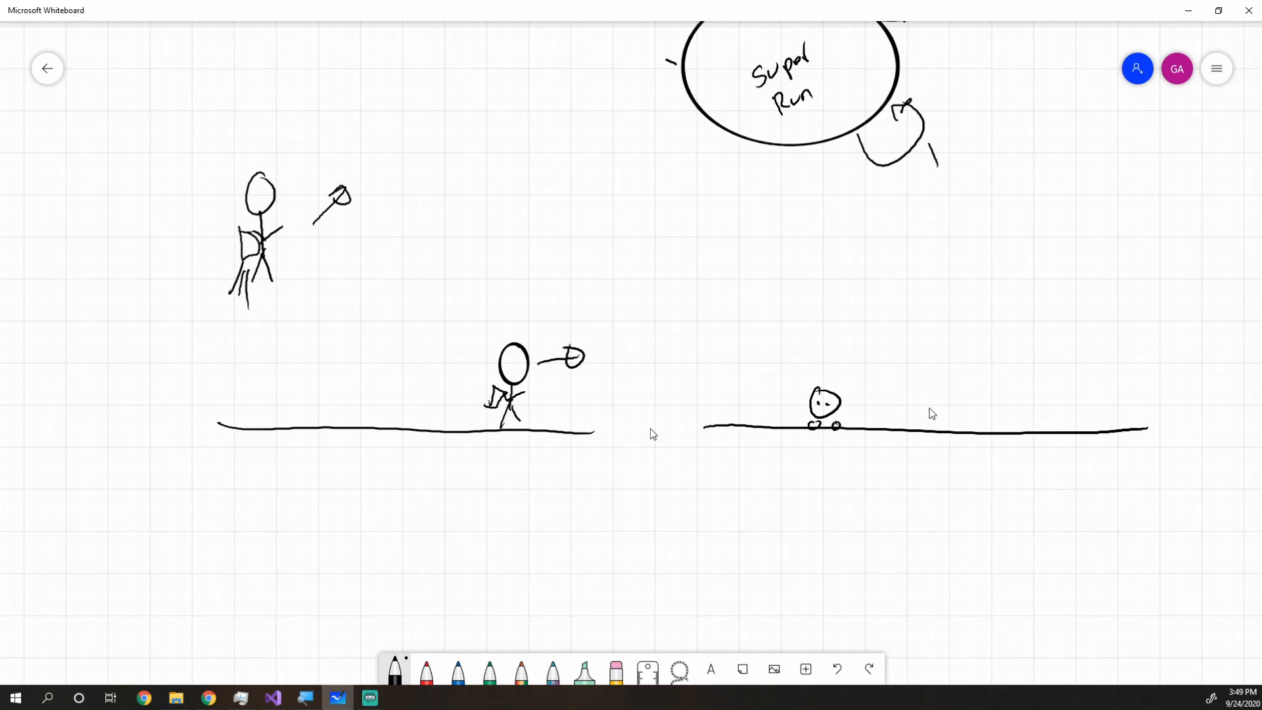
{"action": "left_click_drag", "start_coordinate": [868, 406], "coordinate": [941, 406]}
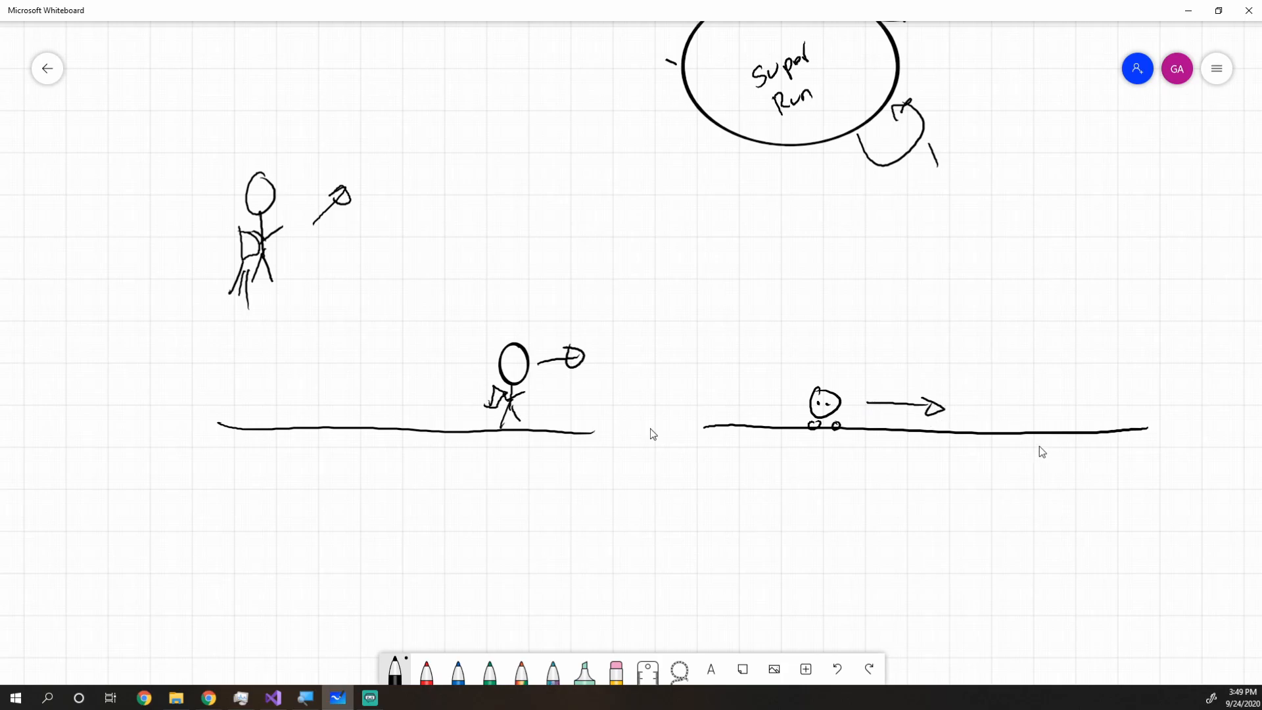
{"action": "left_click_drag", "start_coordinate": [785, 402], "coordinate": [728, 402]}
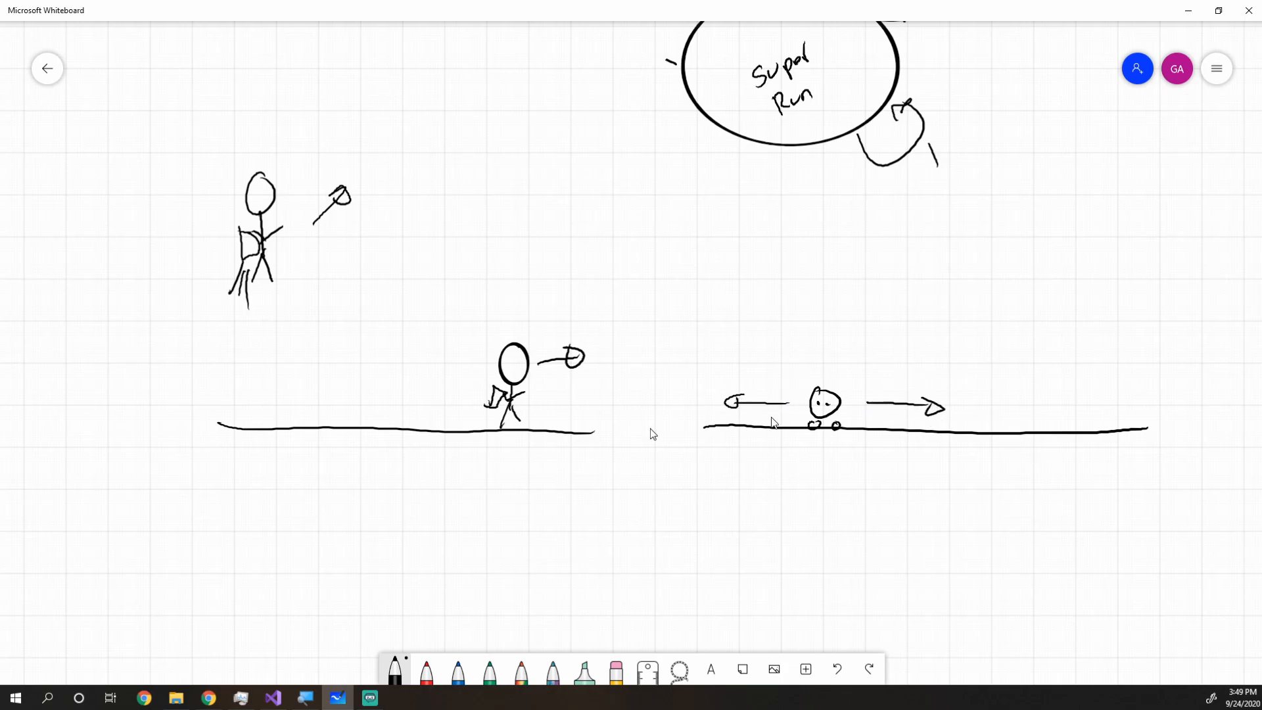
{"action": "mouse_move", "coordinate": [962, 414]}
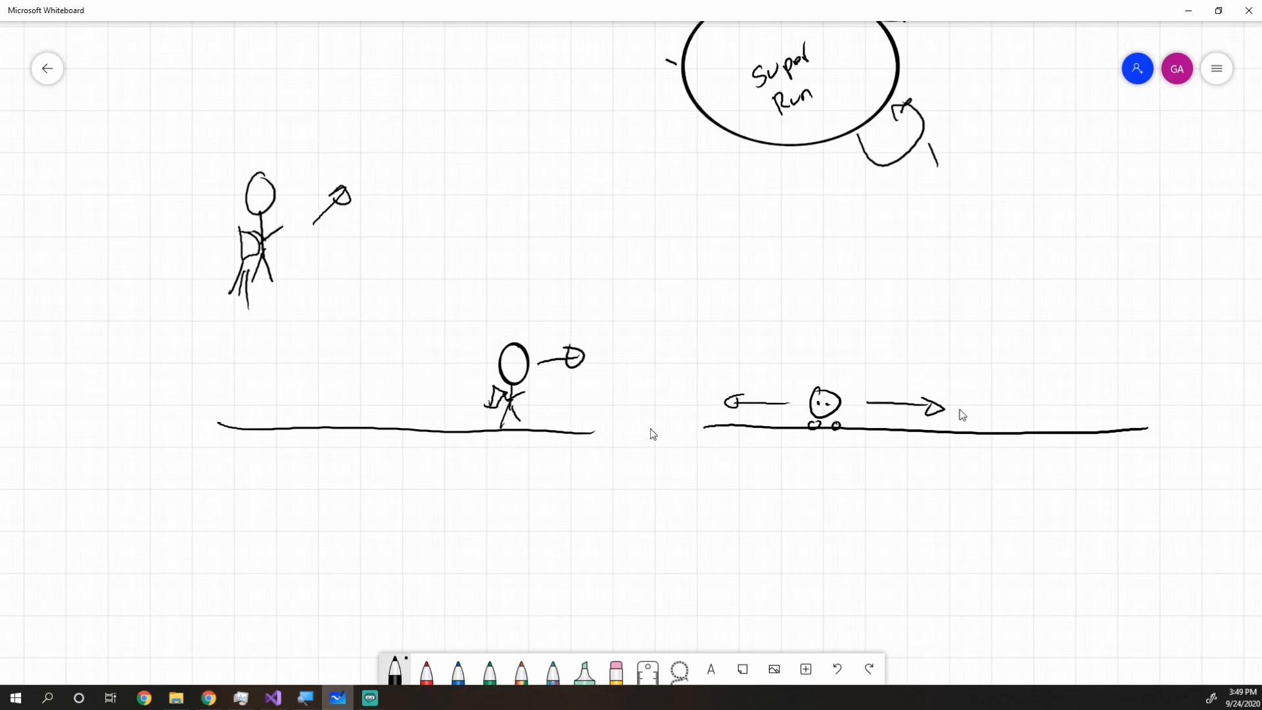
{"action": "left_click_drag", "start_coordinate": [865, 354], "coordinate": [894, 334]}
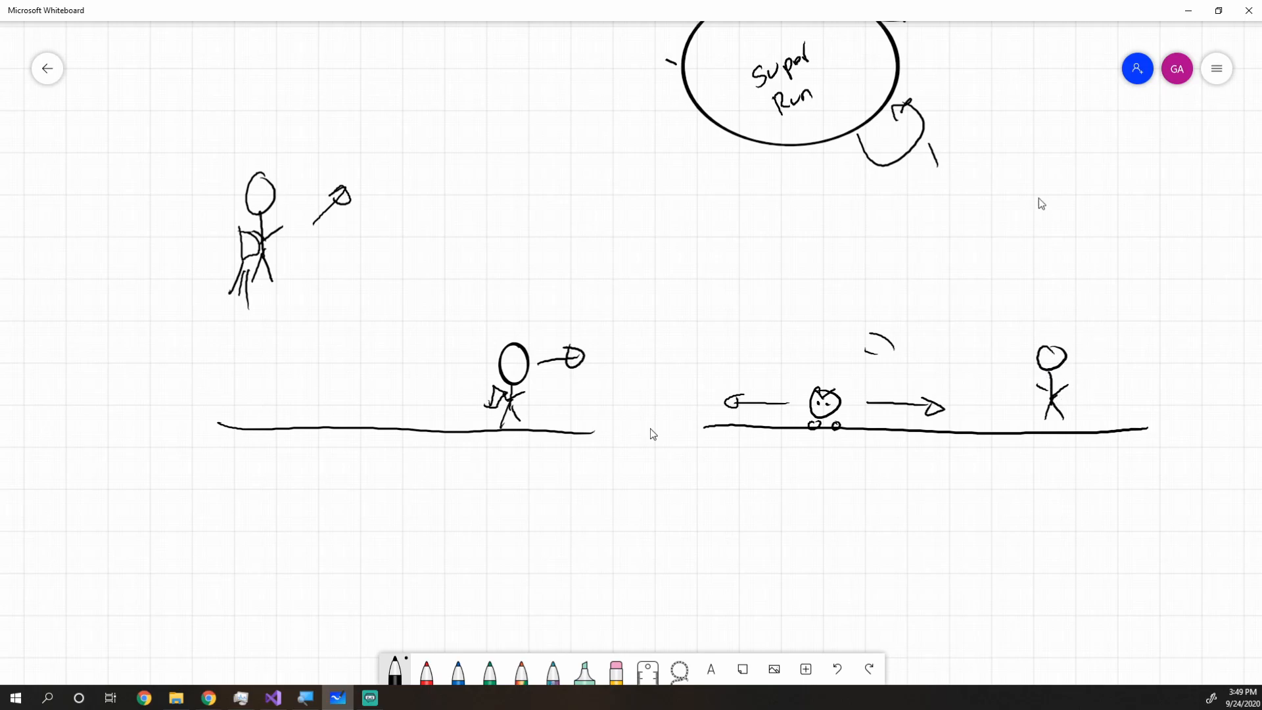
Finish the Flying label and draw a second oval labelled Ground to its right
{"action": "scroll", "scroll_direction": "down", "scroll_amount": 3}
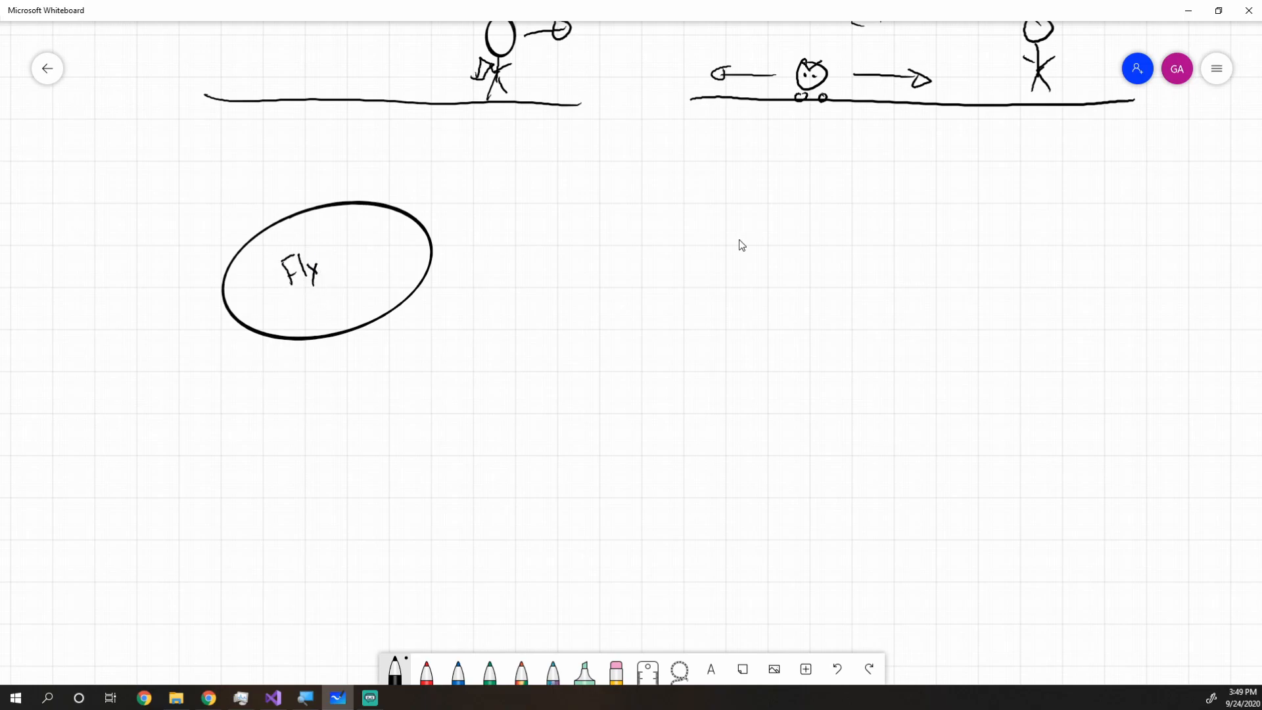
{"action": "type", "text": "ing"}
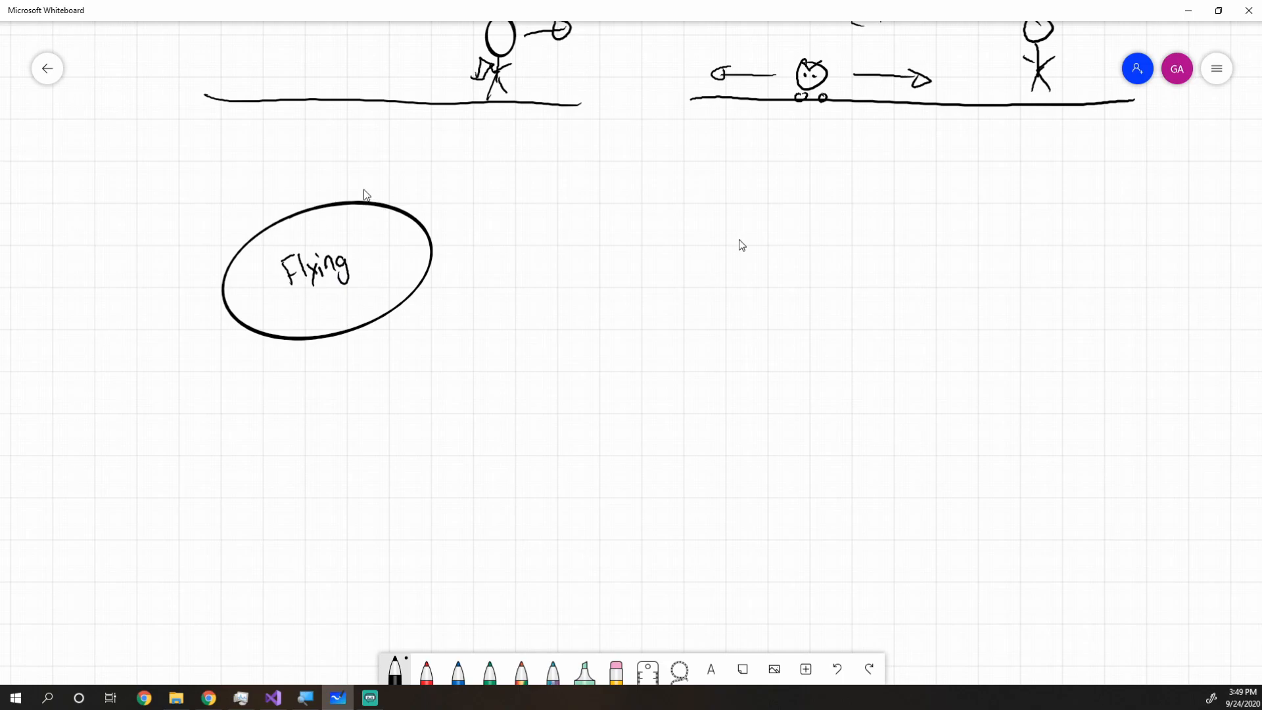
{"action": "mouse_move", "coordinate": [1006, 239]}
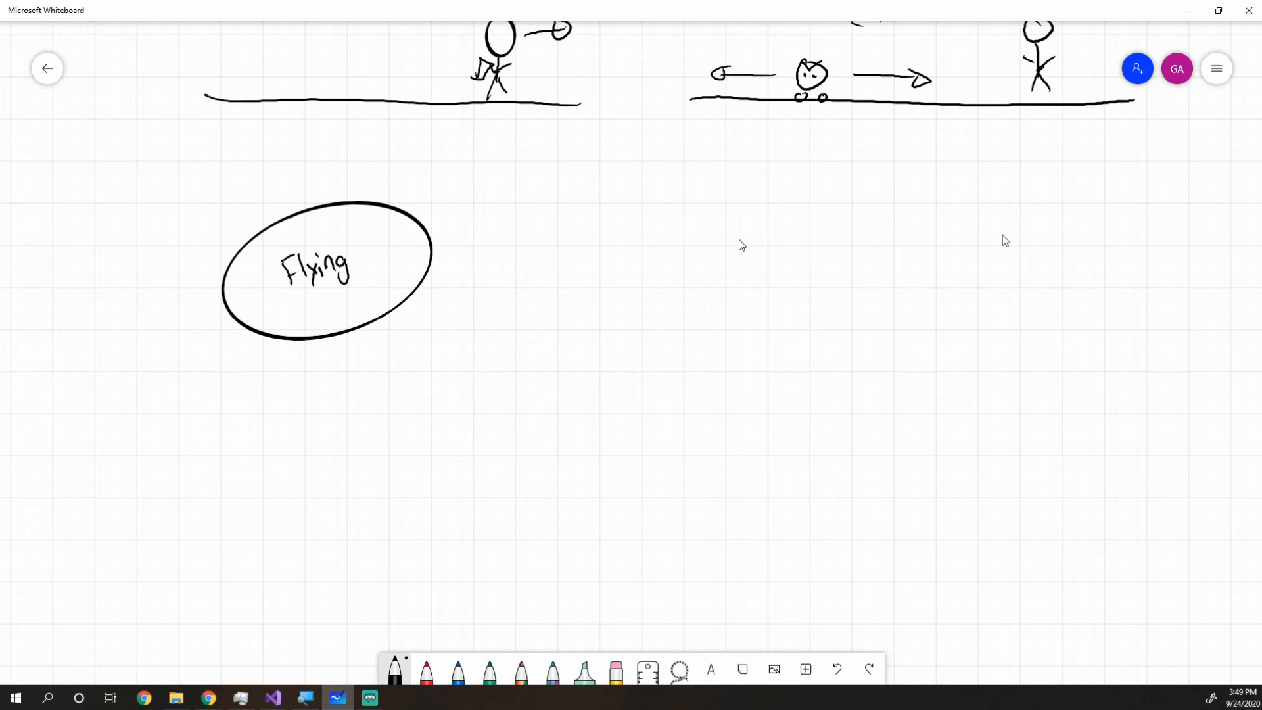
{"action": "left_click_drag", "start_coordinate": [812, 205], "coordinate": [769, 338]}
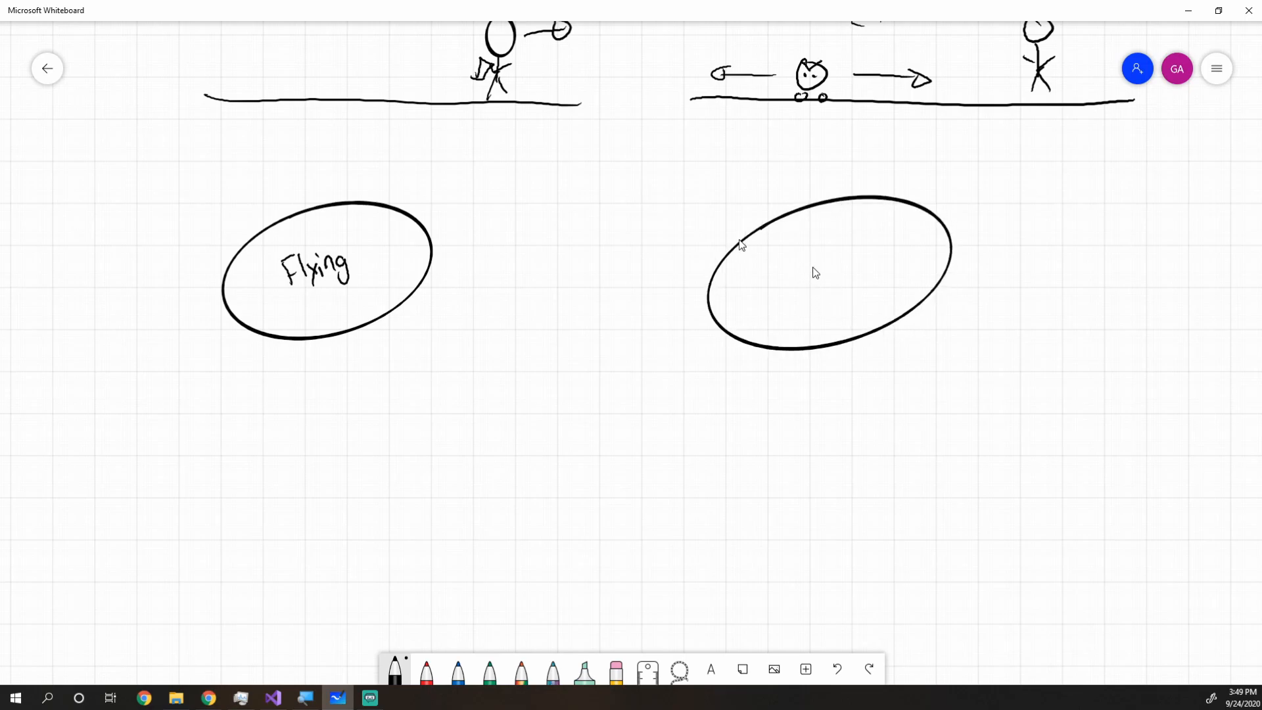
{"action": "left_click_drag", "start_coordinate": [777, 250], "coordinate": [801, 293]}
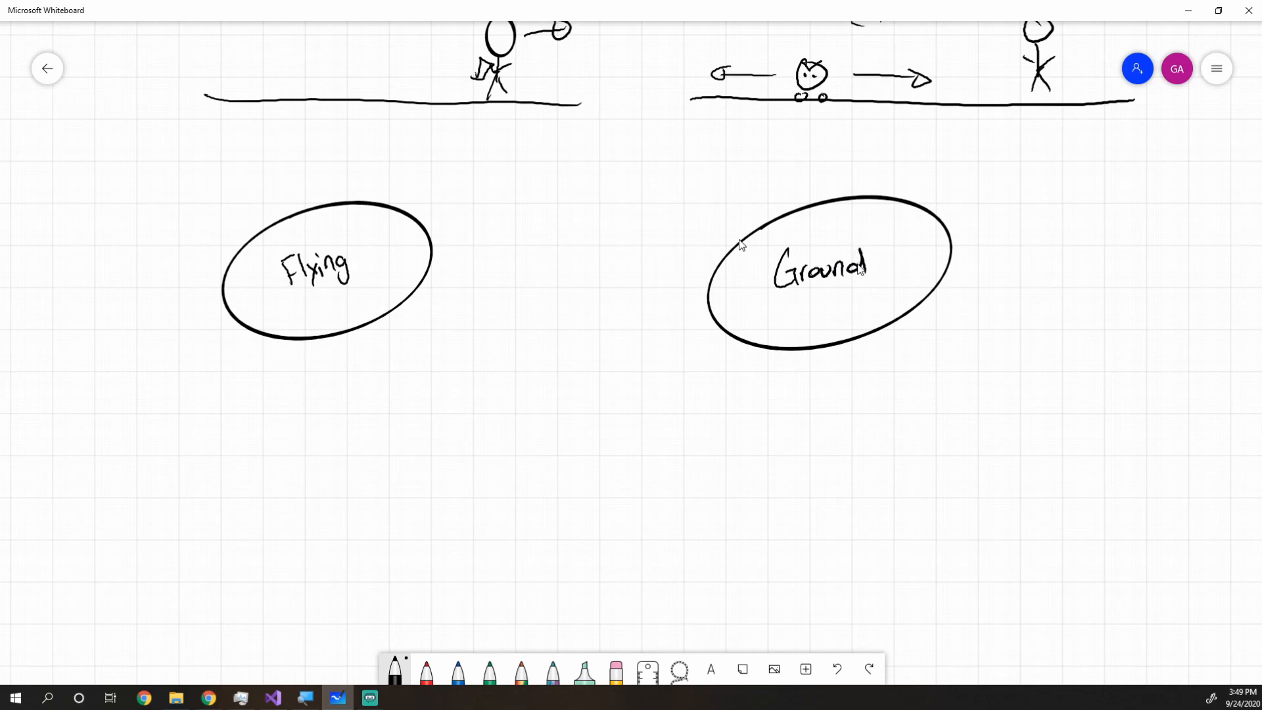
Draw a Flying→Ground arrow labelled Releases 'A' and a return arrow Ground→Flying
{"action": "left_click_drag", "start_coordinate": [422, 234], "coordinate": [698, 227]}
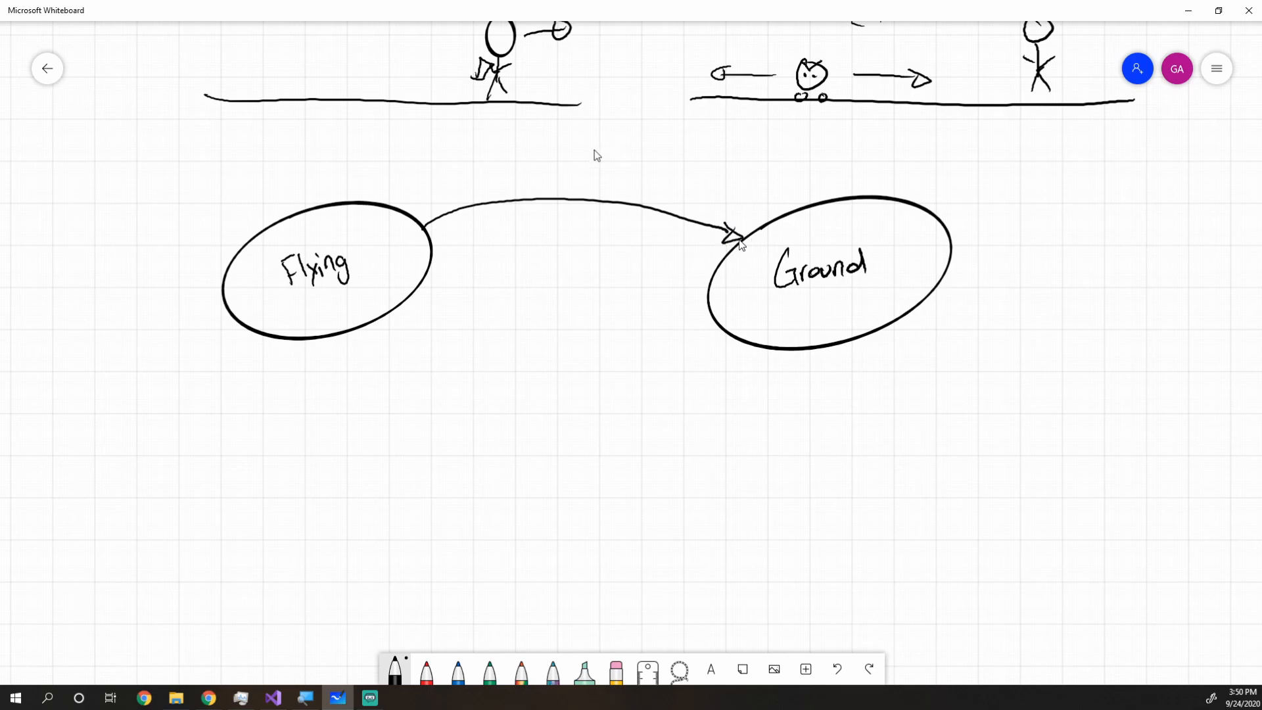
{"action": "left_click_drag", "start_coordinate": [503, 190], "coordinate": [555, 190]}
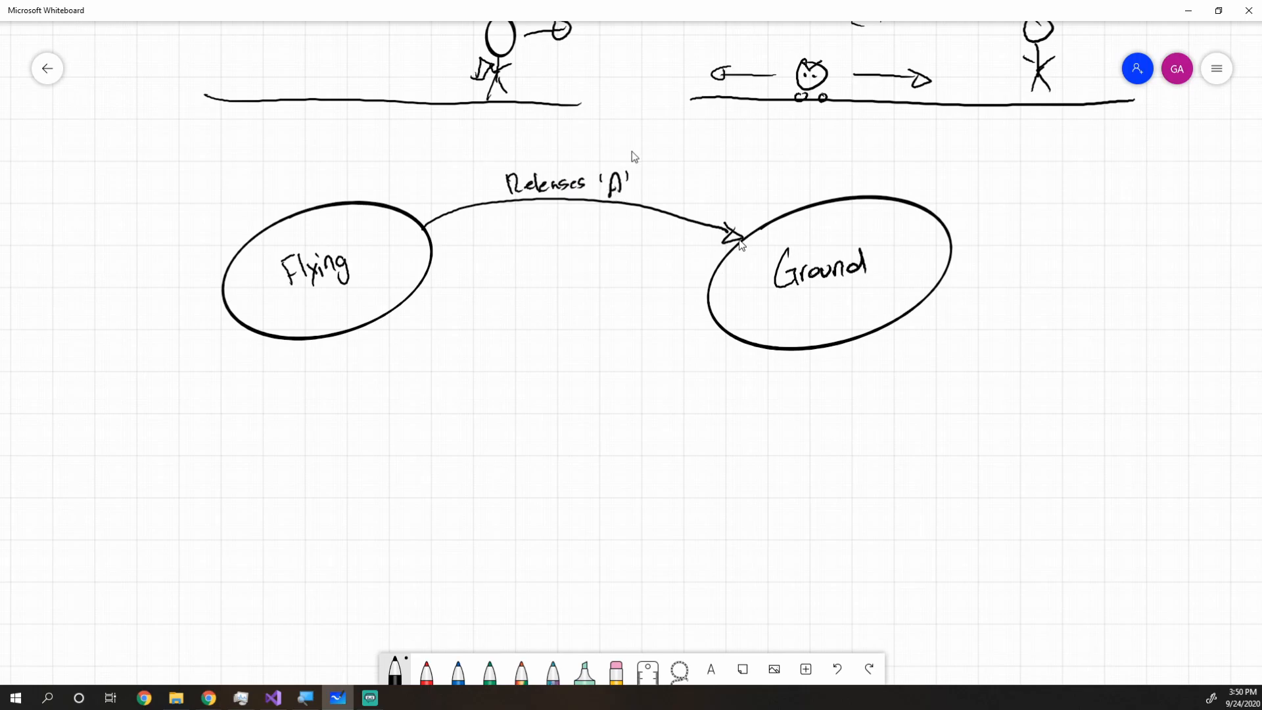
{"action": "mouse_move", "coordinate": [857, 177]}
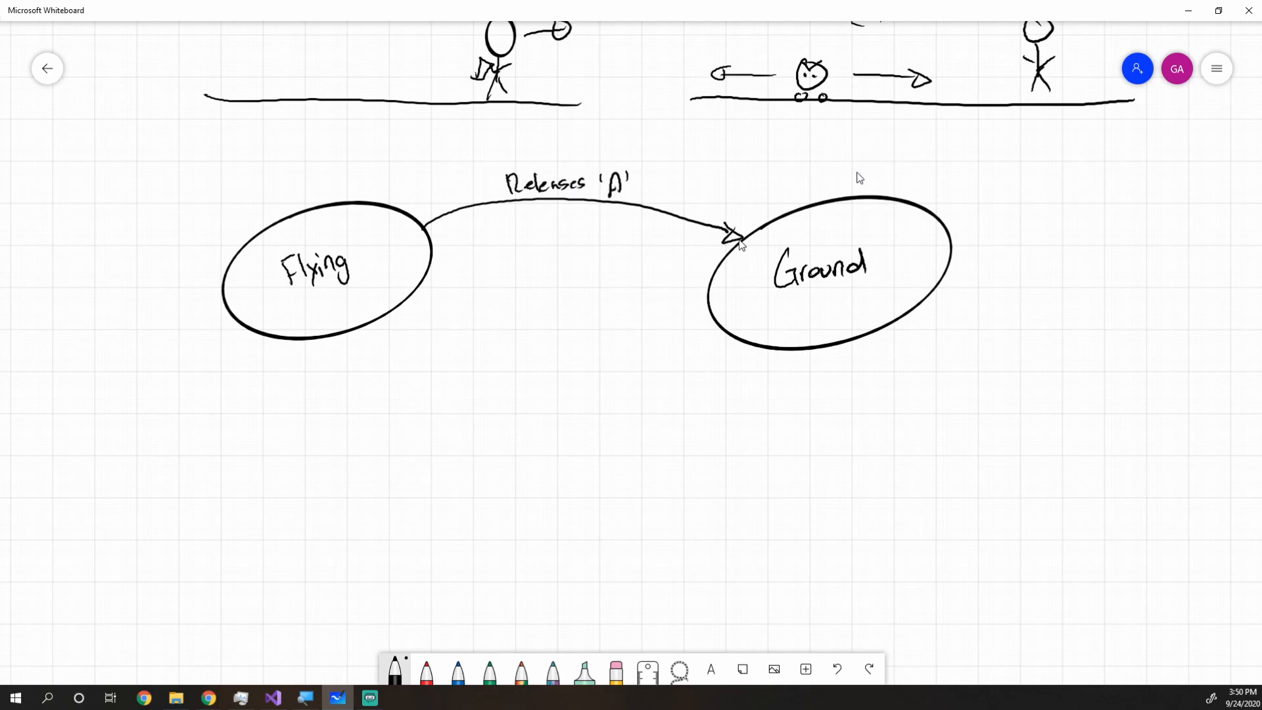
{"action": "mouse_move", "coordinate": [802, 196]}
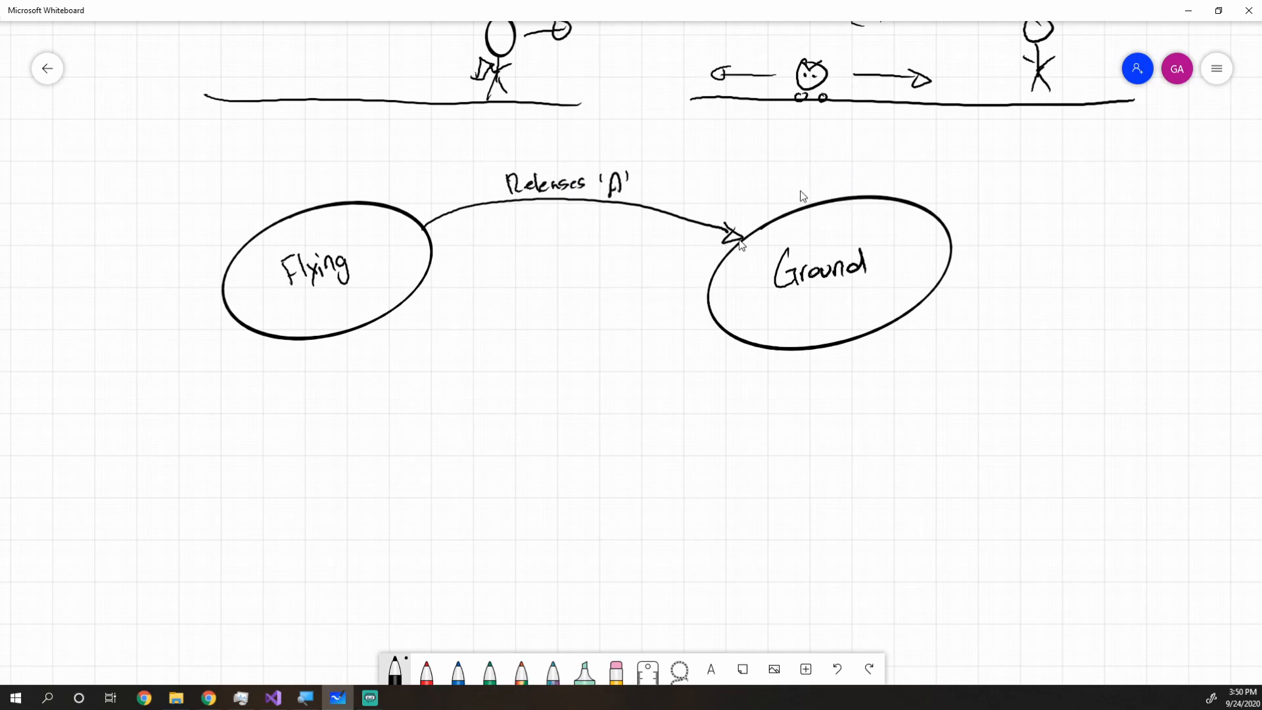
{"action": "left_click_drag", "start_coordinate": [709, 326], "coordinate": [407, 298]}
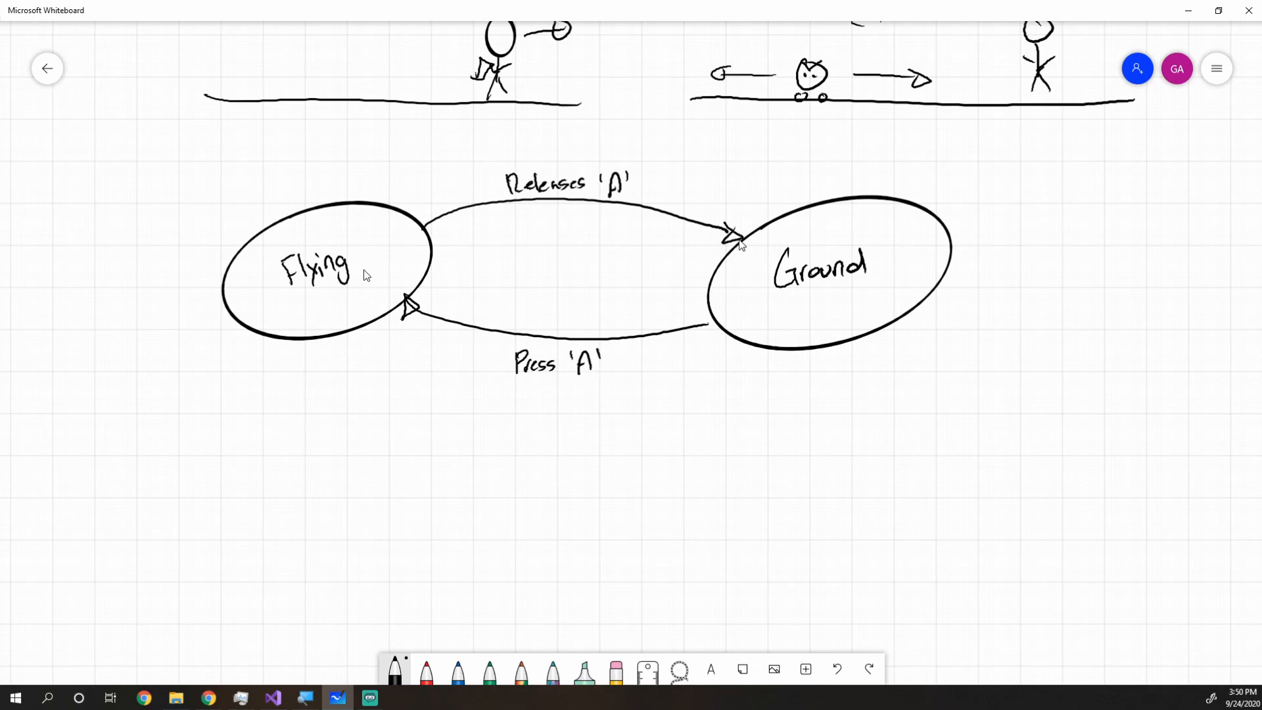
{"action": "mouse_move", "coordinate": [770, 250]}
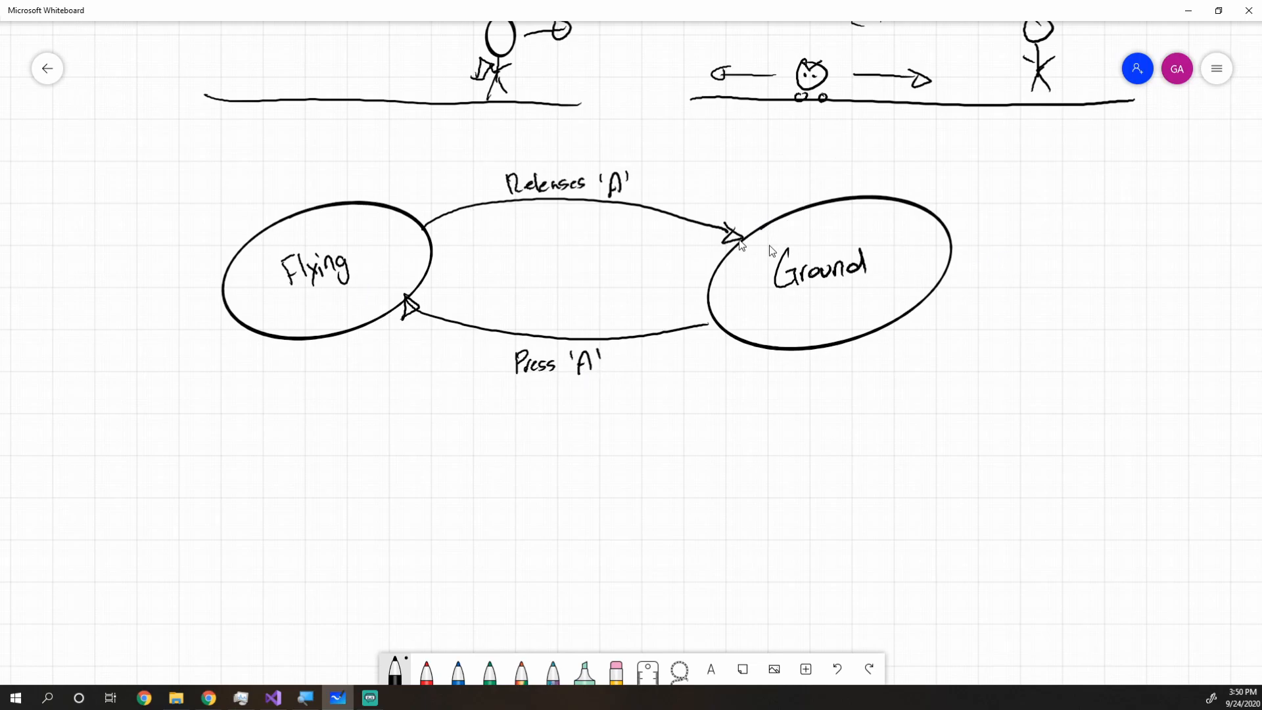
Erase the Releases 'A' label and write 'Player hits ground' above the arrow instead
{"action": "left_click", "coordinate": [615, 669]}
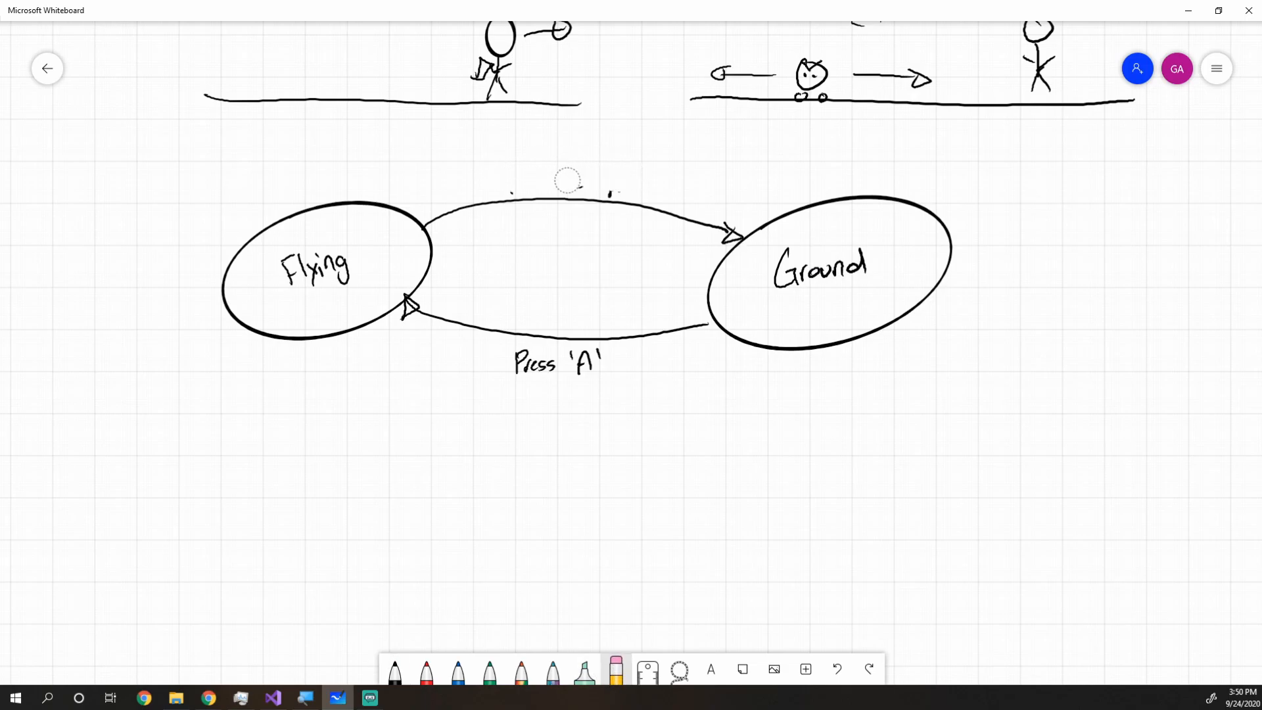
{"action": "left_click", "coordinate": [395, 669]}
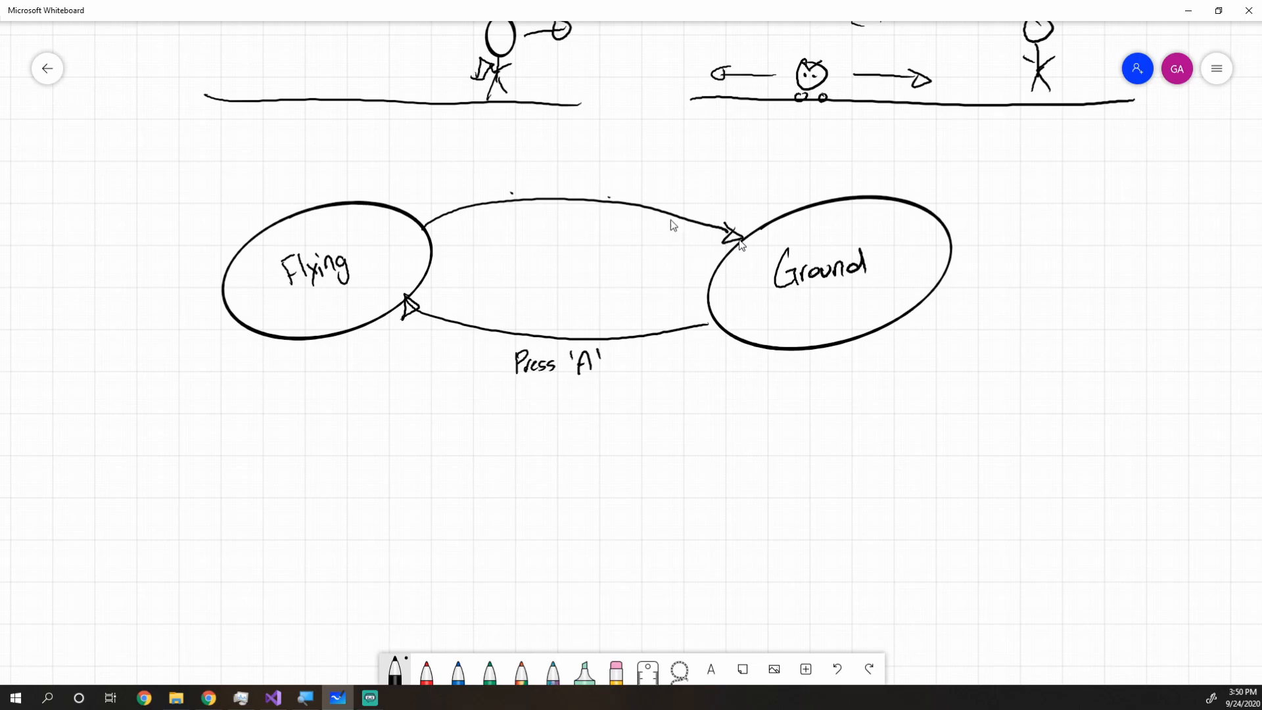
{"action": "mouse_move", "coordinate": [509, 232]}
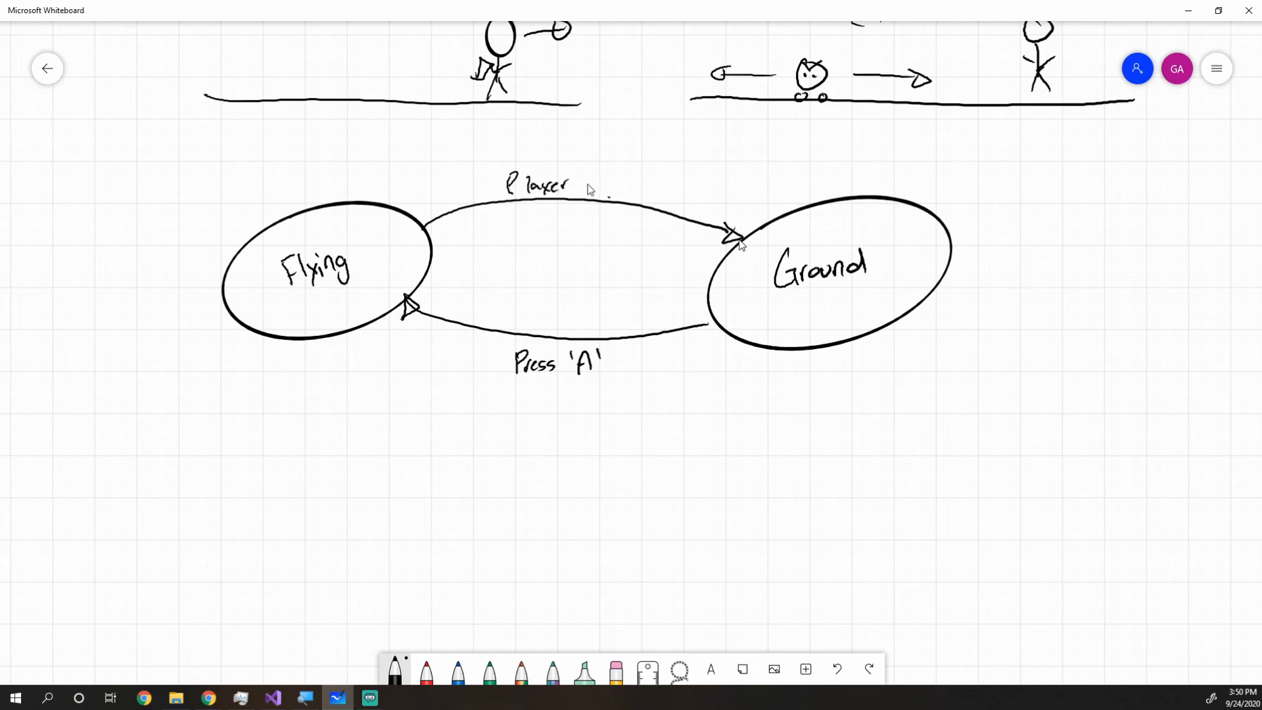
{"action": "left_click_drag", "start_coordinate": [628, 185], "coordinate": [672, 201]}
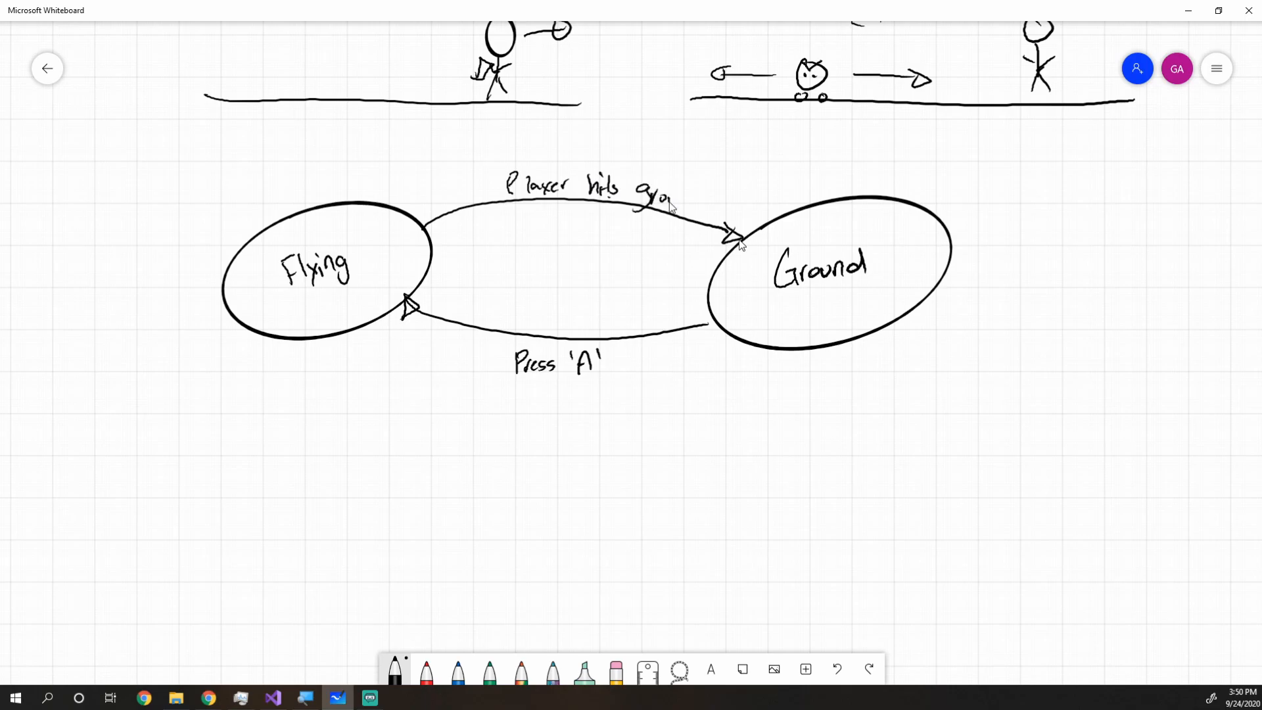
{"action": "type", "text": "ground"}
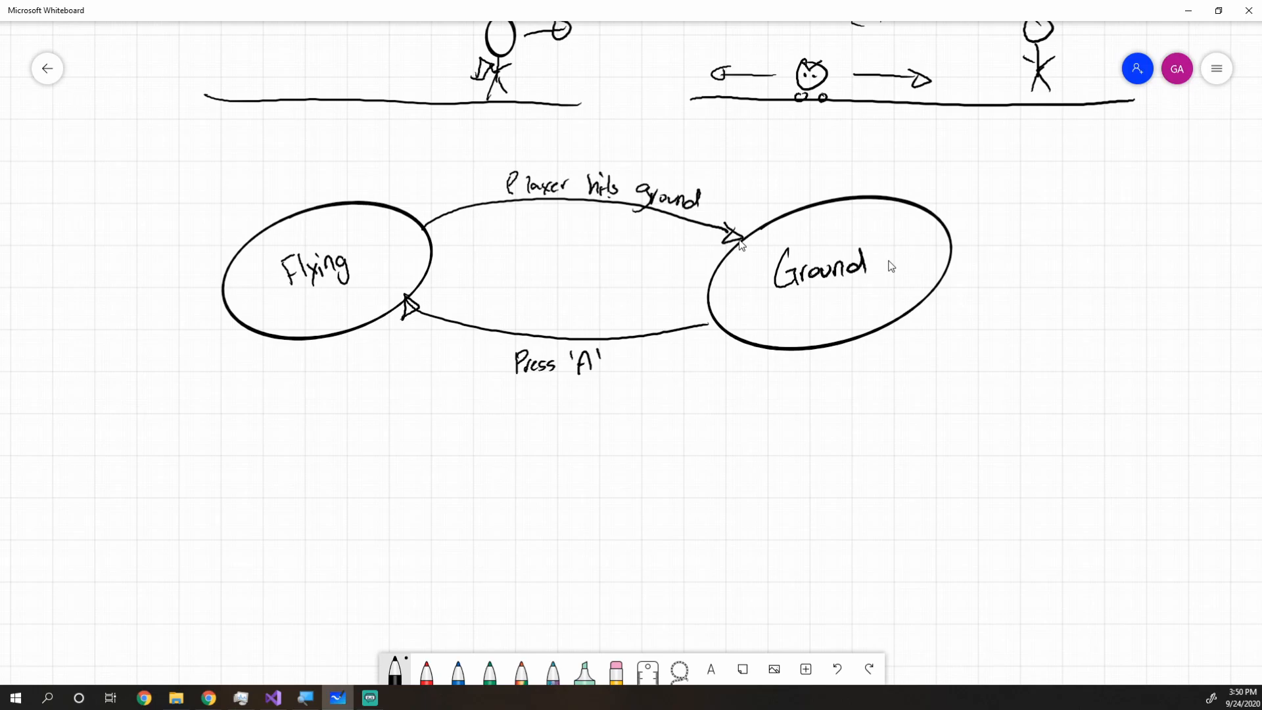
{"action": "mouse_move", "coordinate": [740, 360]}
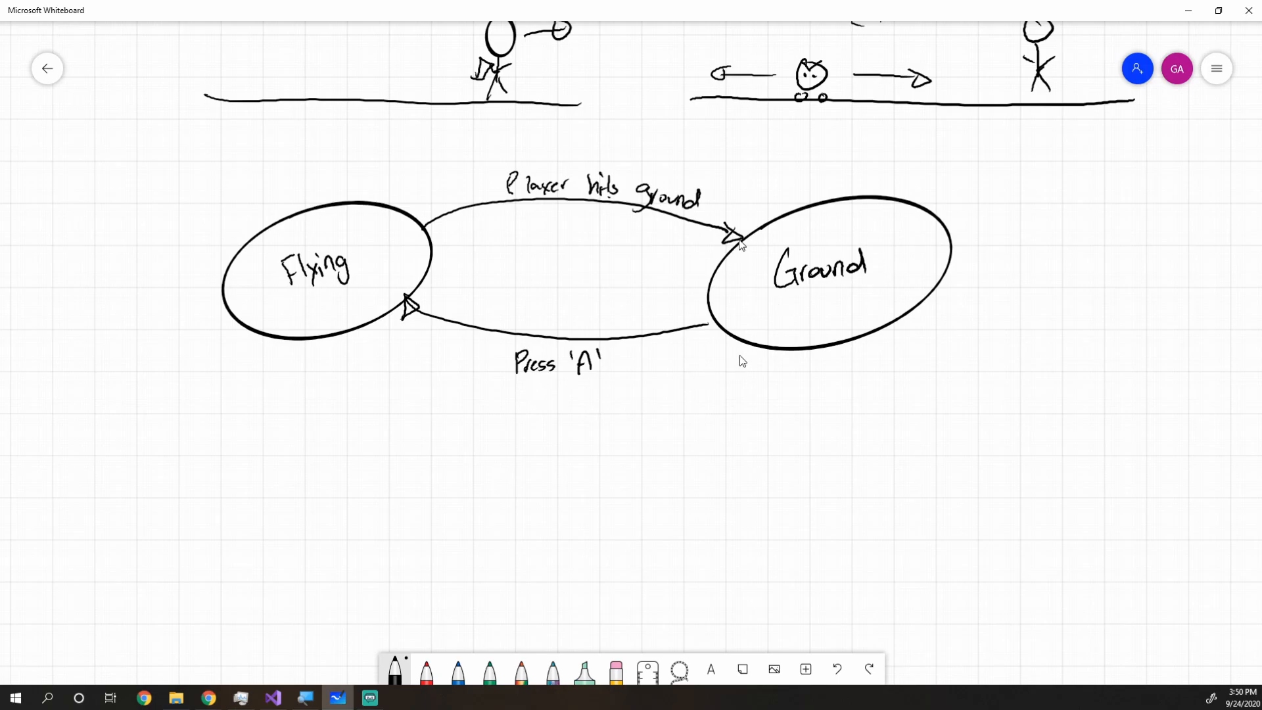
{"action": "mouse_move", "coordinate": [729, 238]}
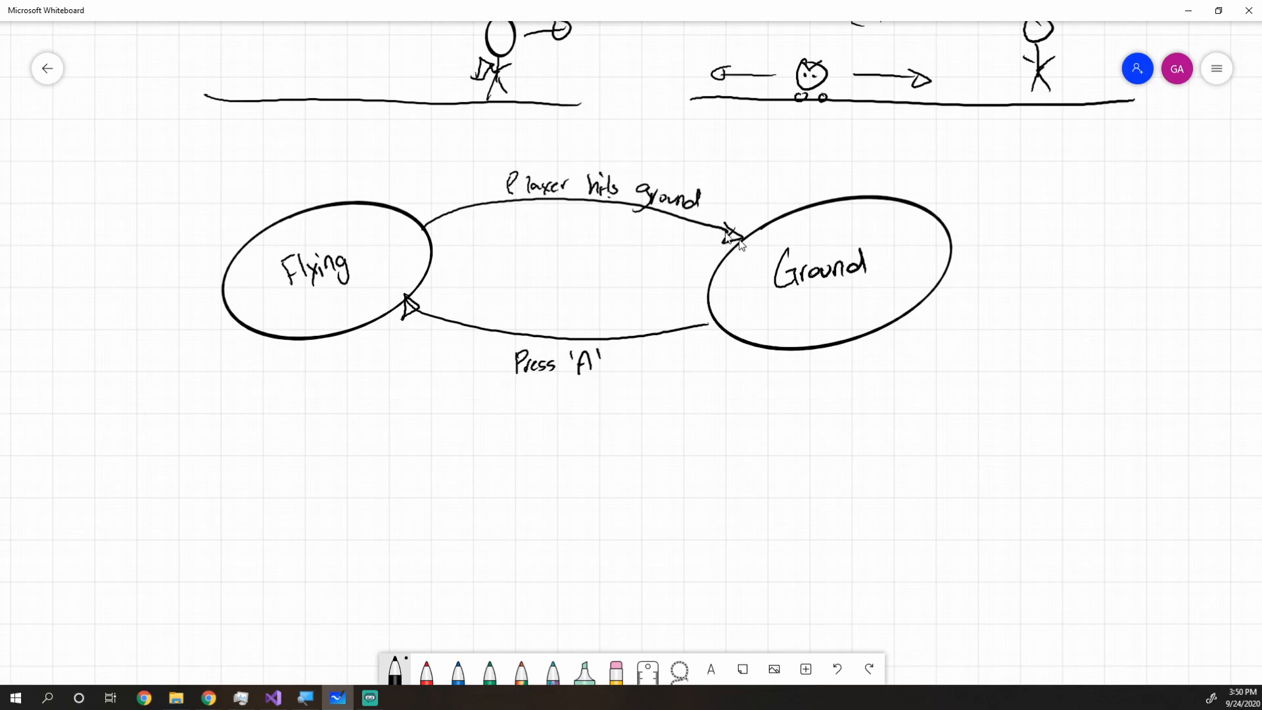
{"action": "mouse_move", "coordinate": [779, 170]}
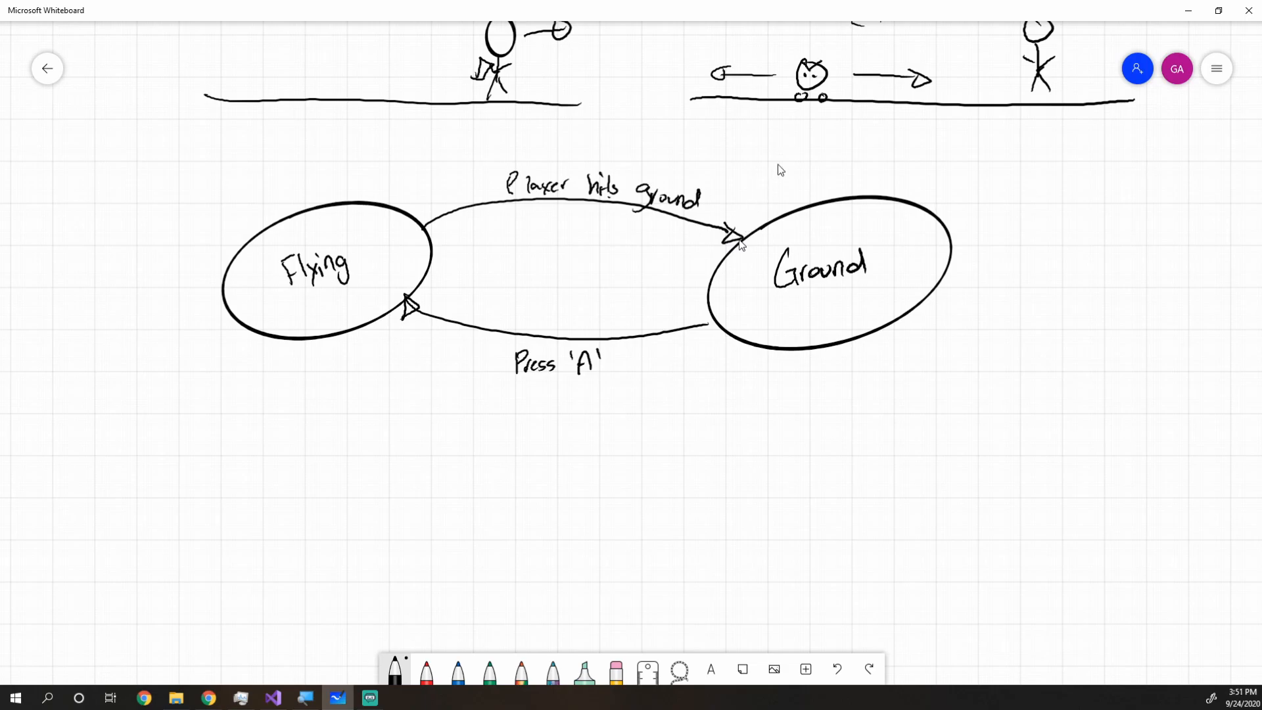
{"action": "mouse_move", "coordinate": [815, 139]}
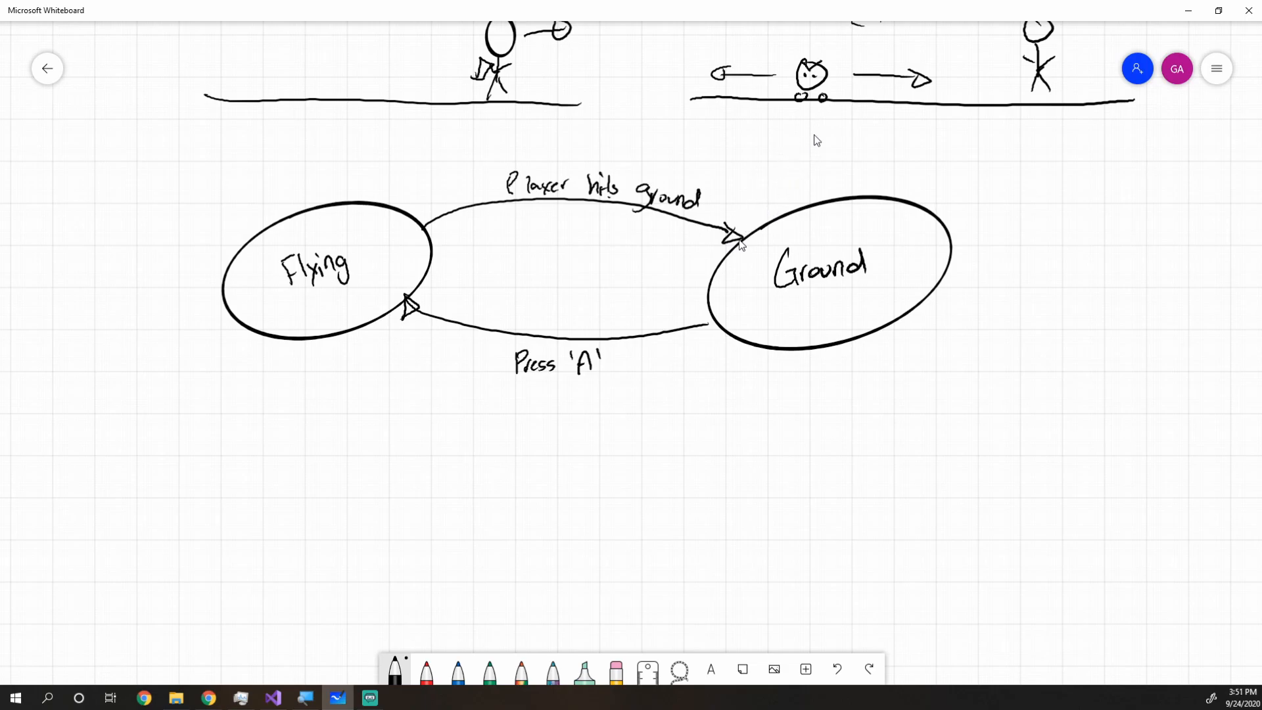
Draw a Swim state with arrows from Flying and Ground, labelled 'player hits water'
{"action": "left_click_drag", "start_coordinate": [785, 547], "coordinate": [813, 543]}
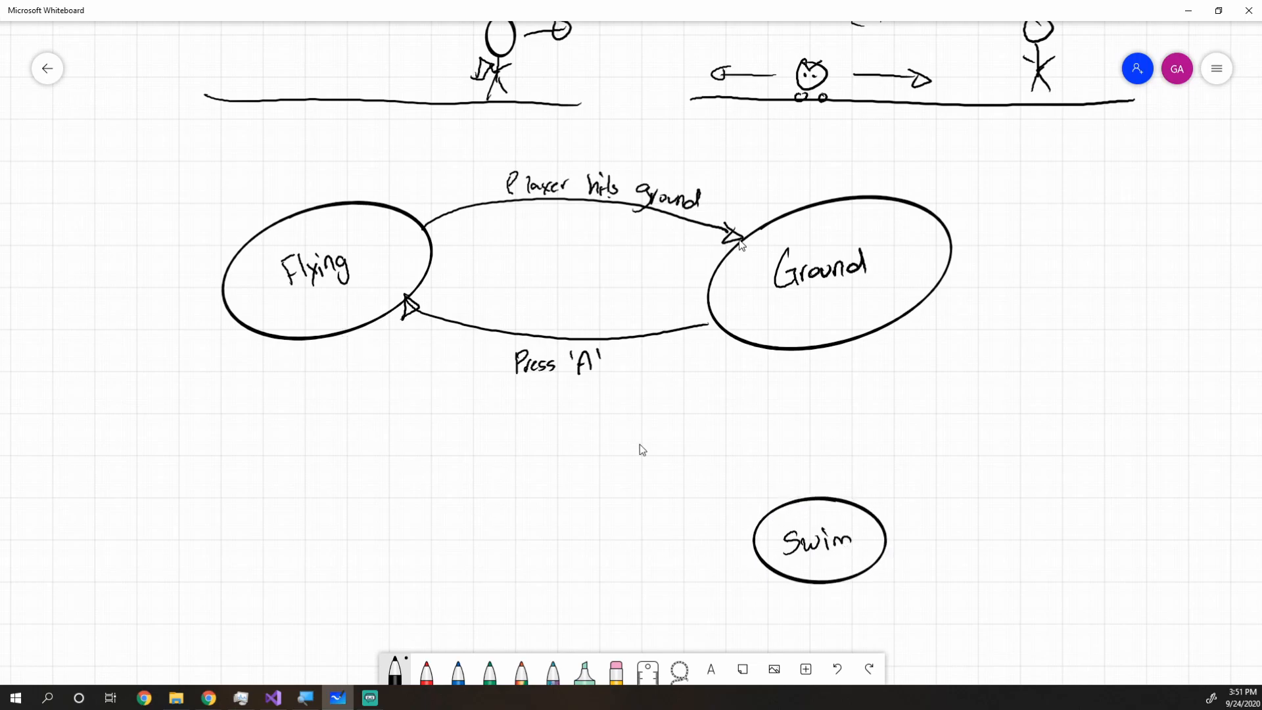
{"action": "left_click_drag", "start_coordinate": [342, 338], "coordinate": [740, 535]}
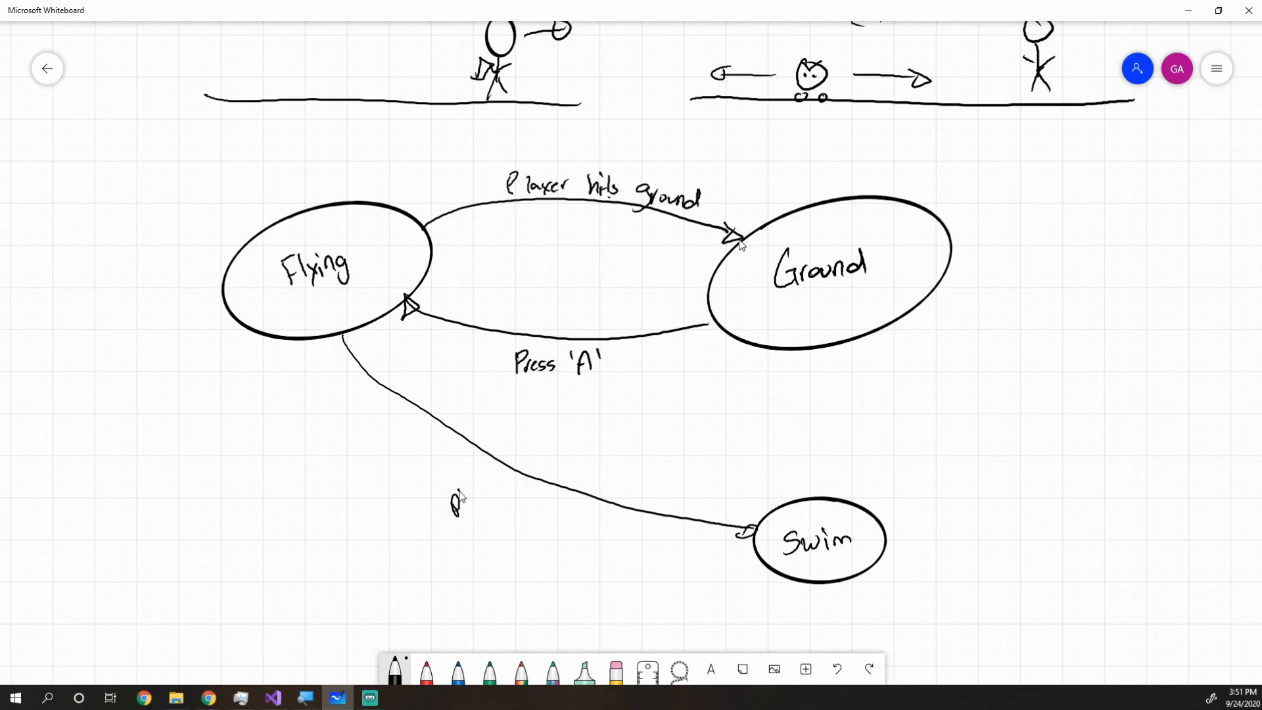
{"action": "left_click_drag", "start_coordinate": [455, 491], "coordinate": [531, 551]}
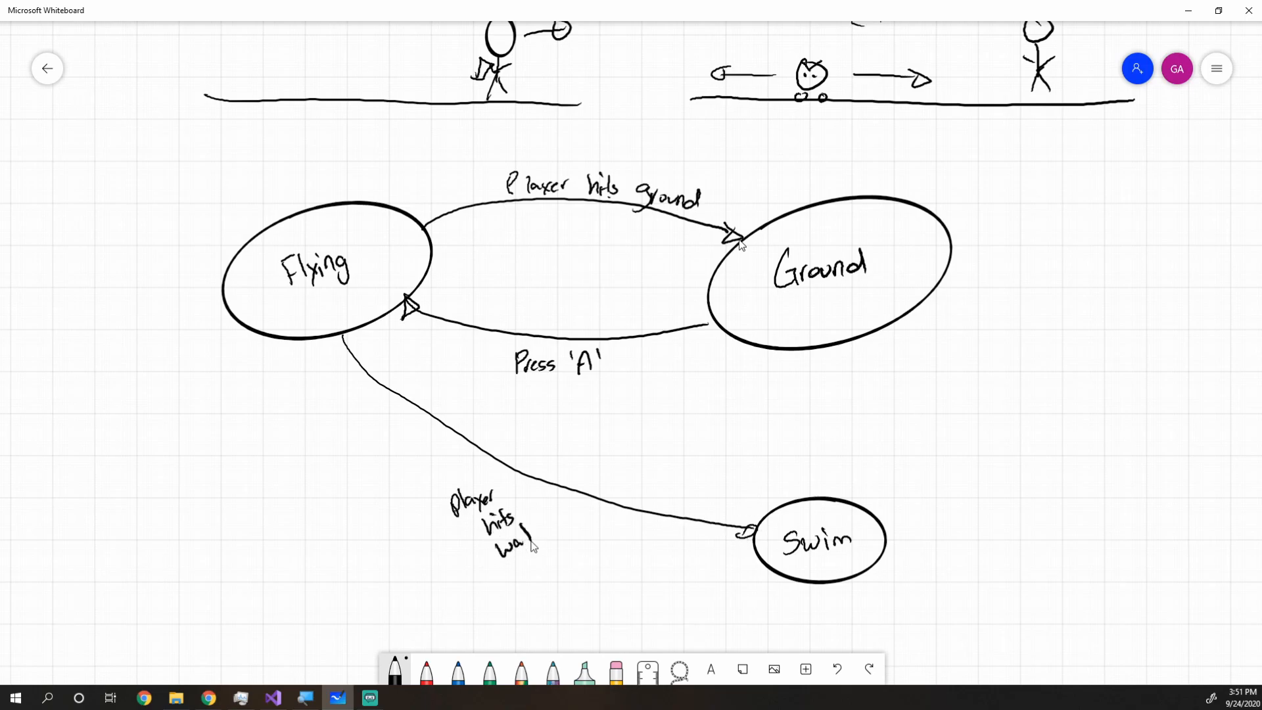
{"action": "type", "text": "water"}
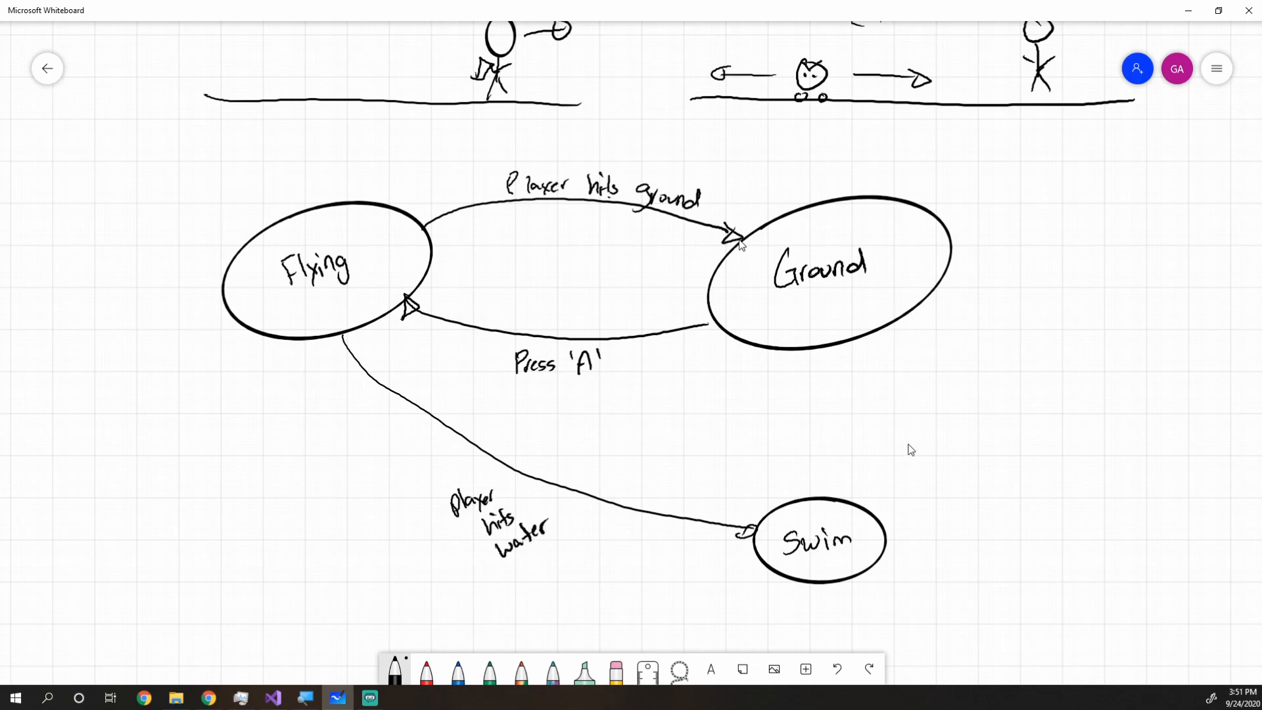
{"action": "left_click_drag", "start_coordinate": [845, 349], "coordinate": [830, 496]}
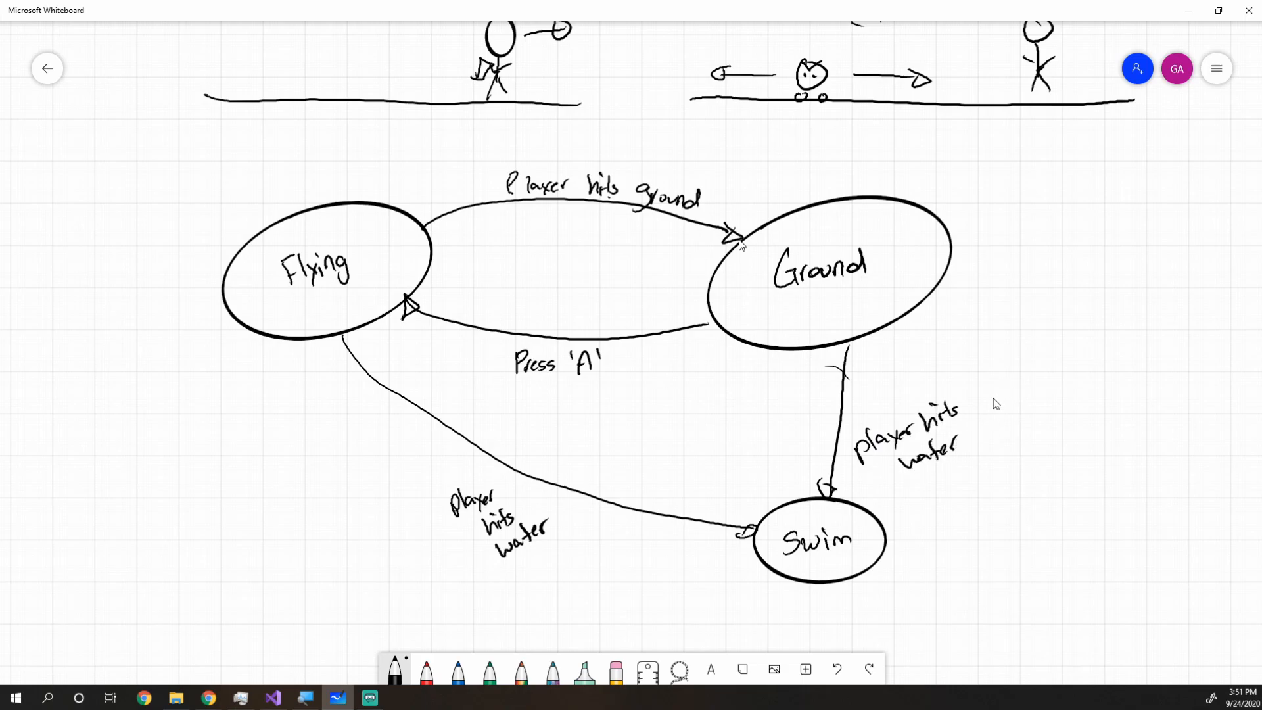
{"action": "mouse_move", "coordinate": [988, 421]}
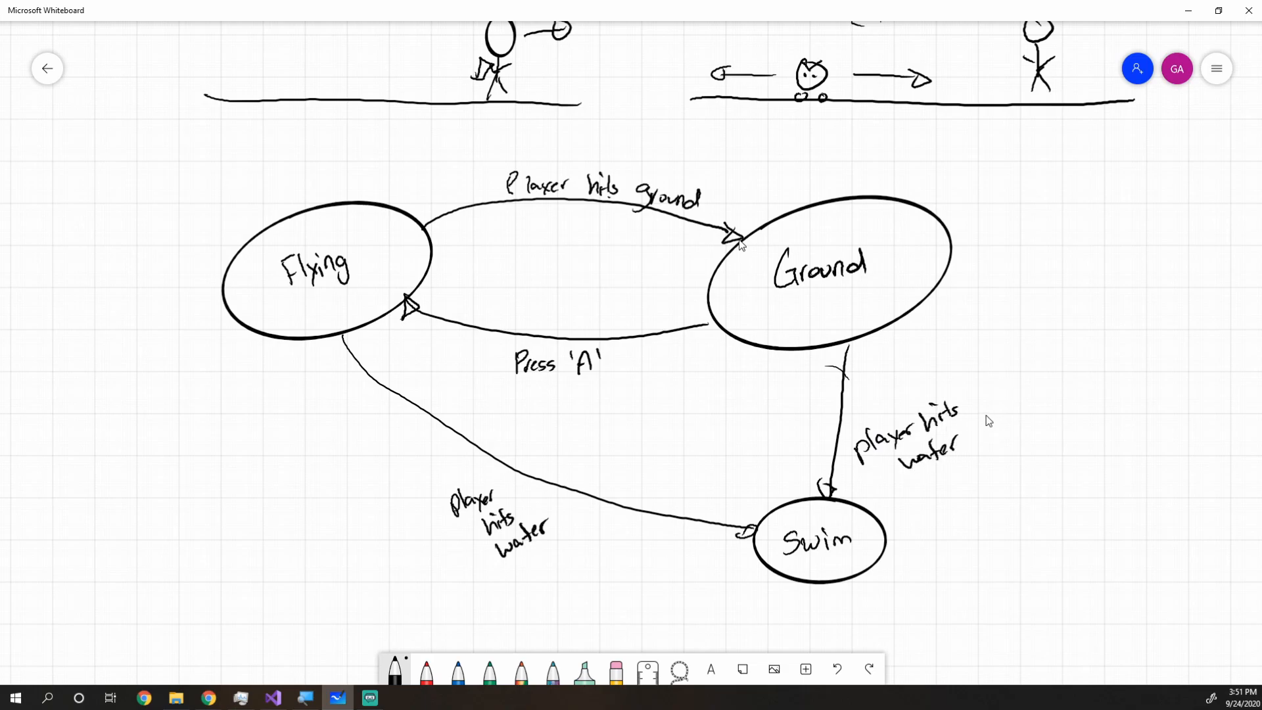
{"action": "mouse_move", "coordinate": [513, 397]}
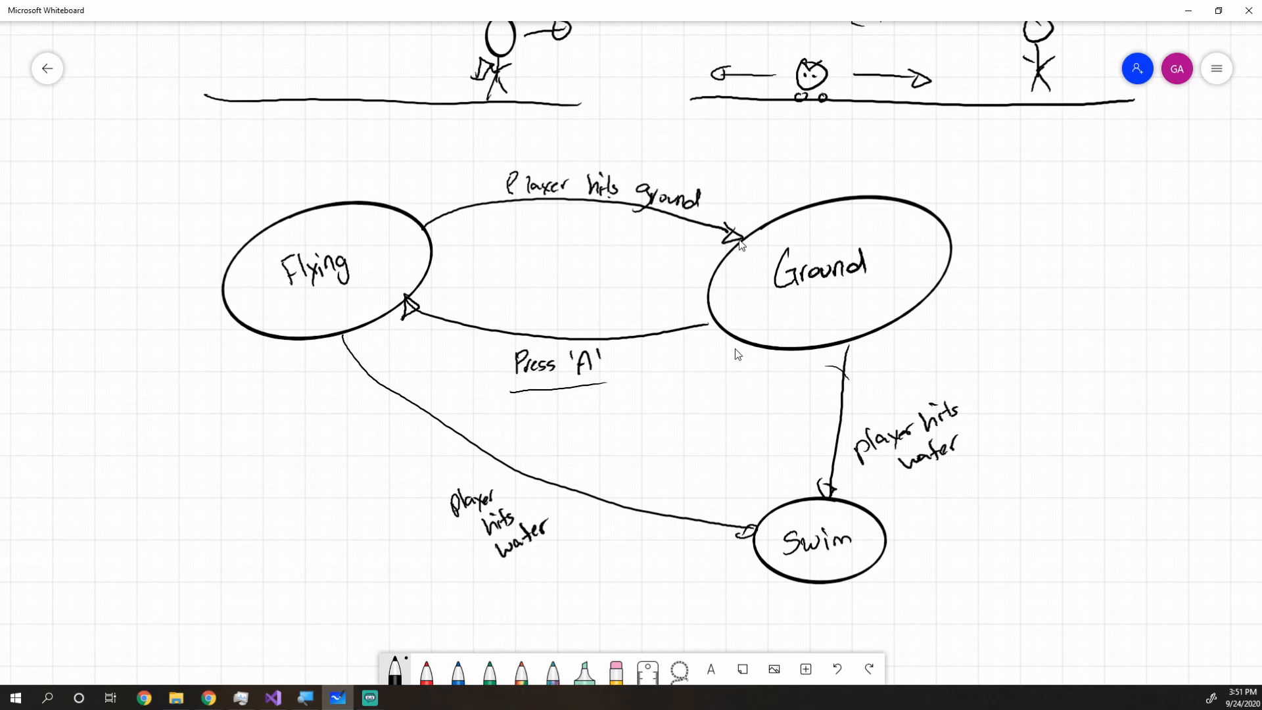
{"action": "mouse_move", "coordinate": [807, 396]}
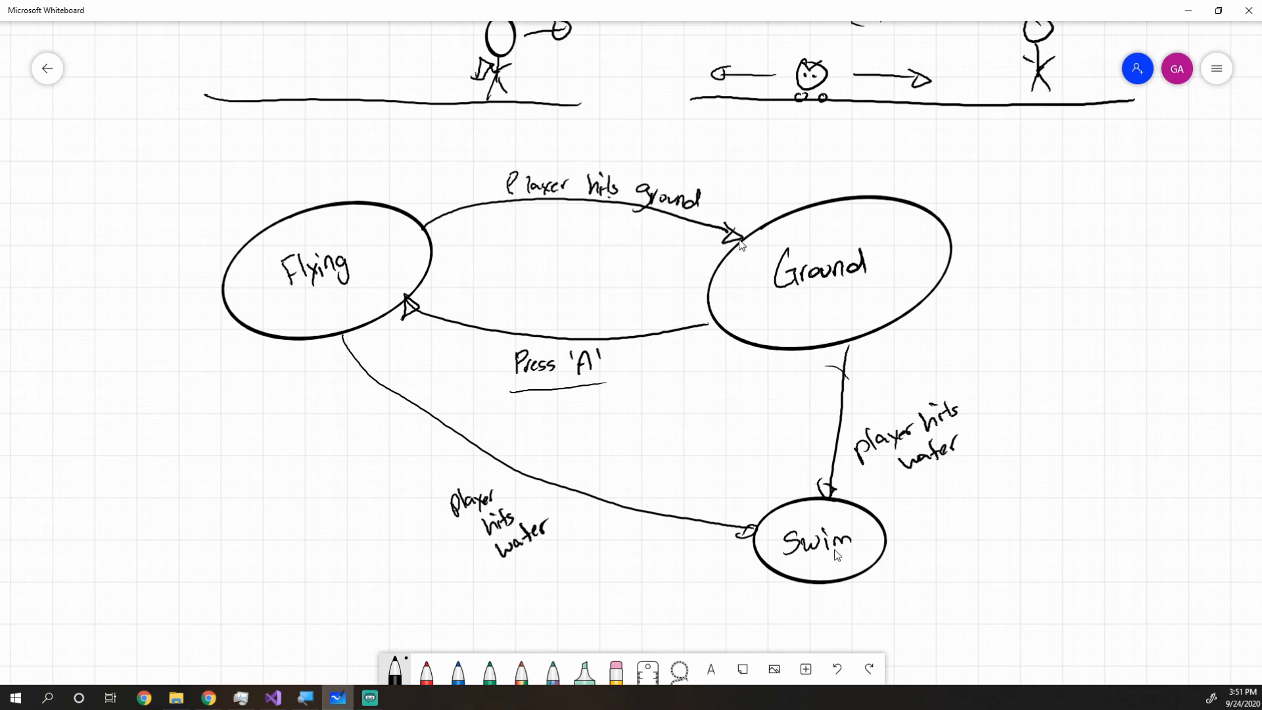
{"action": "mouse_move", "coordinate": [777, 515]}
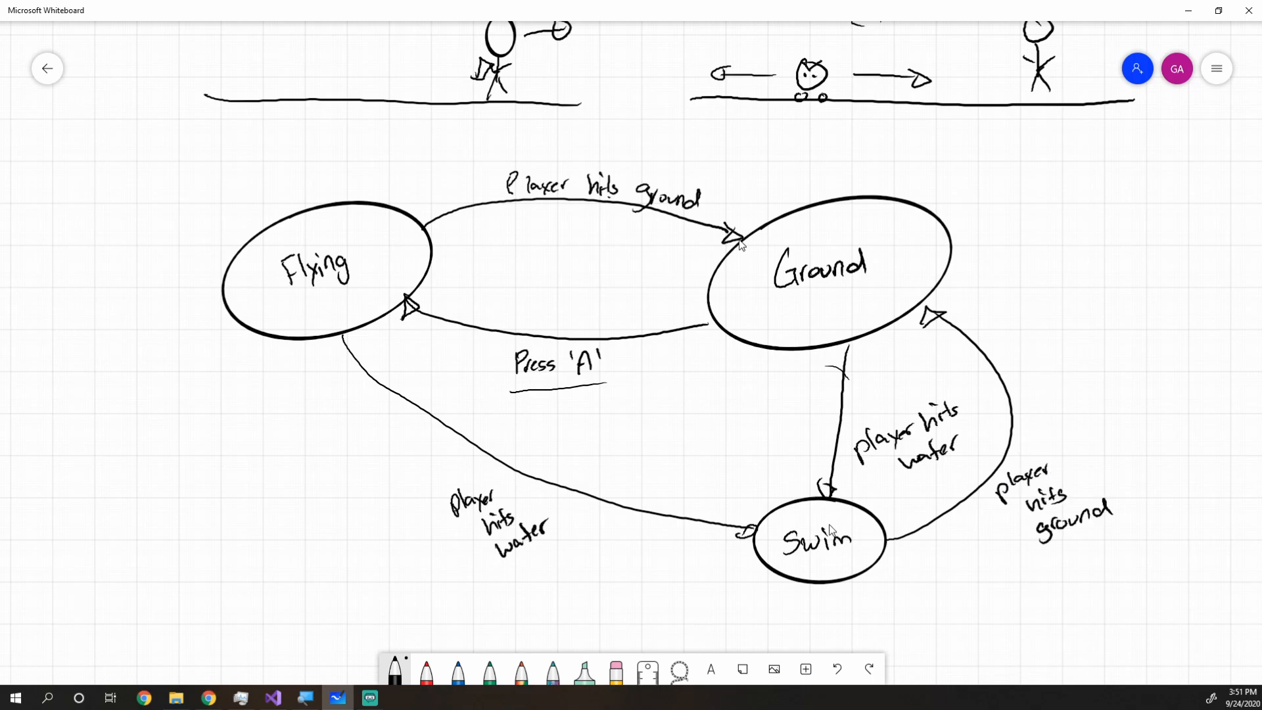
{"action": "mouse_move", "coordinate": [878, 592]}
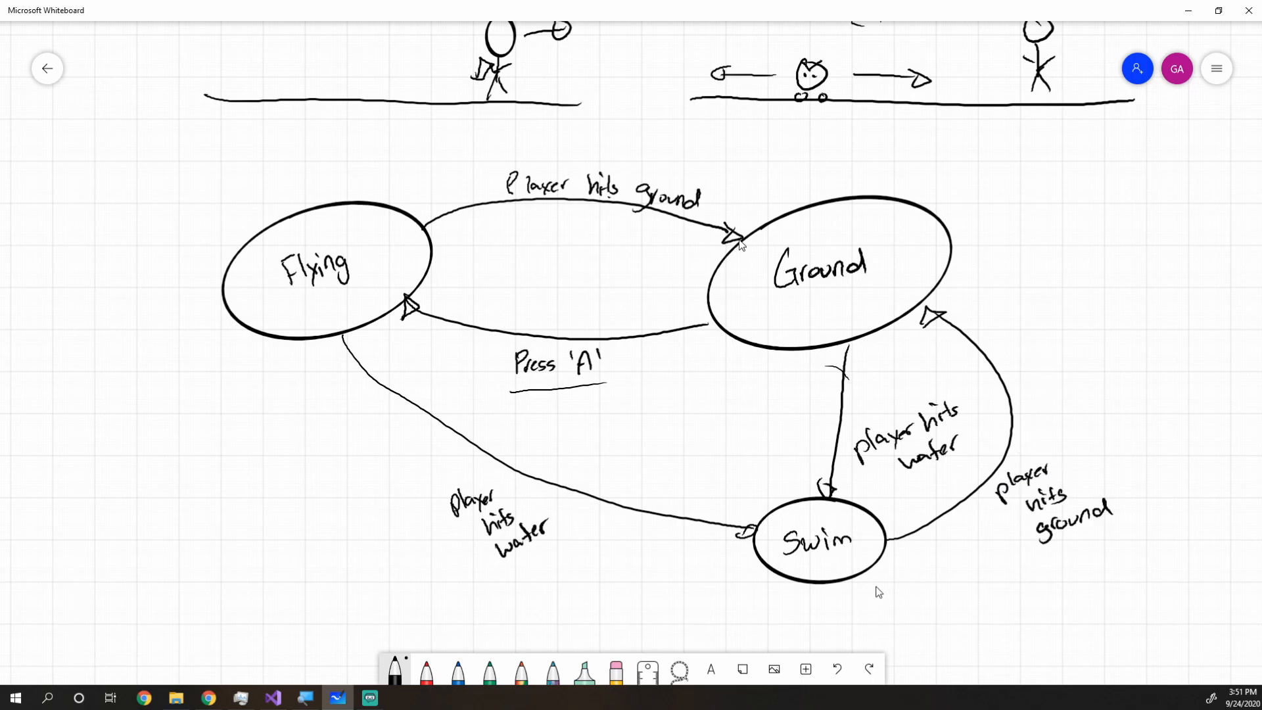
{"action": "mouse_move", "coordinate": [697, 304]}
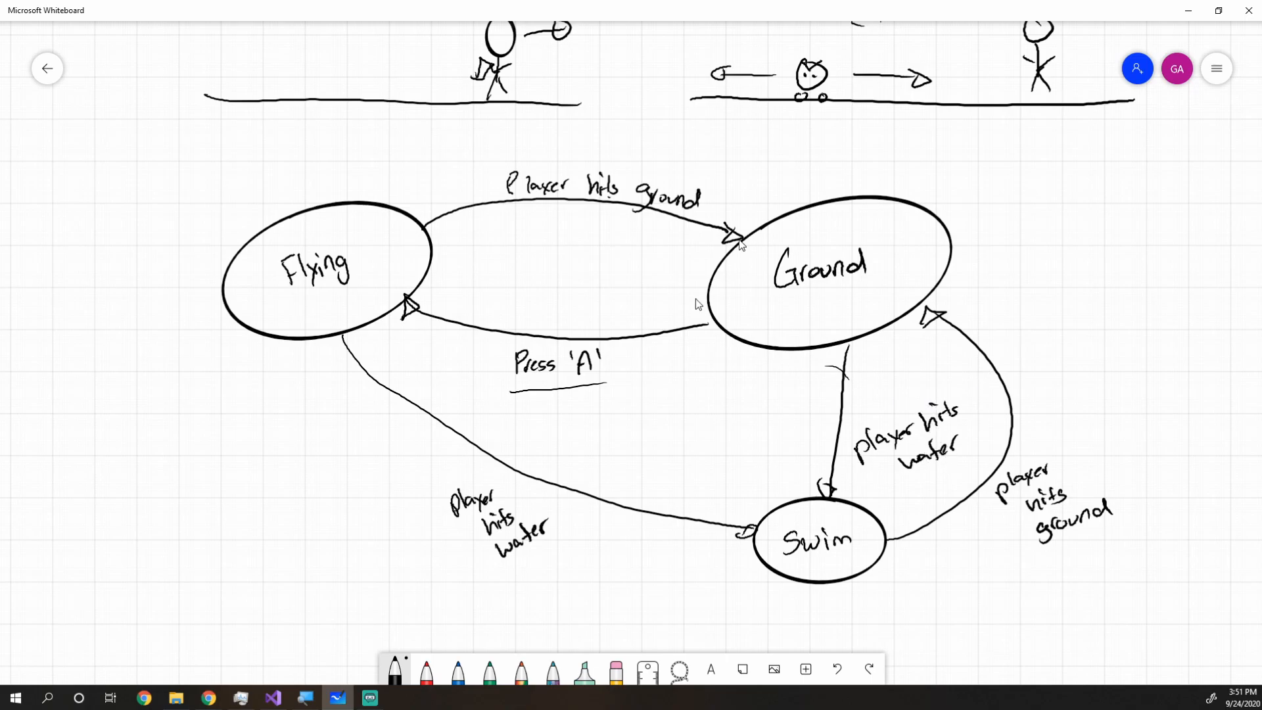
{"action": "mouse_move", "coordinate": [395, 268]}
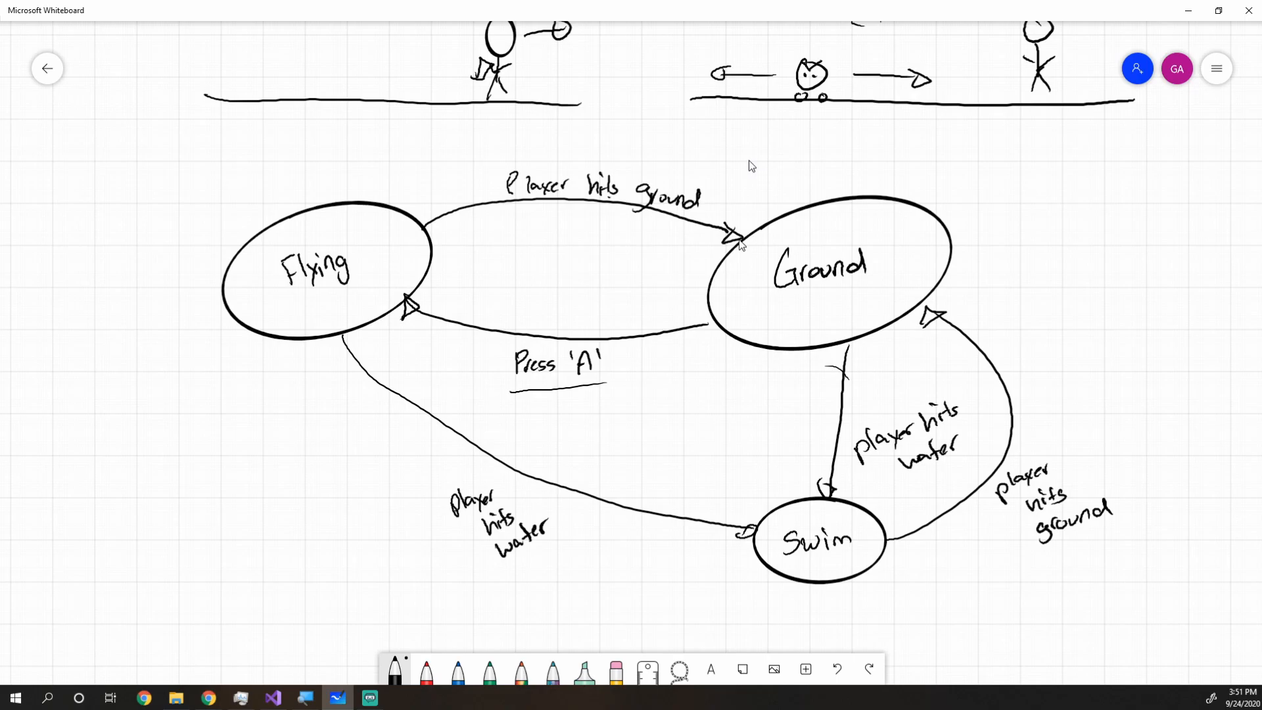
{"action": "mouse_move", "coordinate": [777, 428]}
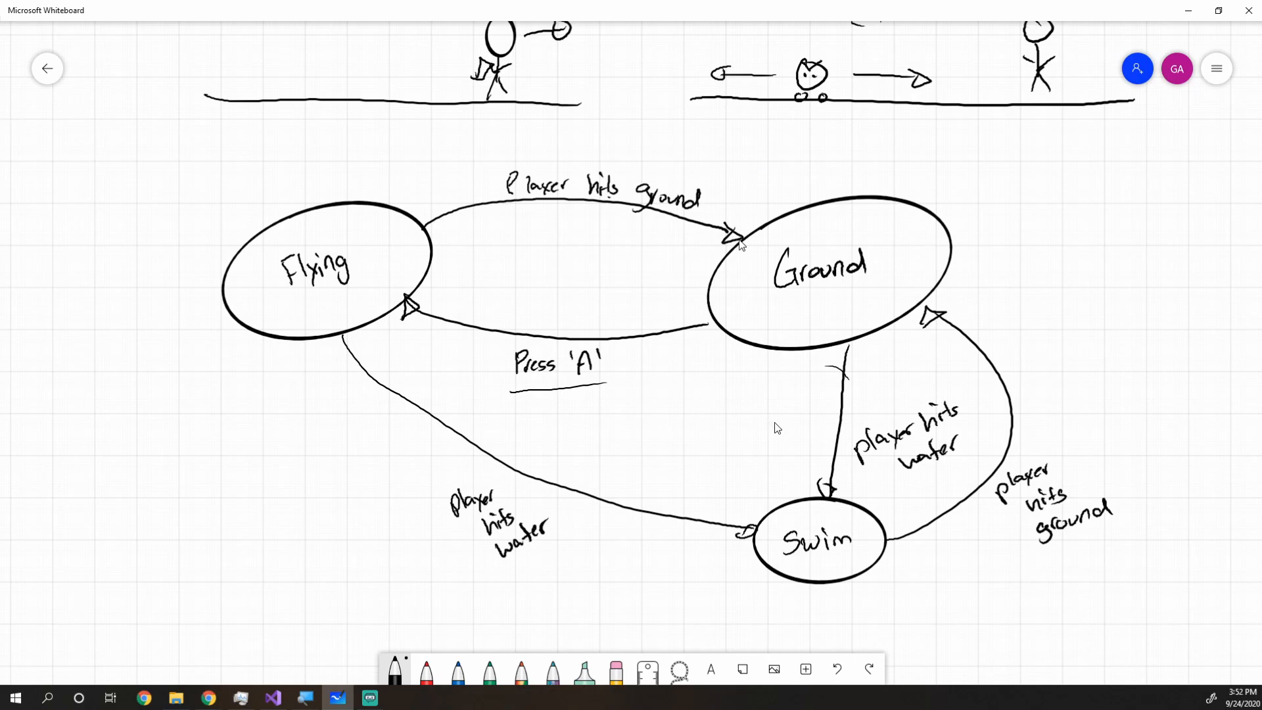
{"action": "mouse_move", "coordinate": [782, 422]}
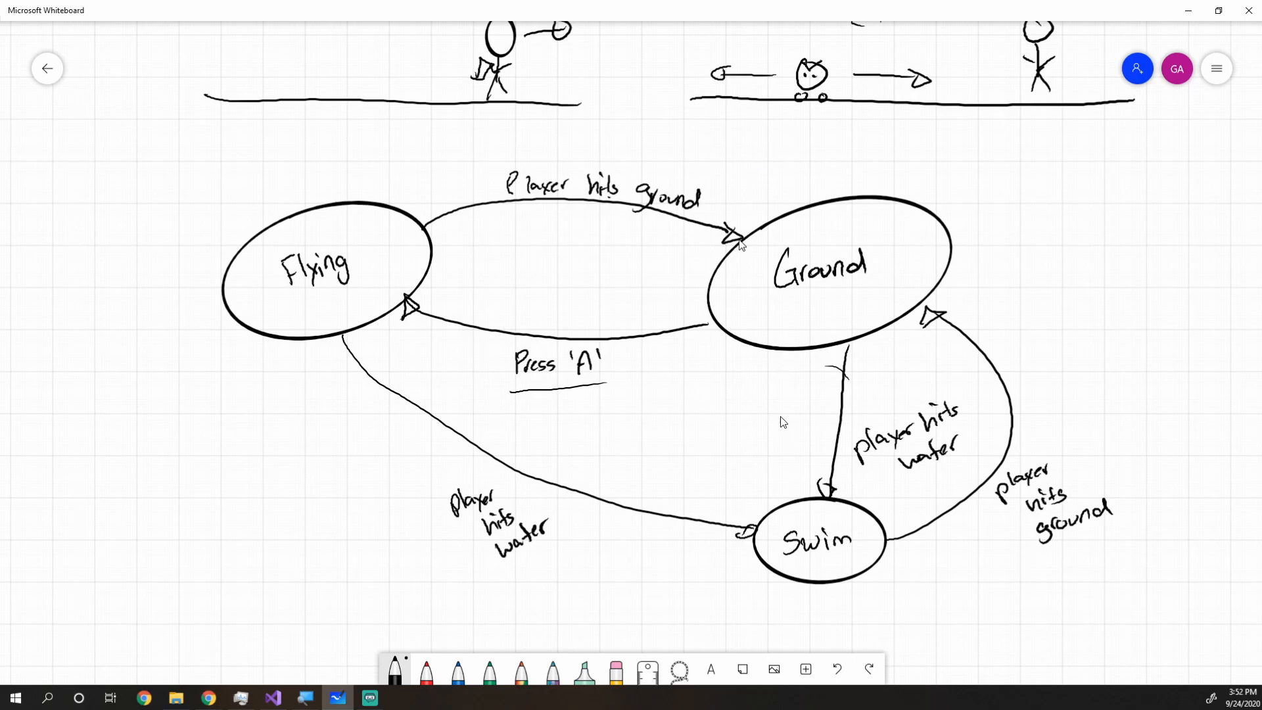
{"action": "mouse_move", "coordinate": [823, 468]}
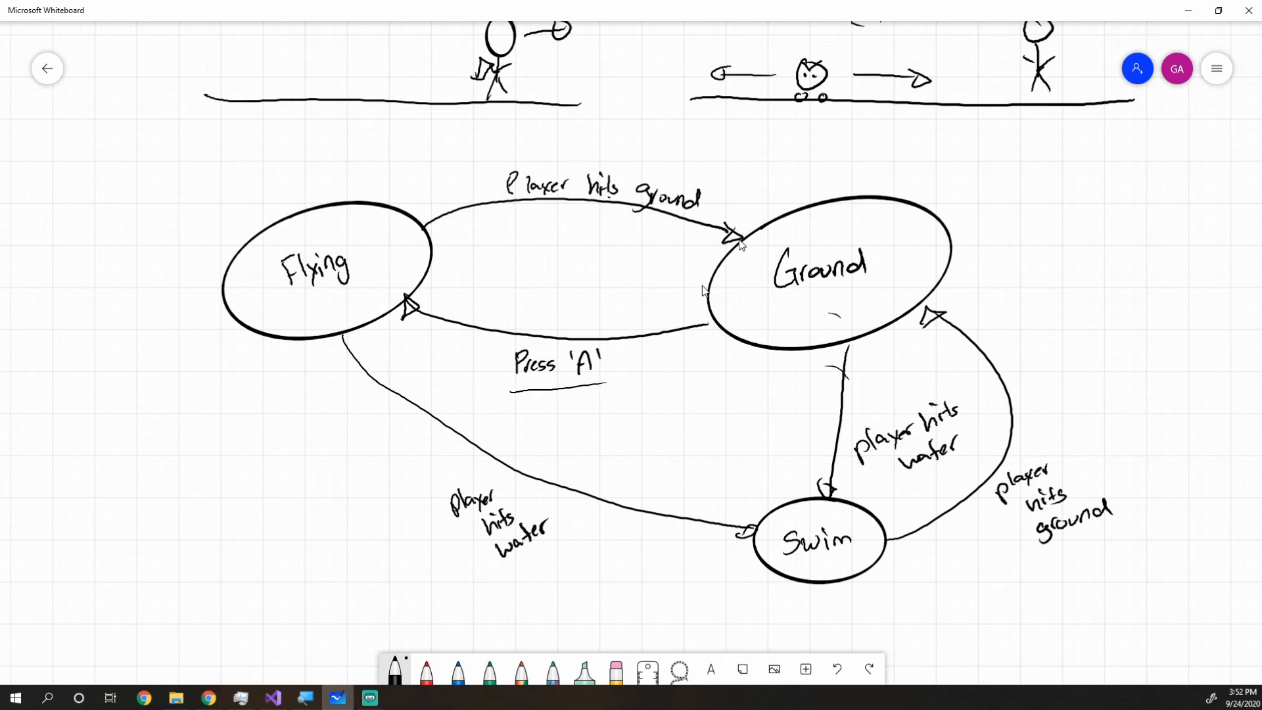
{"action": "mouse_move", "coordinate": [1009, 362]}
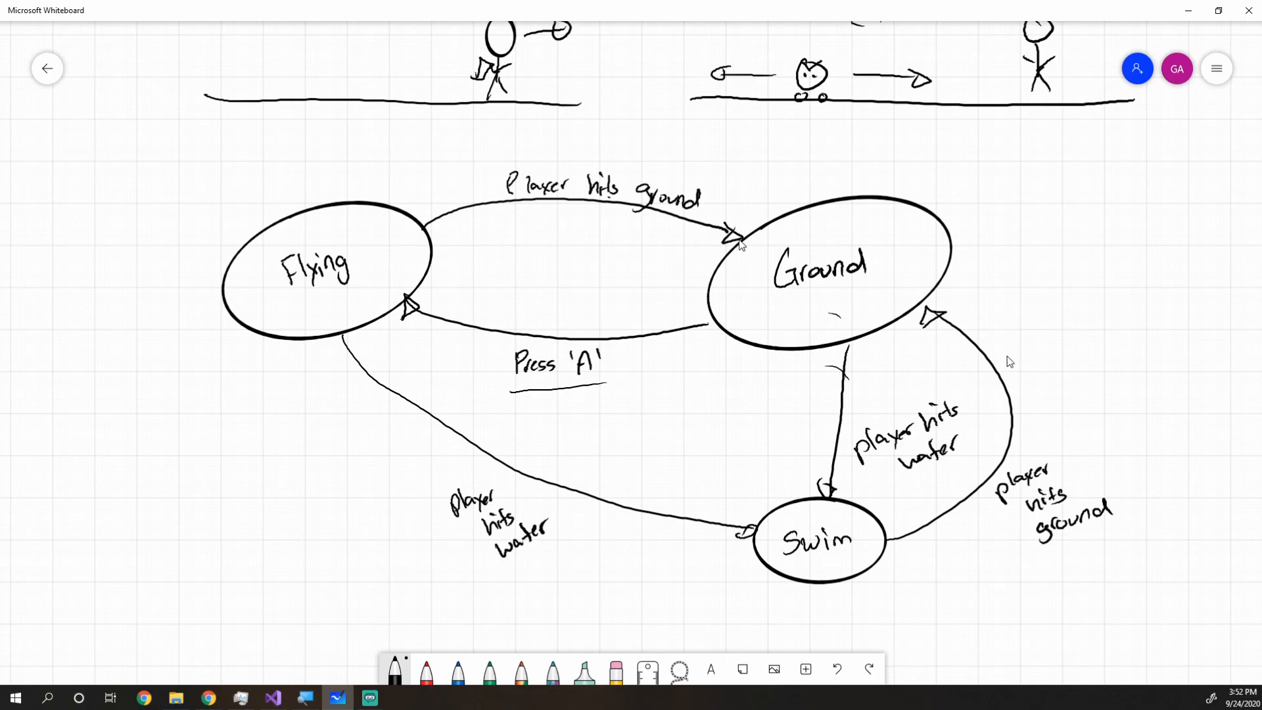
{"action": "mouse_move", "coordinate": [1007, 376]}
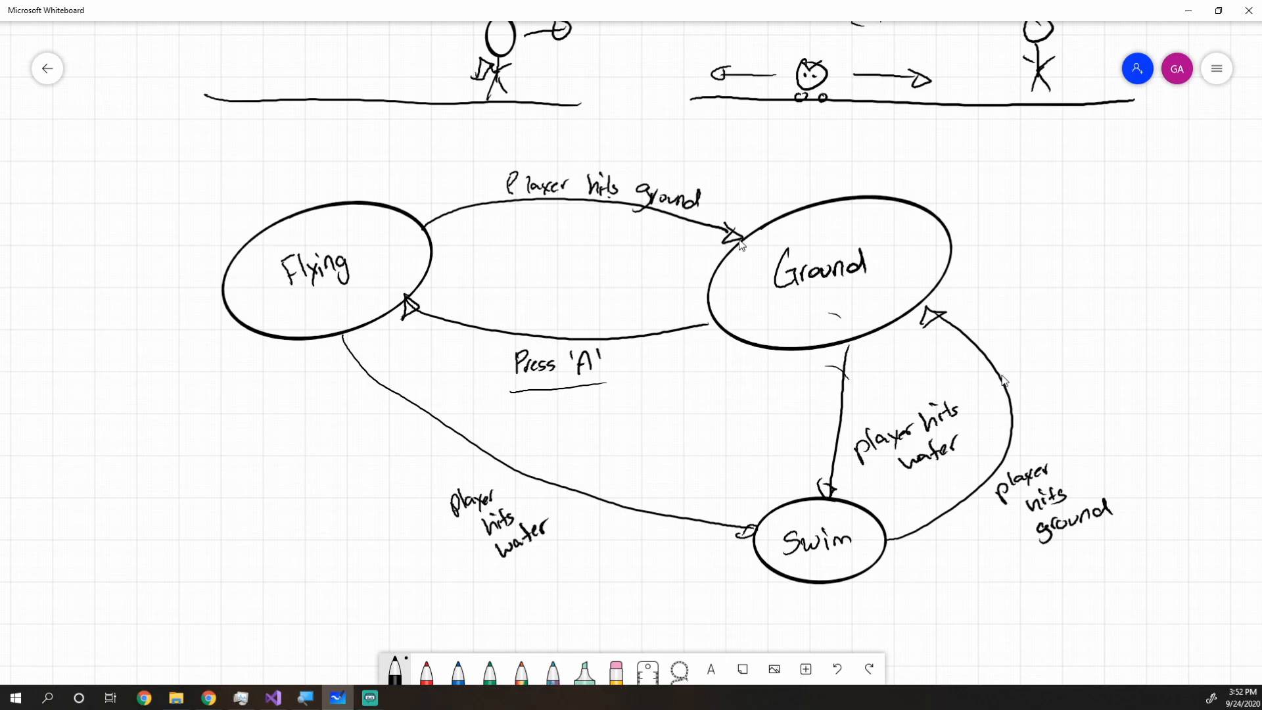
{"action": "mouse_move", "coordinate": [1016, 344]}
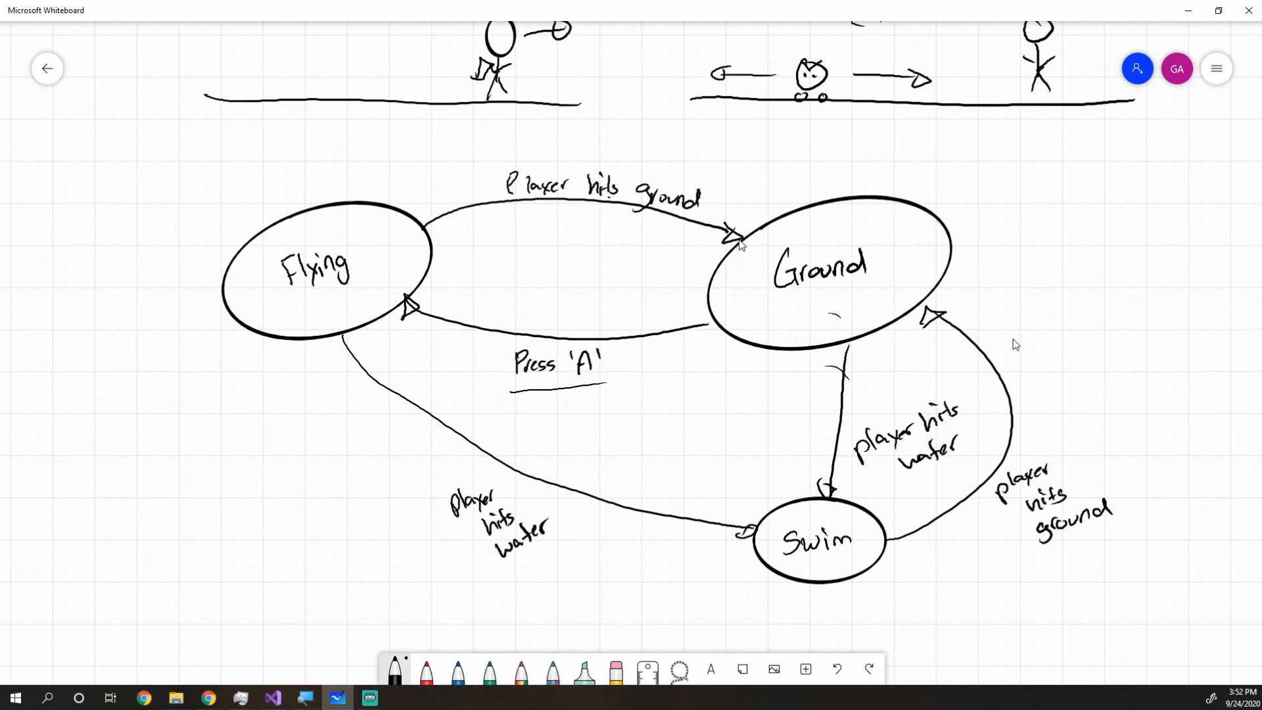
{"action": "mouse_move", "coordinate": [1041, 307]}
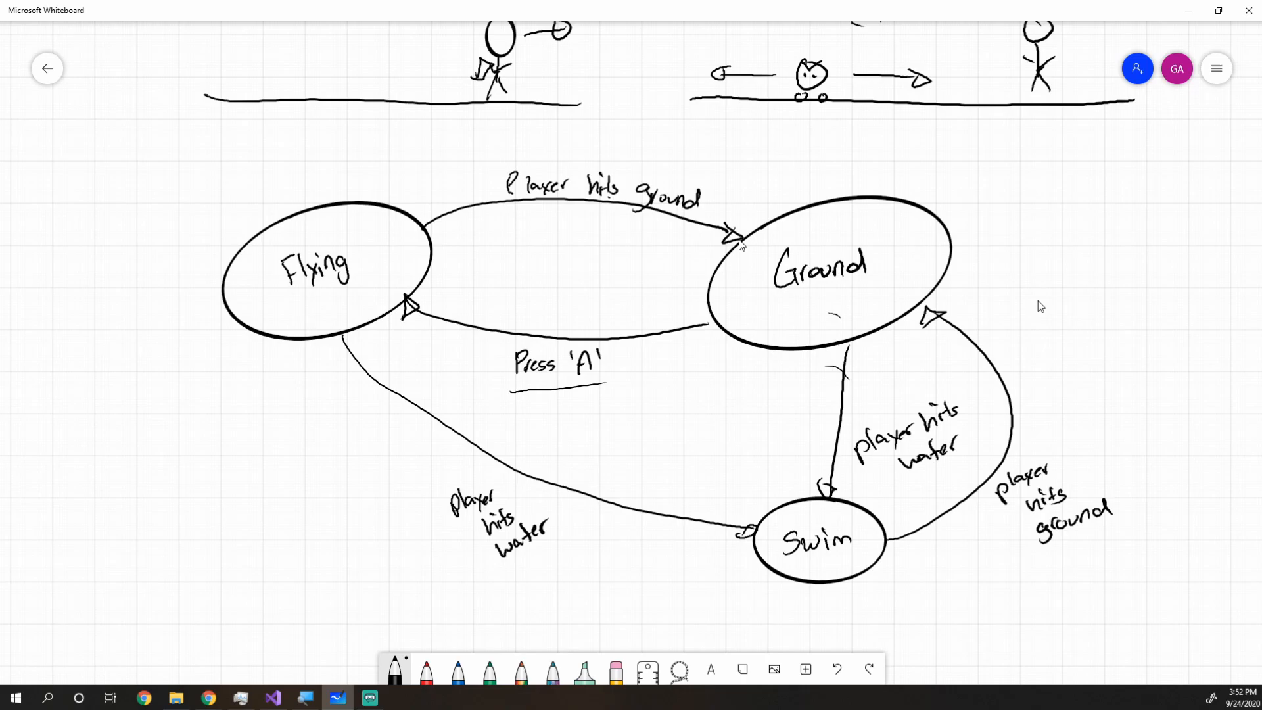
{"action": "mouse_move", "coordinate": [994, 212]}
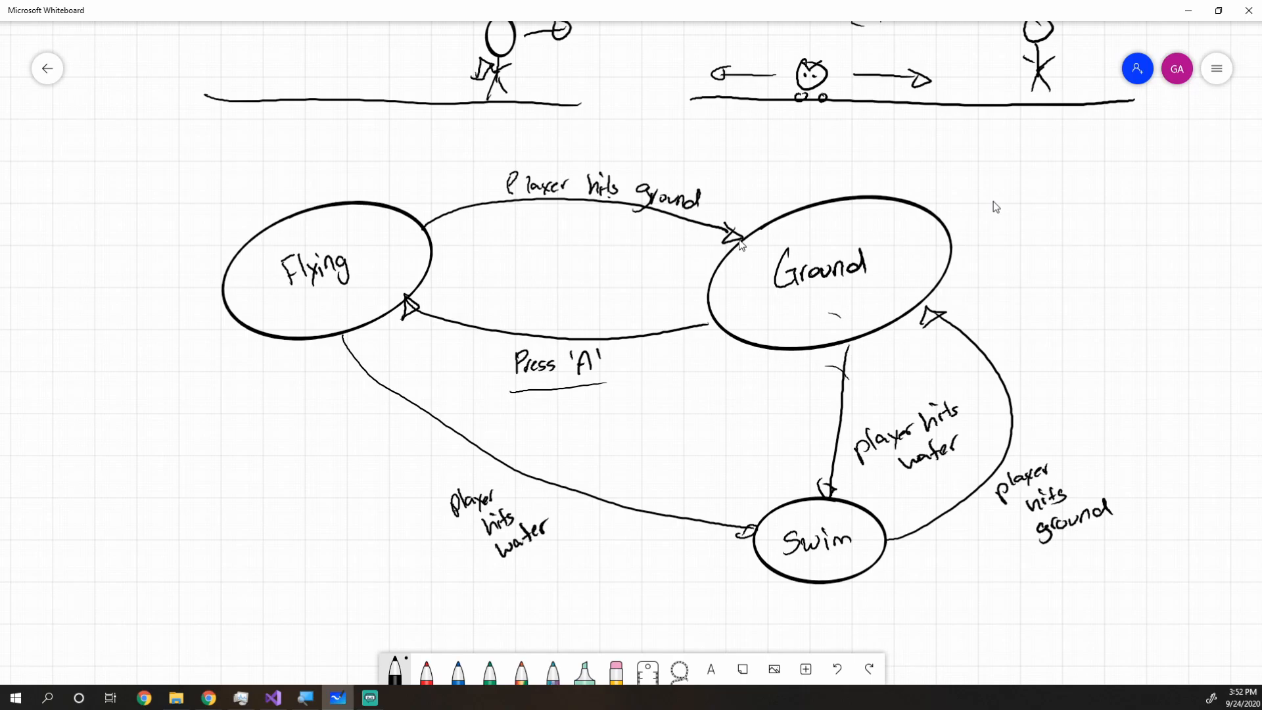
{"action": "left_click", "coordinate": [402, 698]}
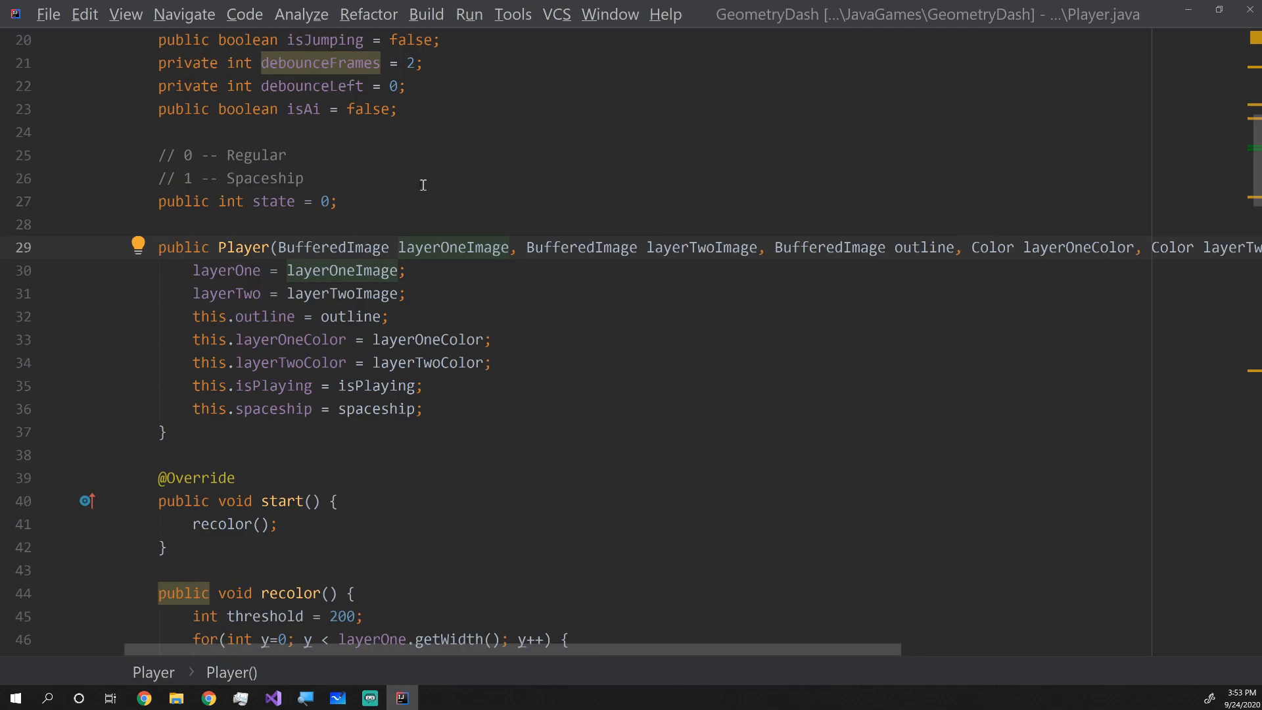
{"action": "left_click_drag", "start_coordinate": [159, 155], "coordinate": [303, 177]}
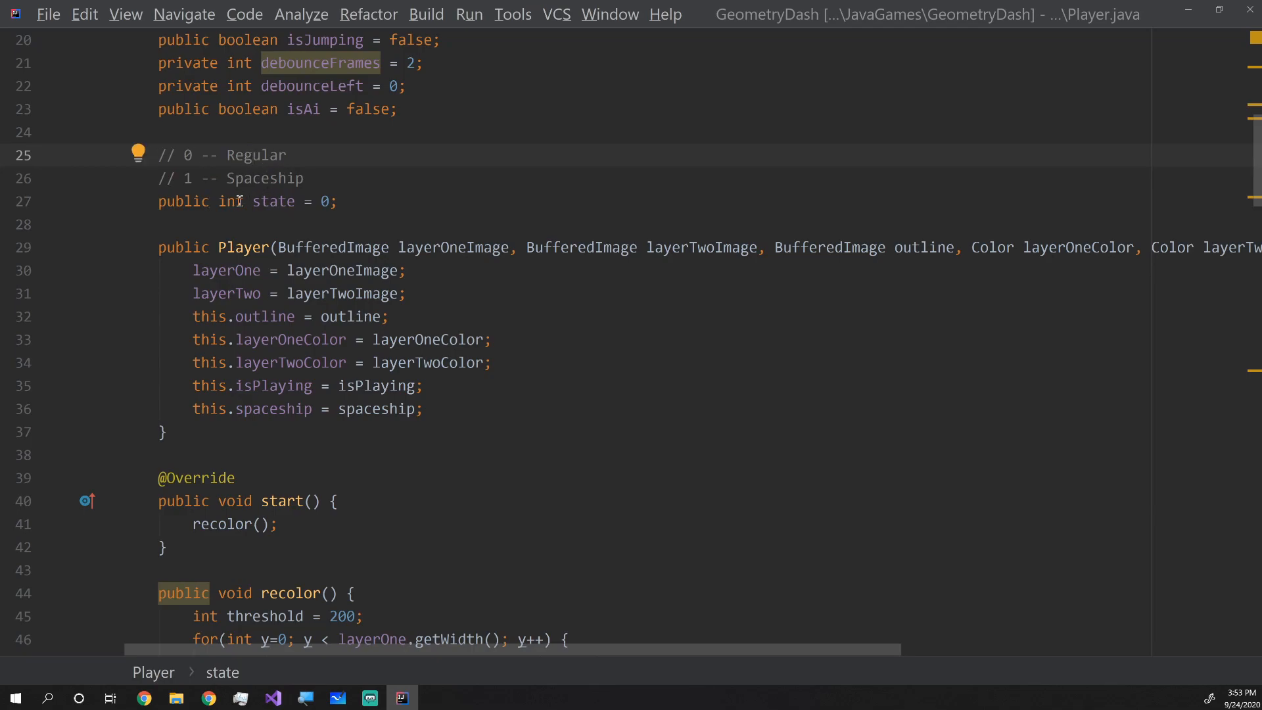
{"action": "double_click", "coordinate": [274, 201]}
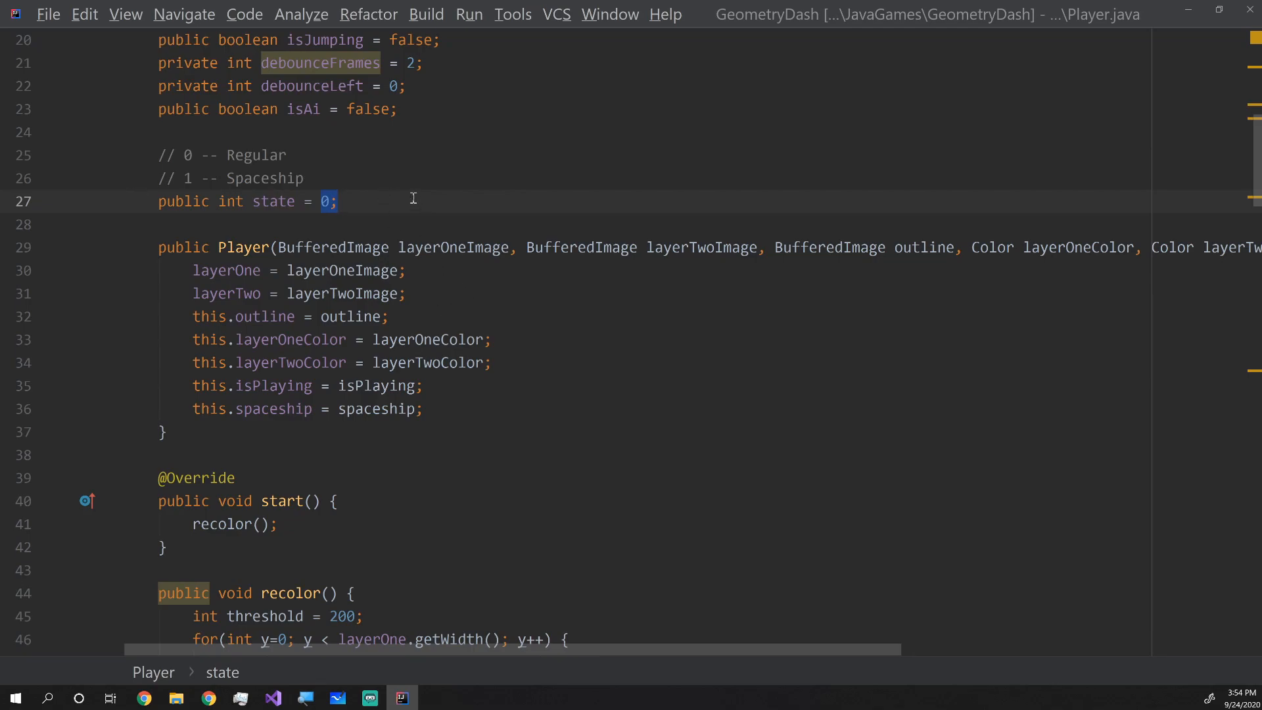
{"action": "left_click", "coordinate": [339, 201]}
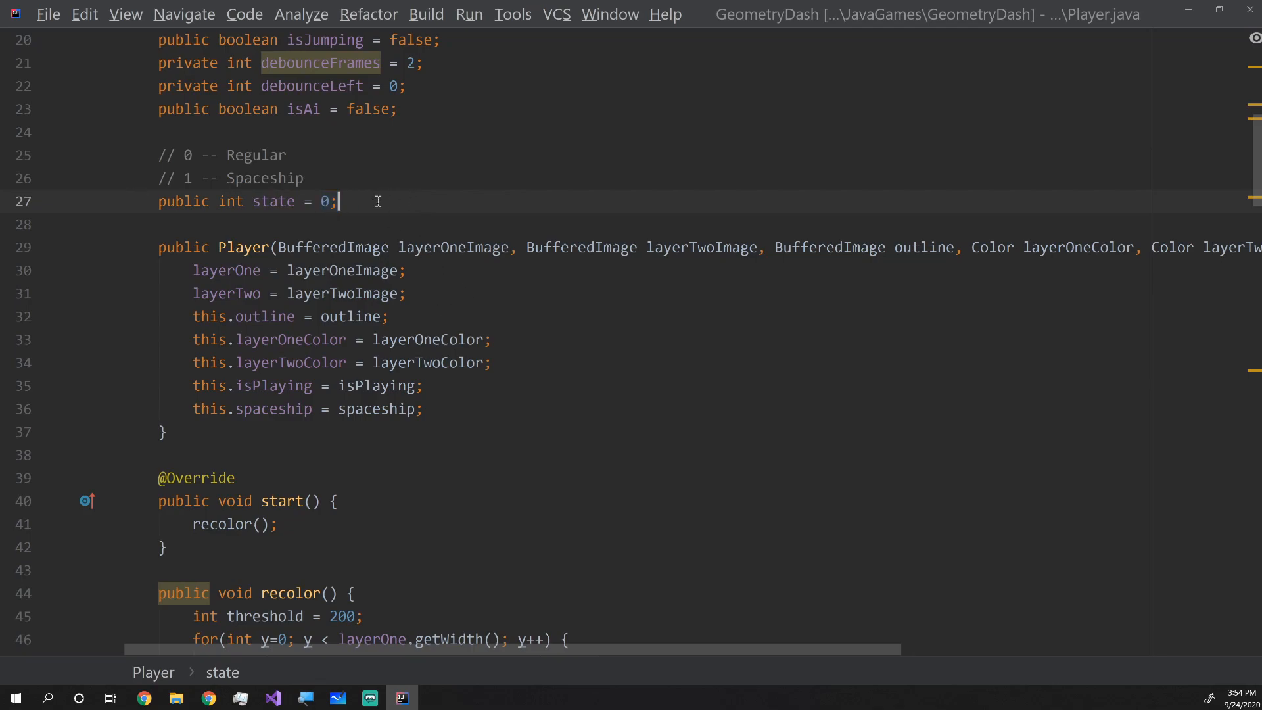
{"action": "type", "text": "private"}
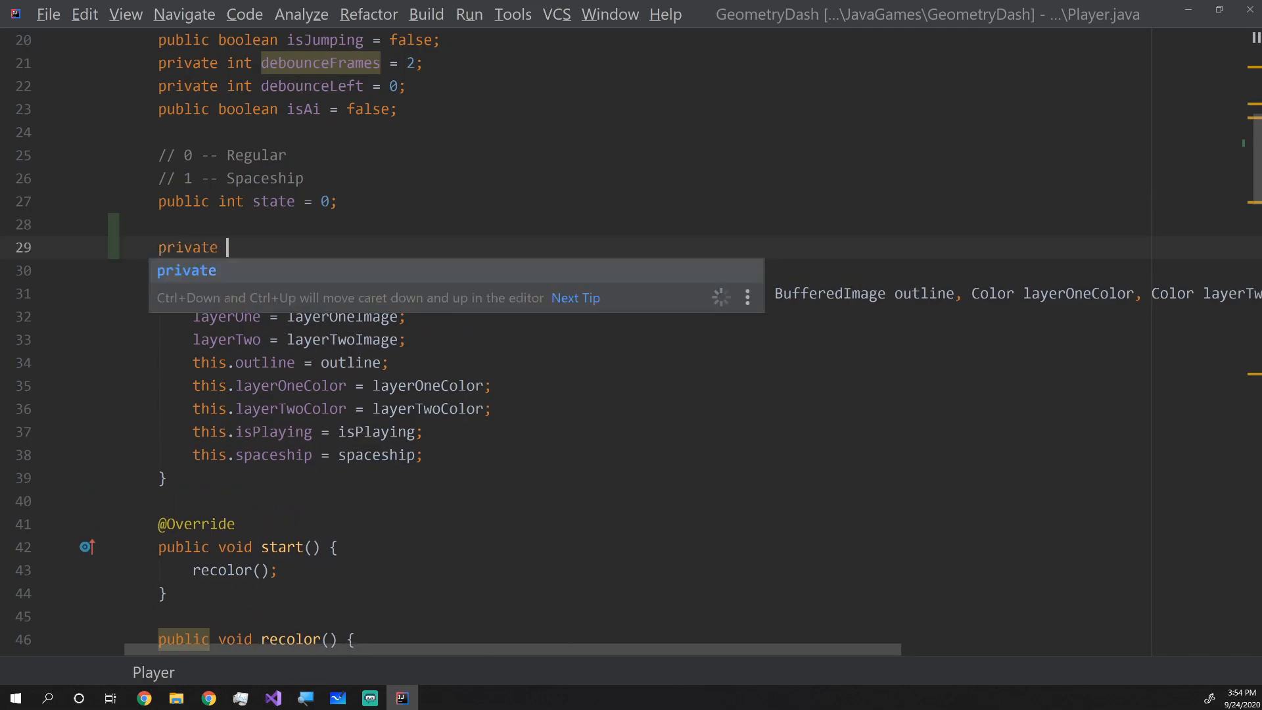
{"action": "type", "text": "enum"}
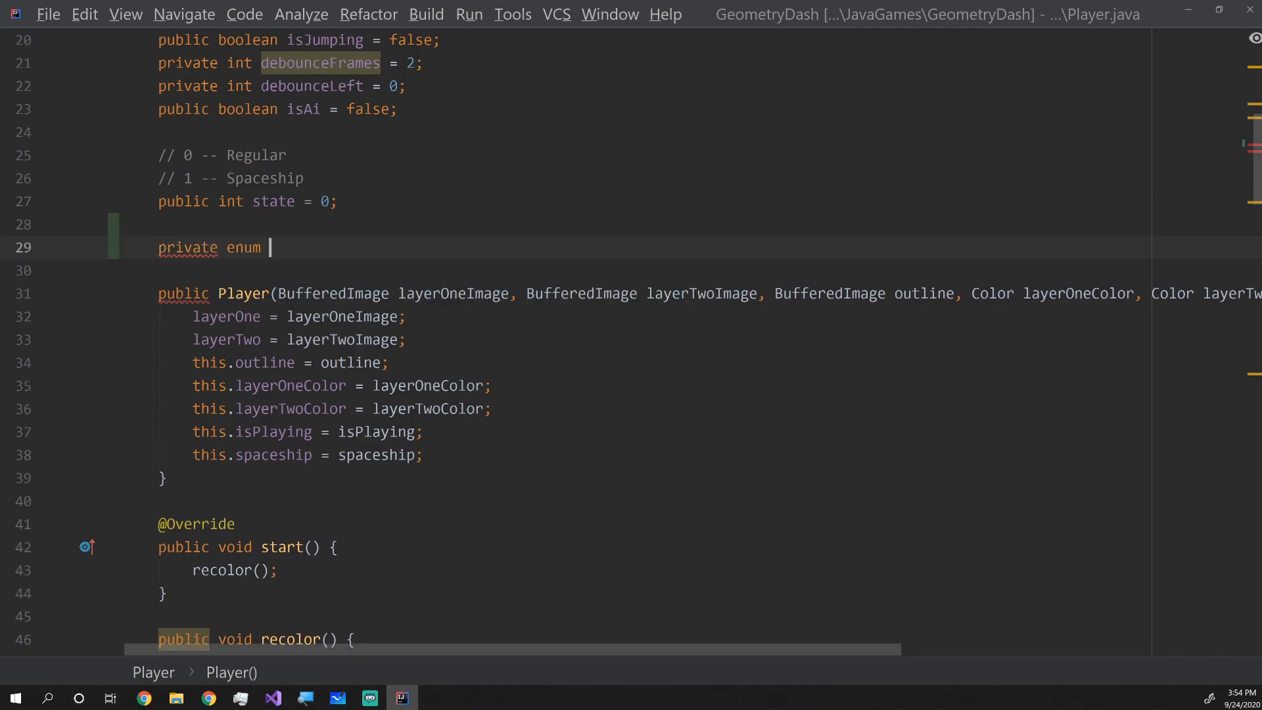
{"action": "type", "text": "State {"}
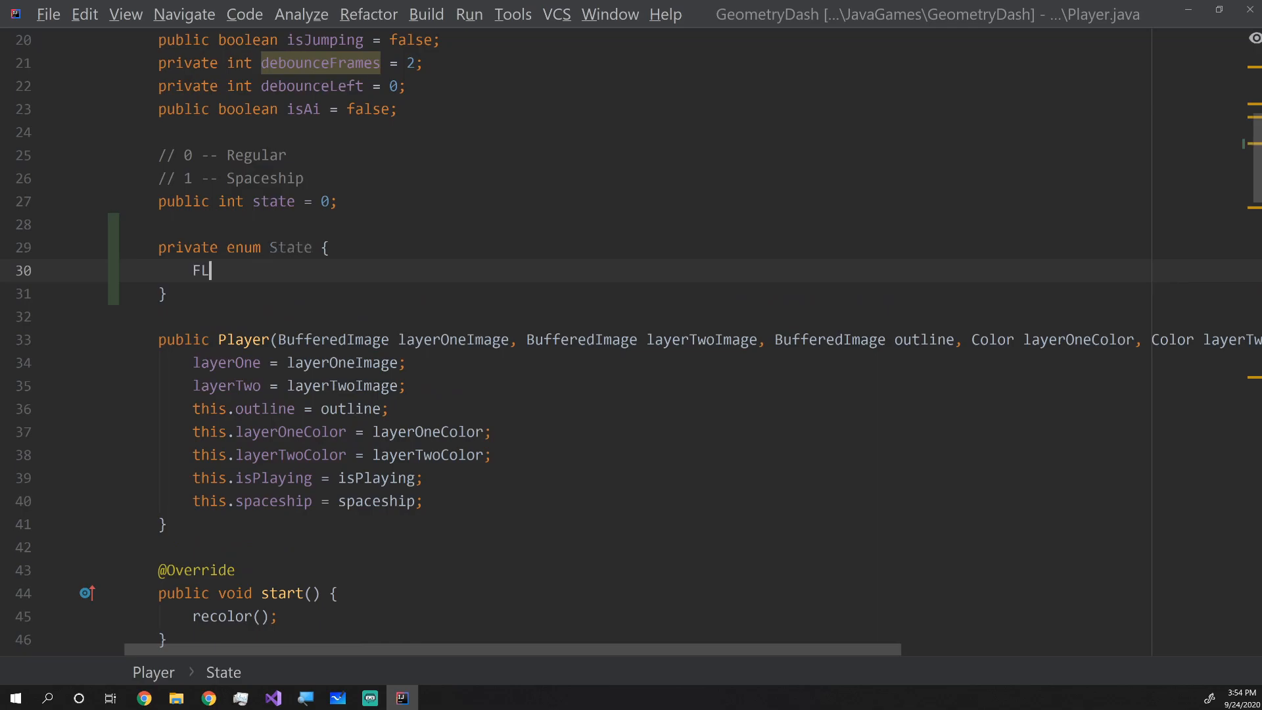
{"action": "type", "text": "YING,"}
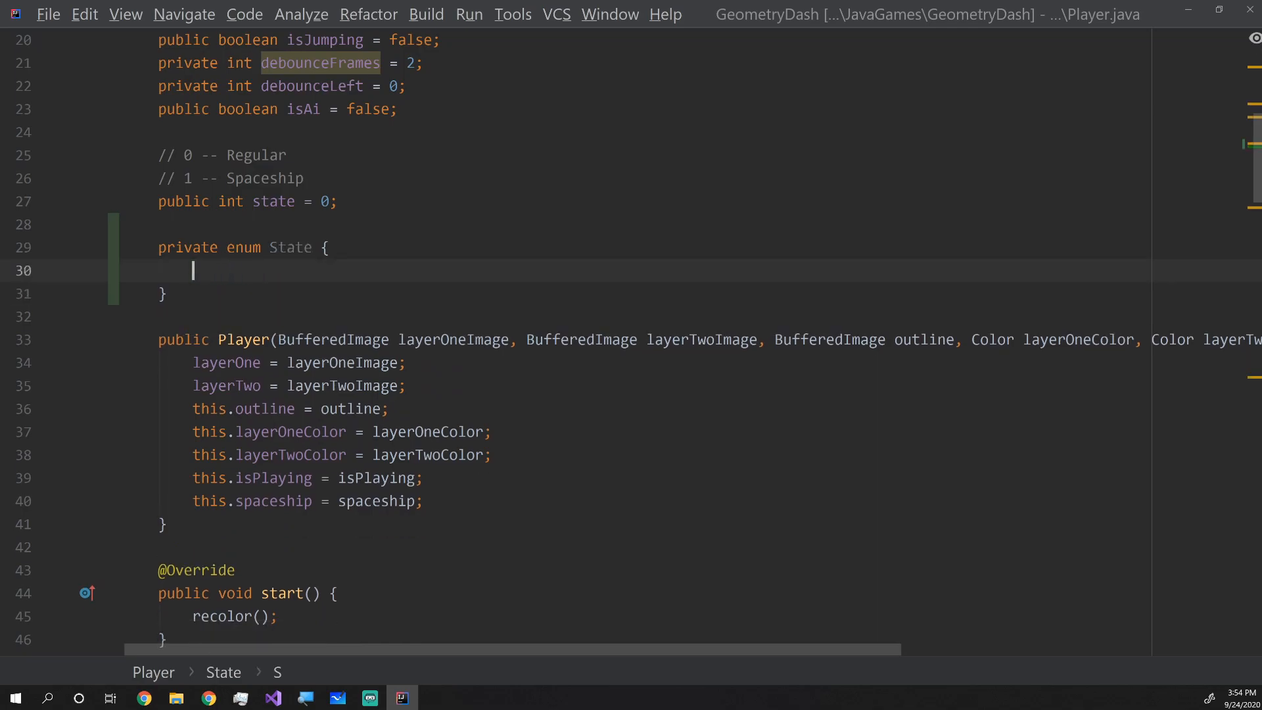
{"action": "type", "text": "SPACESHIP,"}
{"action": "type", "text": "REGULAR"}
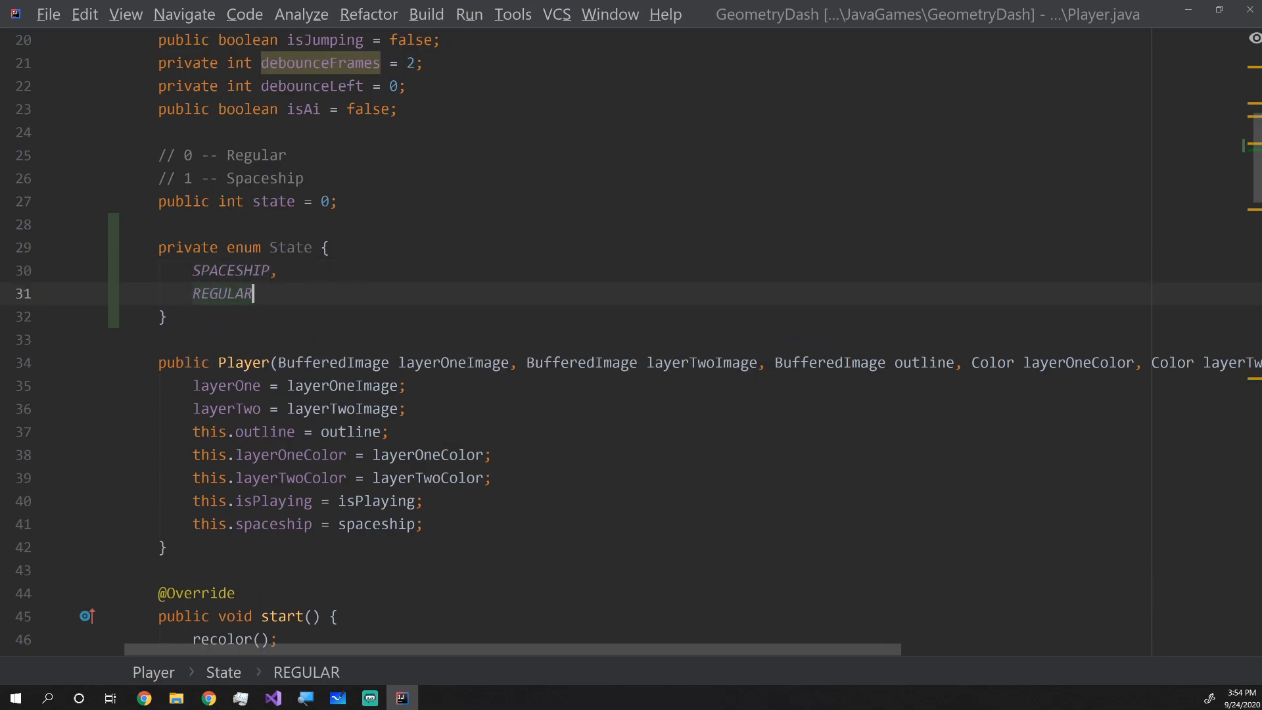
{"action": "double_click", "coordinate": [232, 269]}
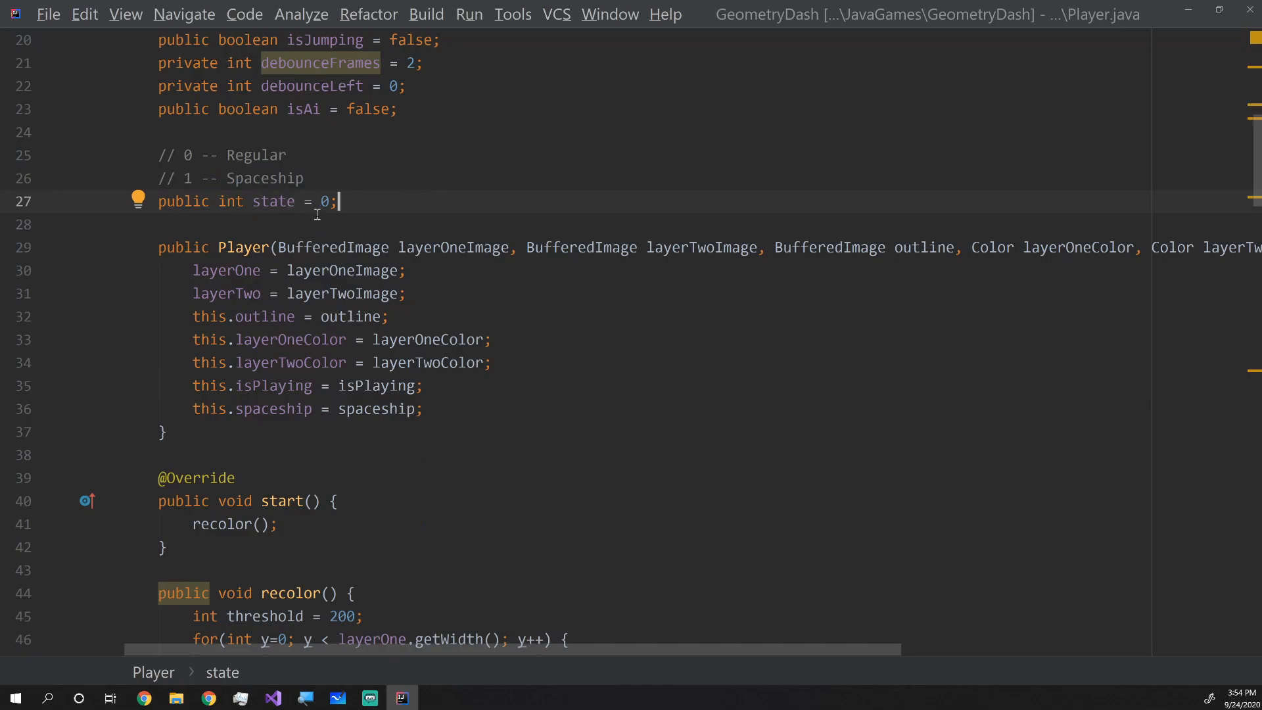
{"action": "scroll", "scroll_direction": "down", "scroll_amount": 3}
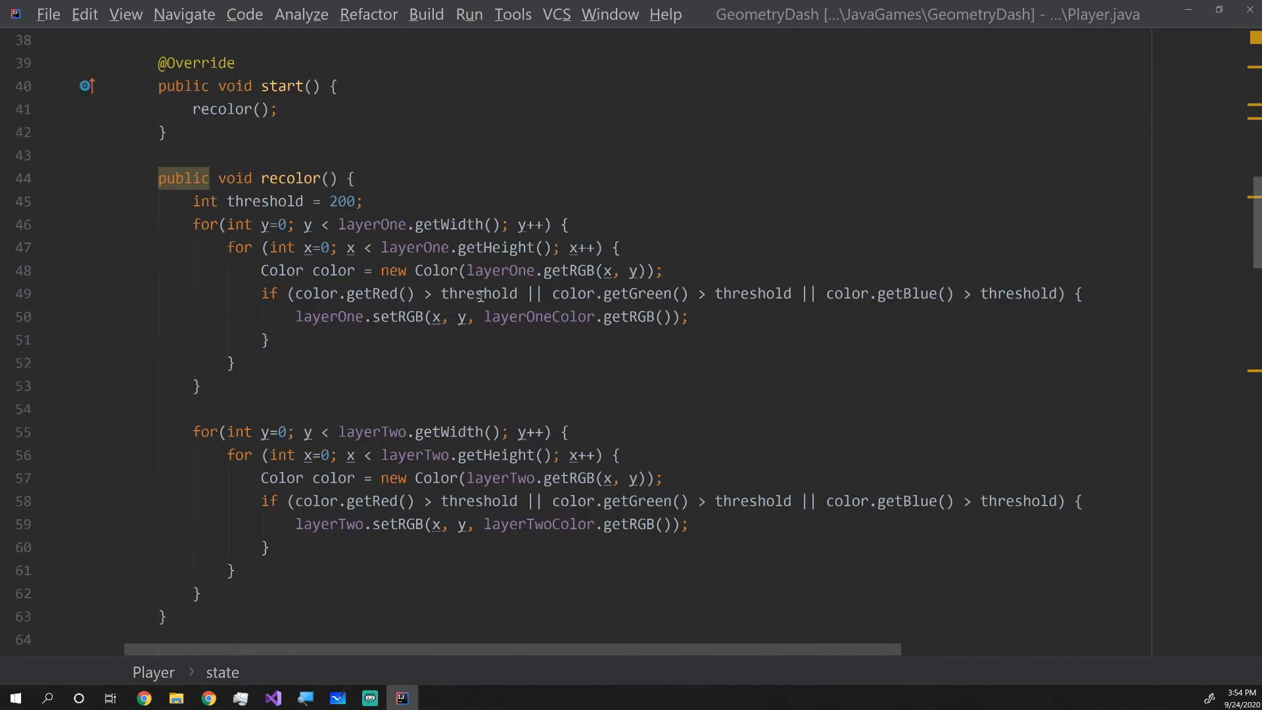
{"action": "scroll", "scroll_direction": "down", "scroll_amount": 3}
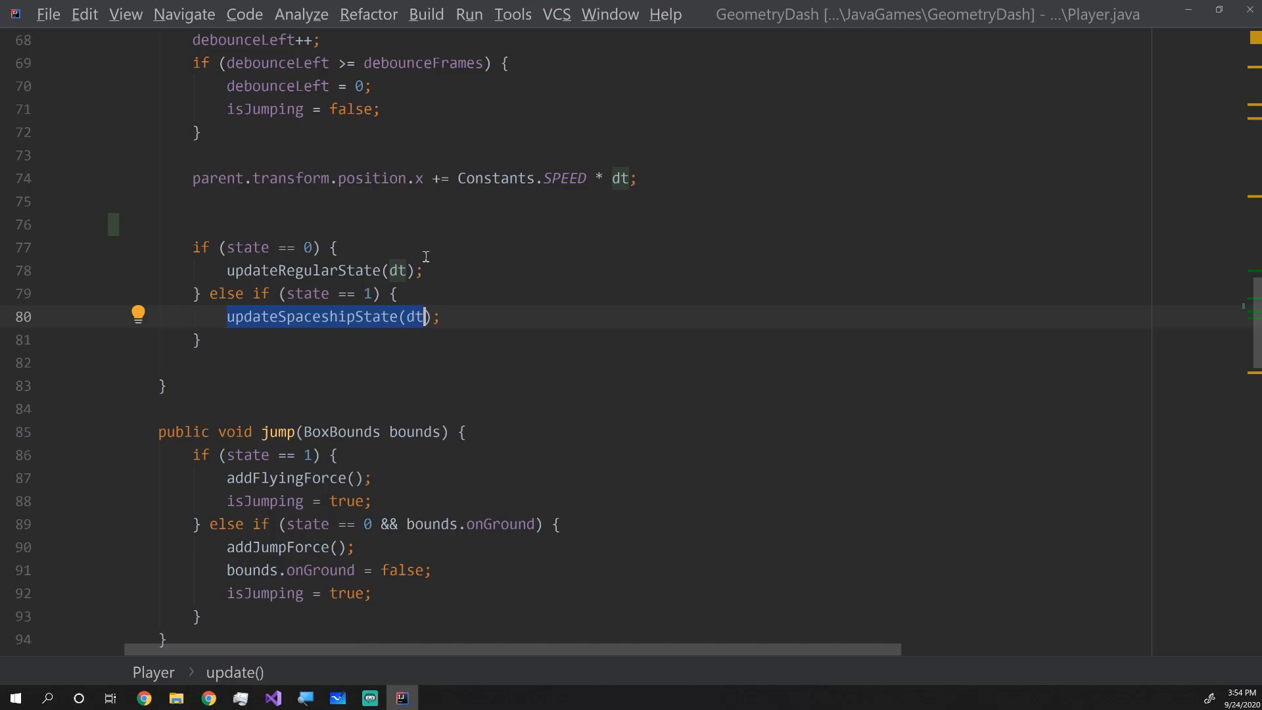
{"action": "scroll", "scroll_direction": "down", "scroll_amount": 3}
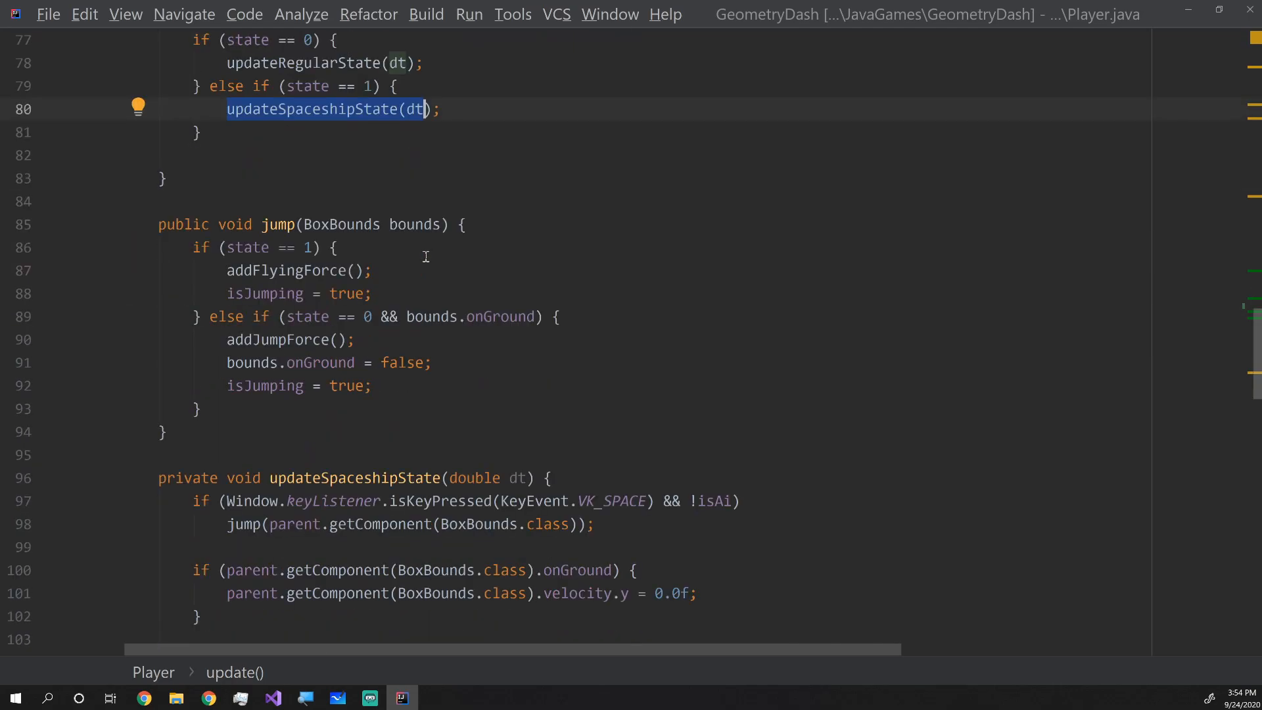
{"action": "scroll", "scroll_direction": "down", "scroll_amount": 3}
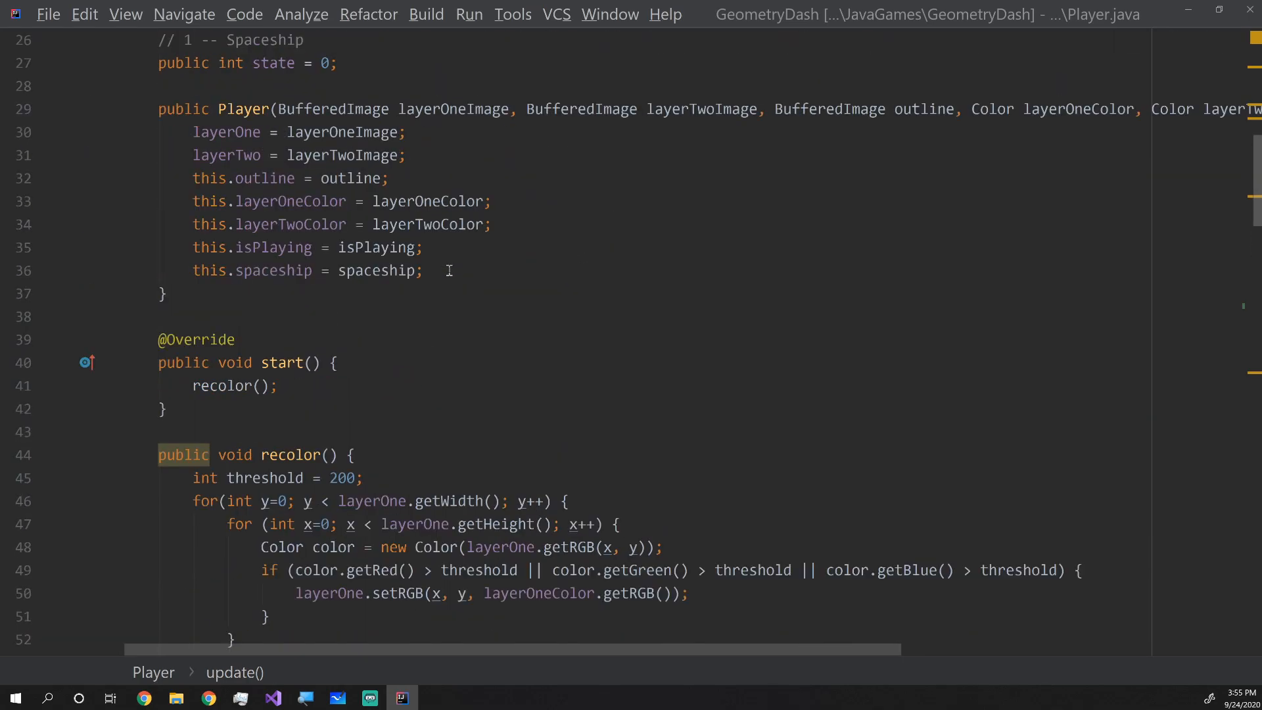
{"action": "mouse_move", "coordinate": [113, 22]}
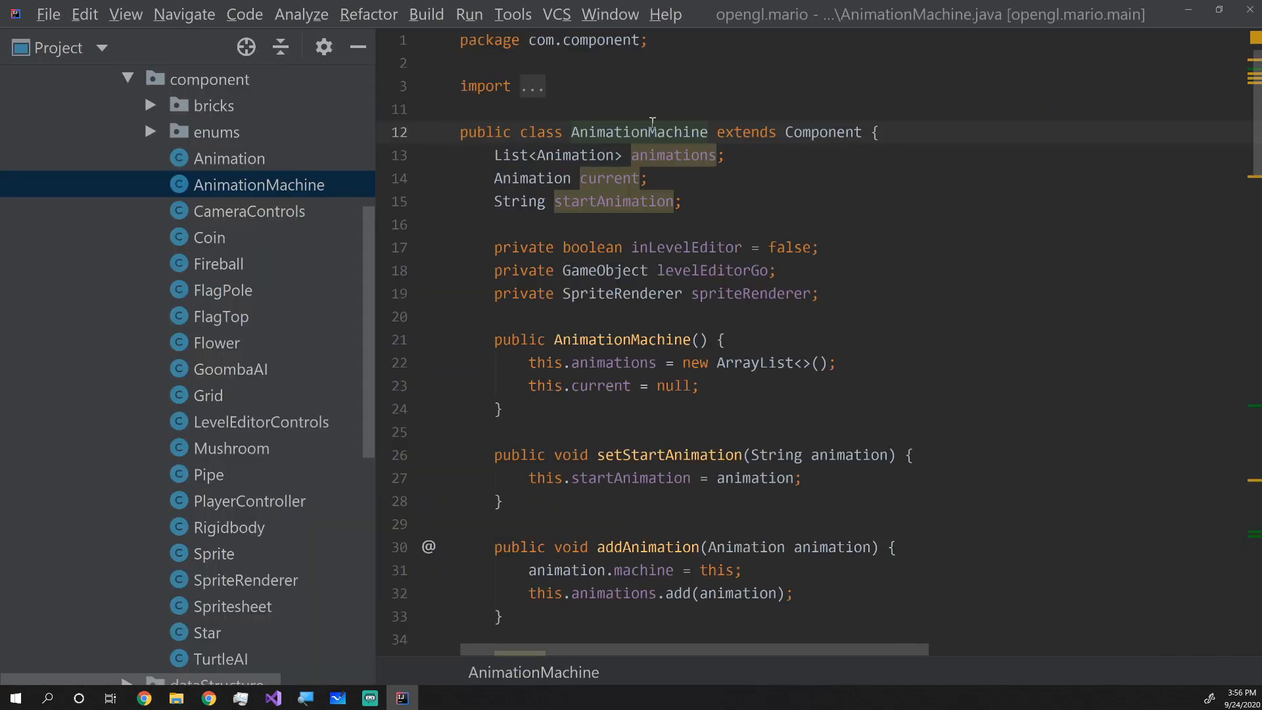
{"action": "mouse_move", "coordinate": [880, 330]}
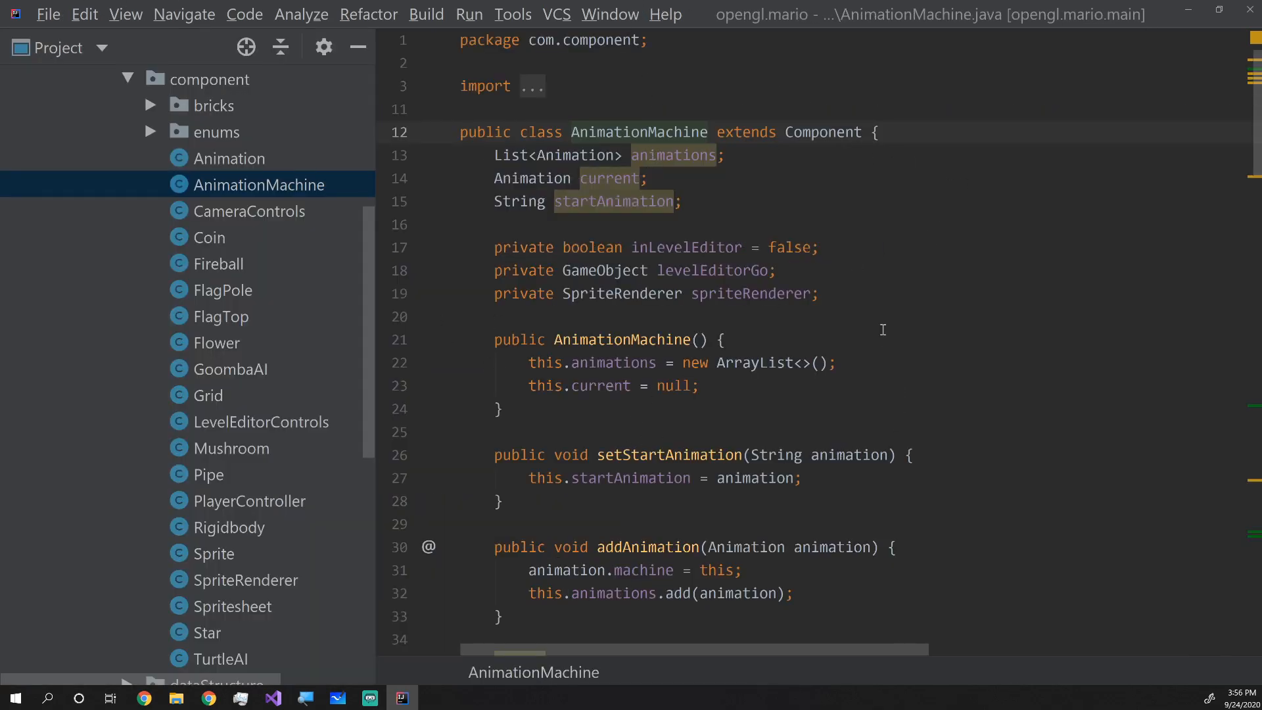
{"action": "mouse_move", "coordinate": [765, 196]}
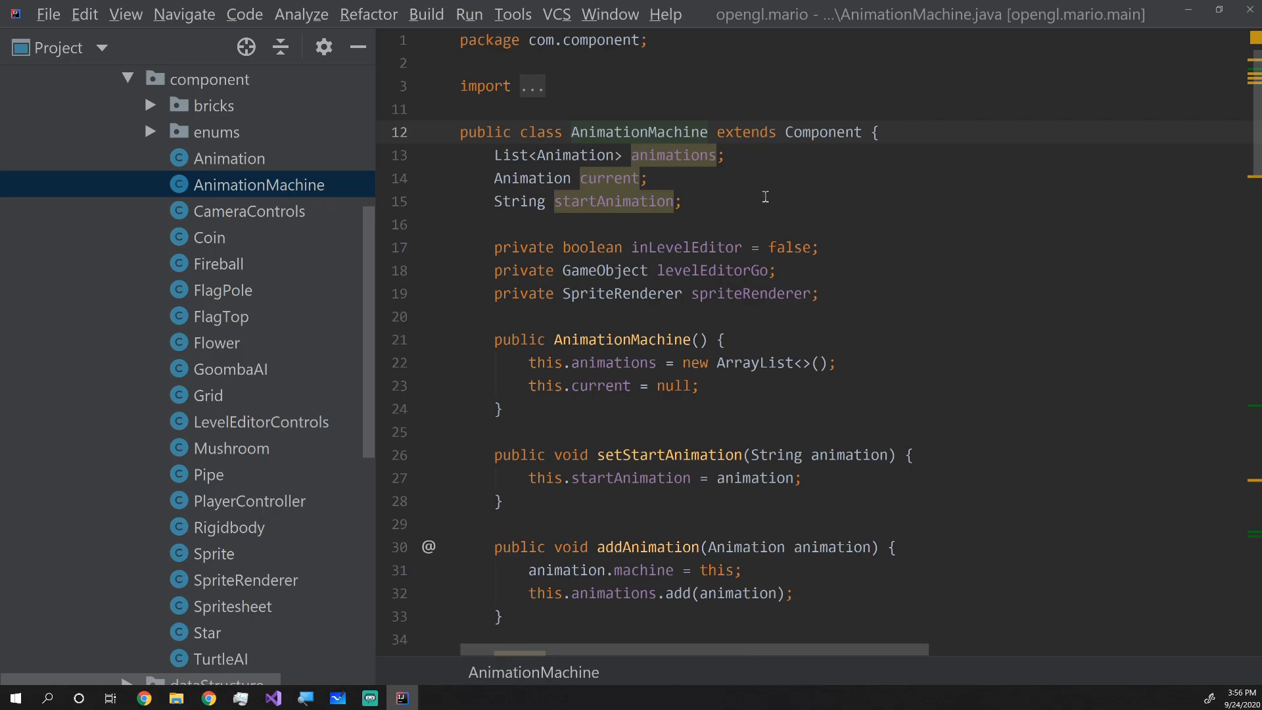
{"action": "mouse_move", "coordinate": [581, 217]}
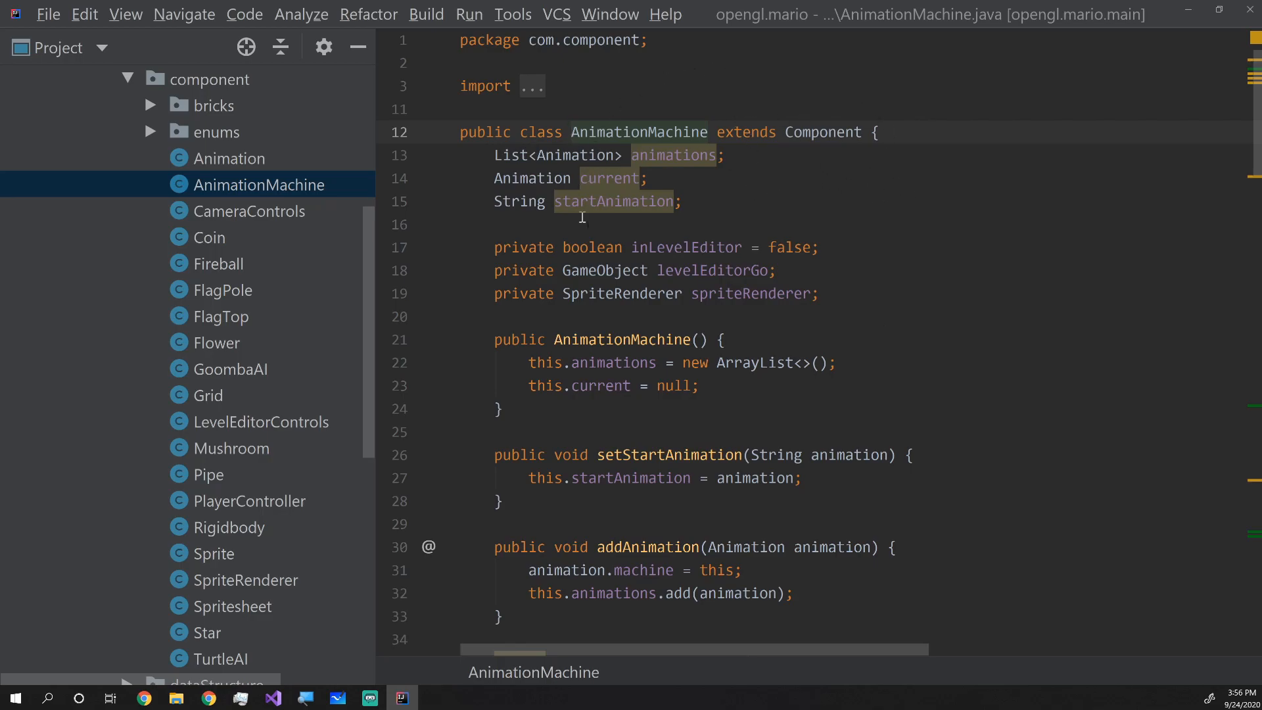
{"action": "mouse_move", "coordinate": [802, 184]}
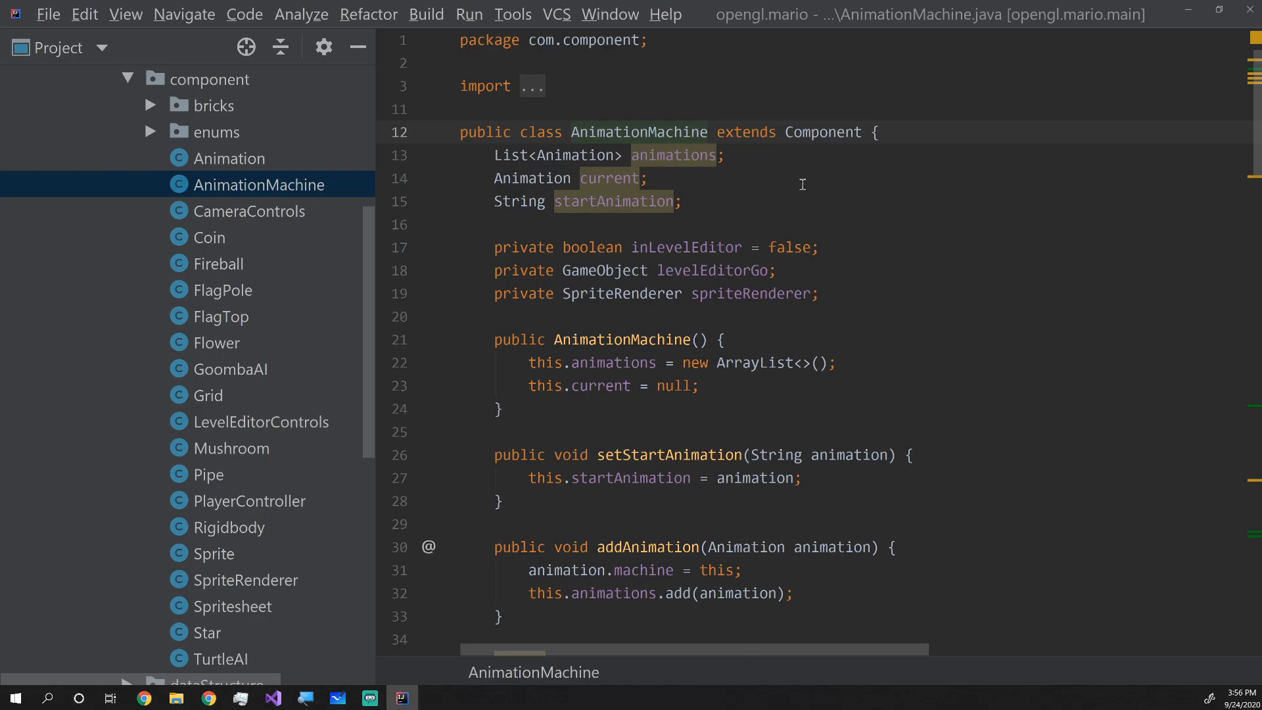
Point out the AnimationMachine class name and its startAnimation field, scrolling through the class
{"action": "double_click", "coordinate": [639, 131]}
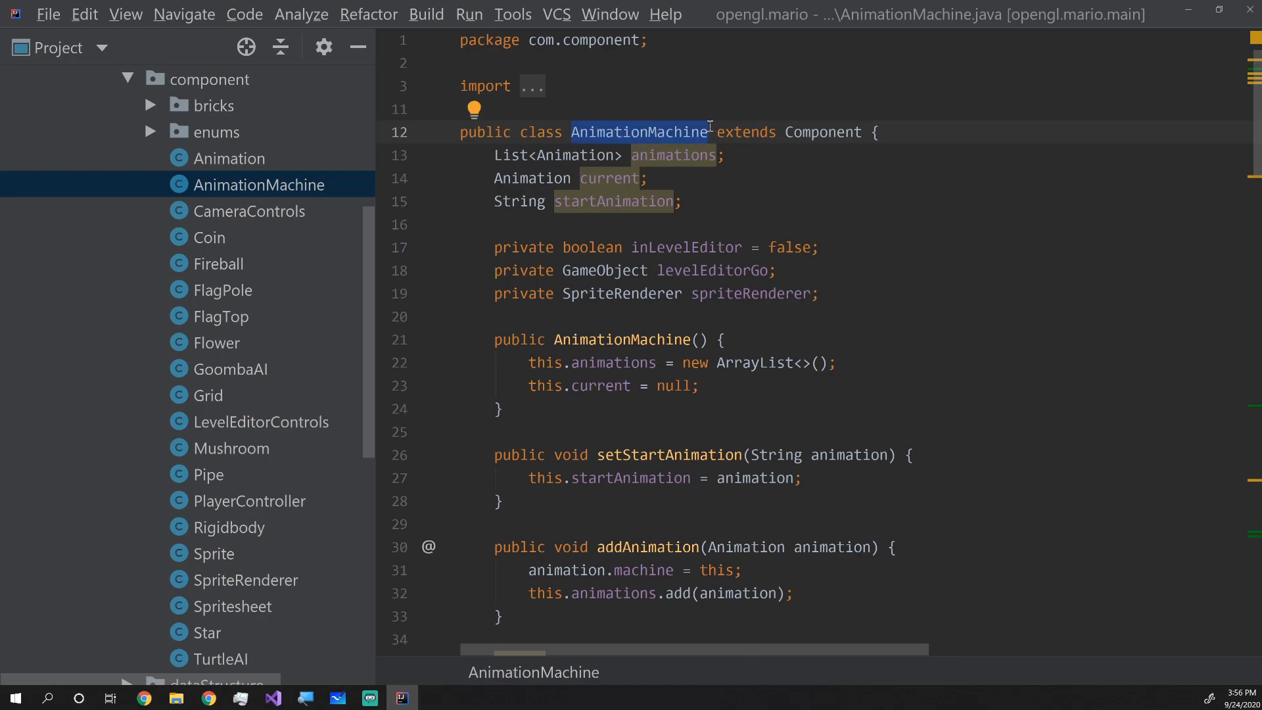
{"action": "mouse_move", "coordinate": [757, 192]}
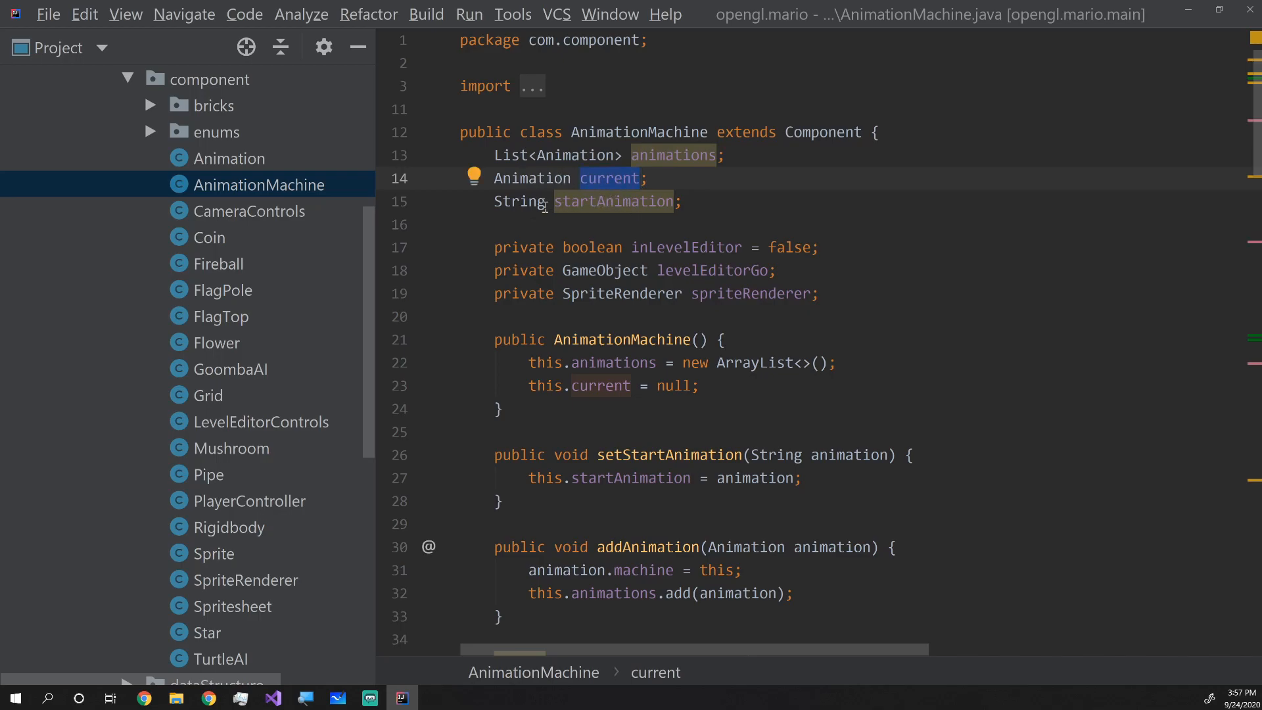
{"action": "left_click", "coordinate": [615, 201]}
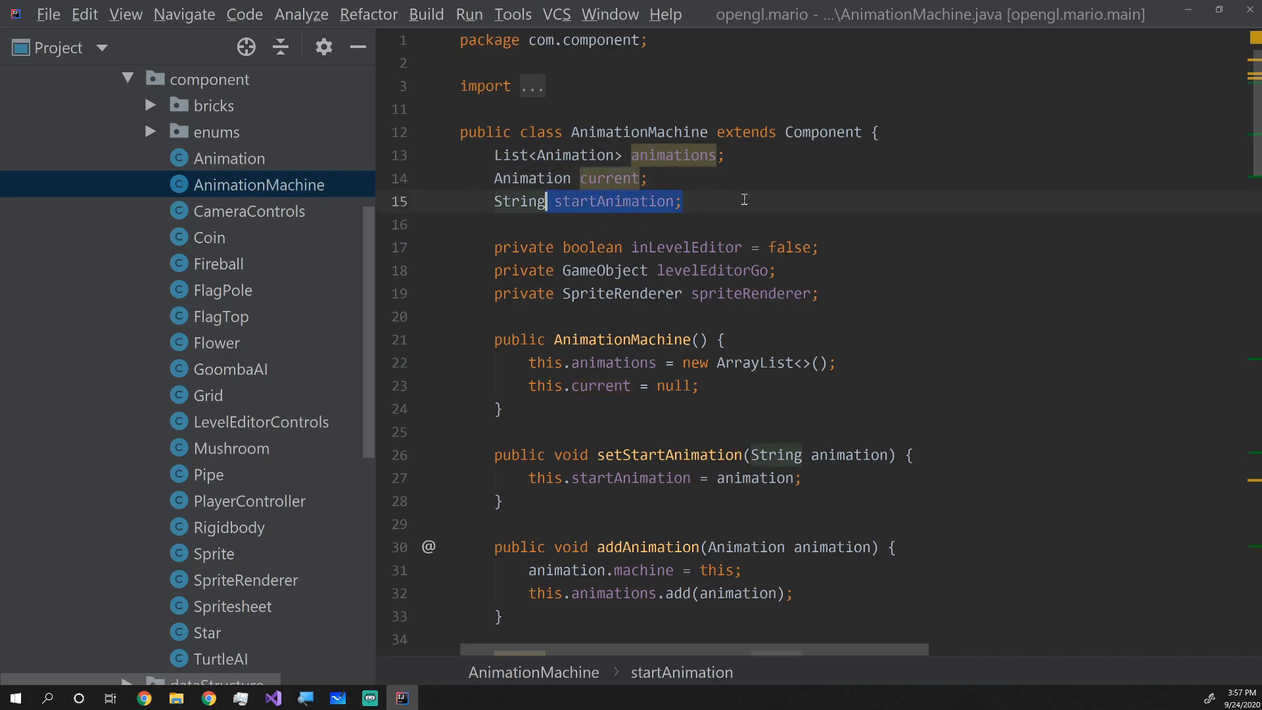
{"action": "scroll", "scroll_direction": "down", "scroll_amount": 3}
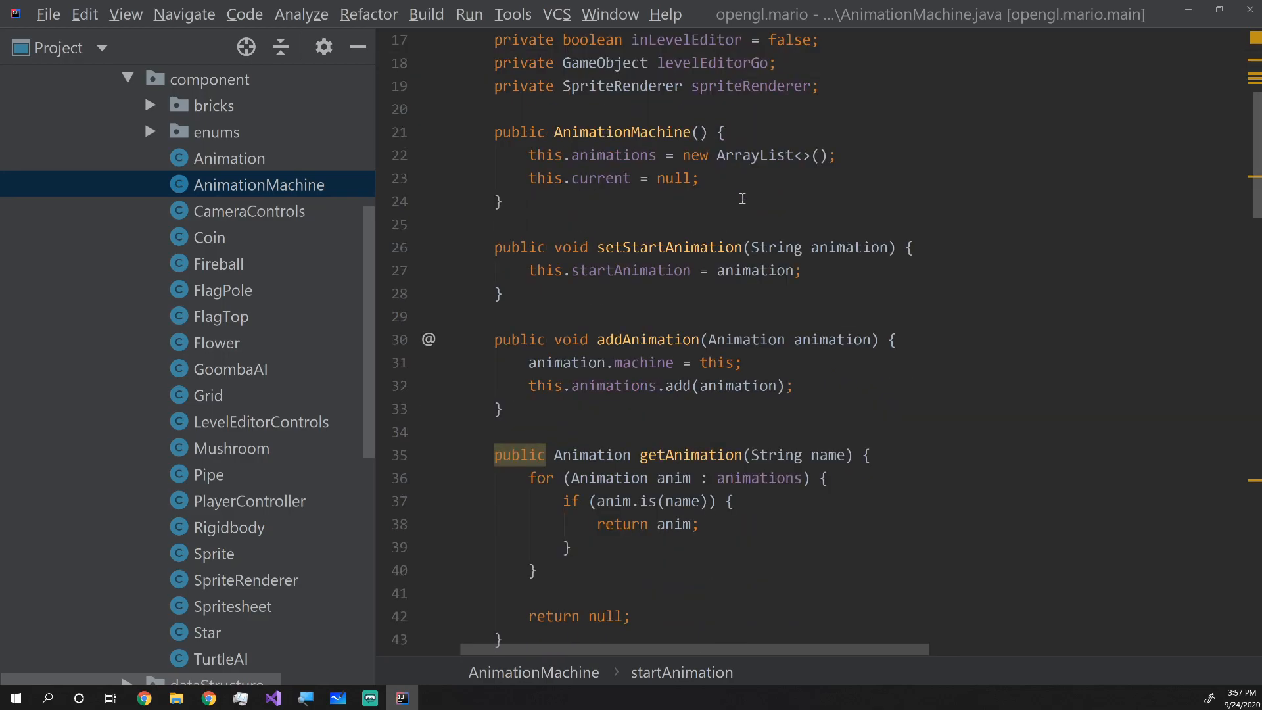
{"action": "scroll", "scroll_direction": "down", "scroll_amount": 3}
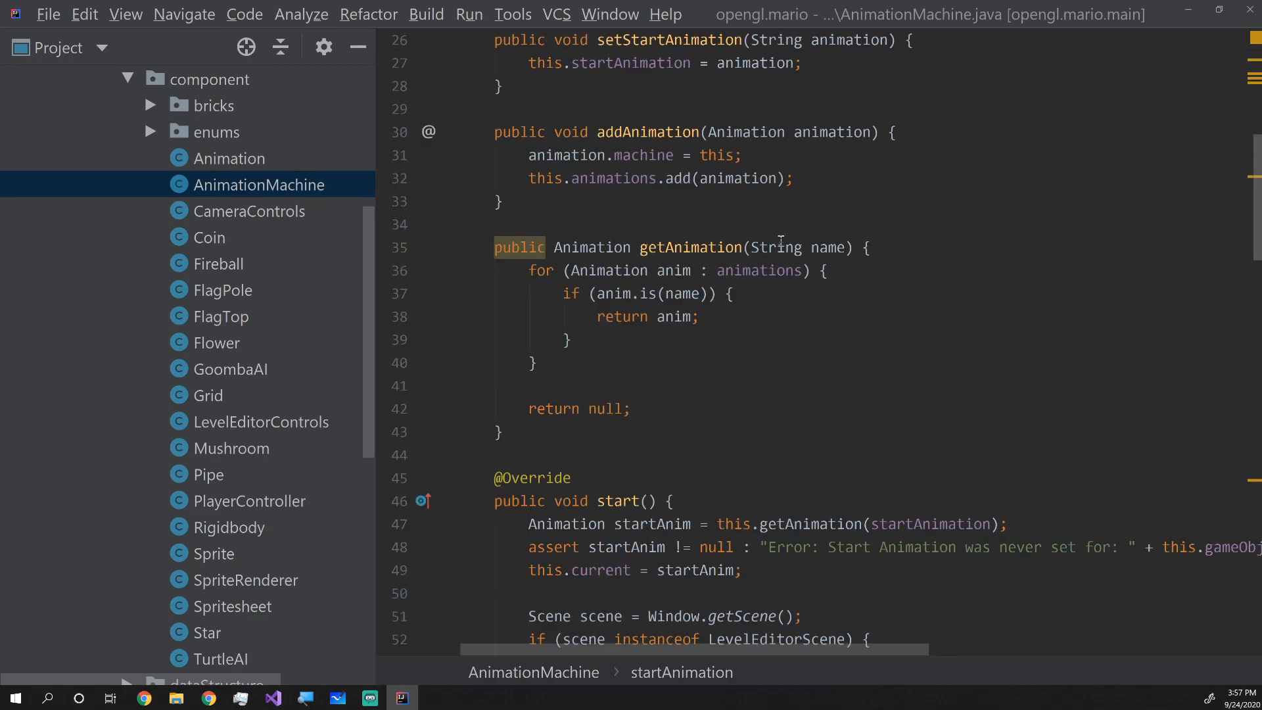
{"action": "scroll", "scroll_direction": "down", "scroll_amount": 3}
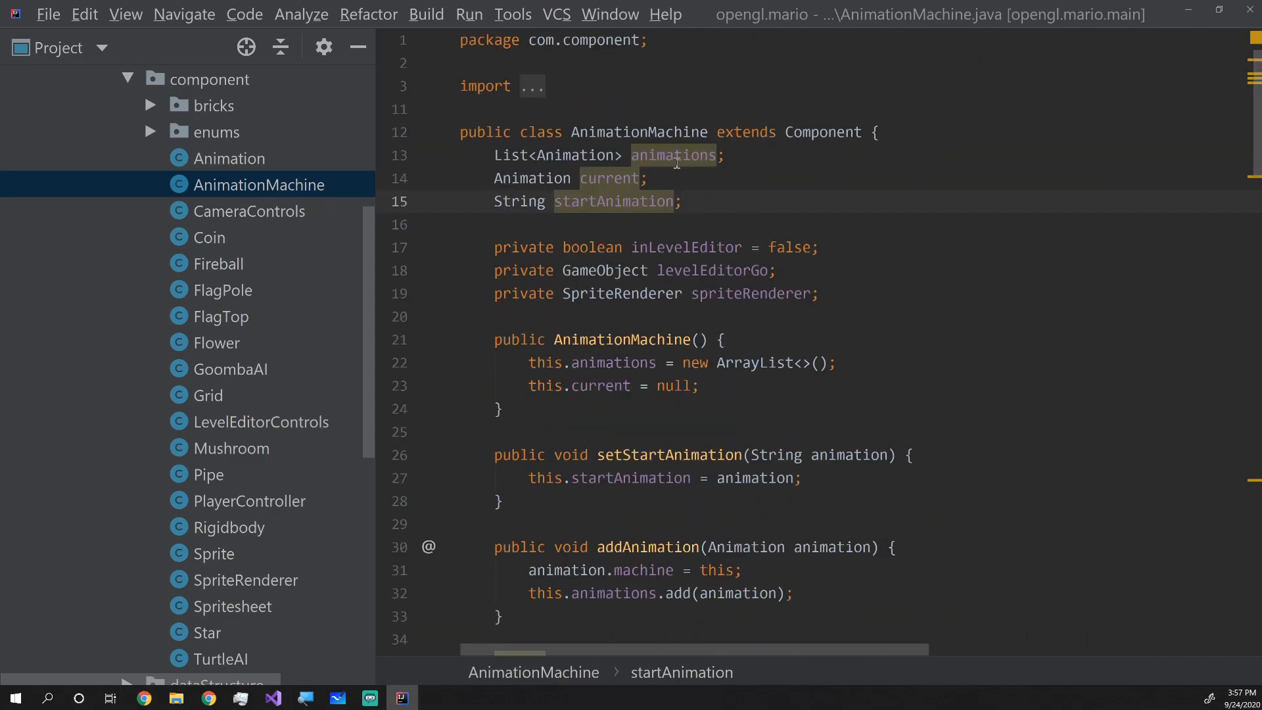
Bring up Animation.java from the Project tree
{"action": "left_click", "coordinate": [234, 158]}
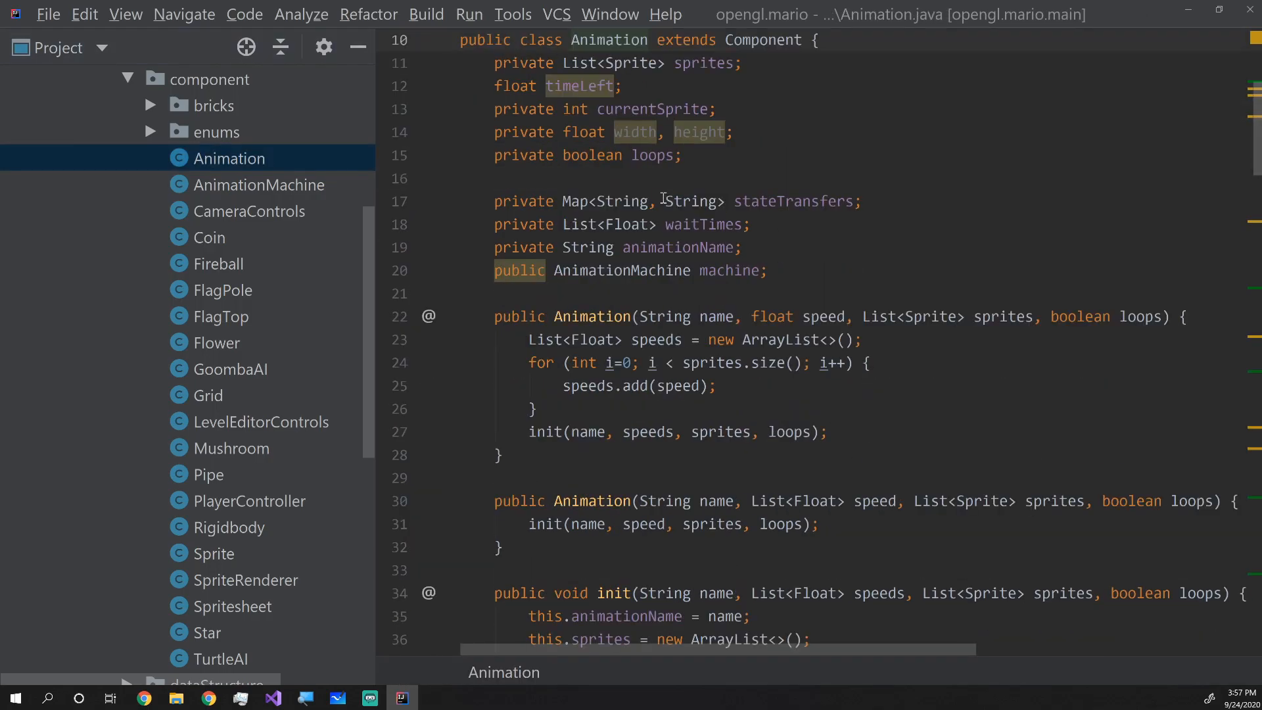
Highlight the stateTransfers field and the trigger method while reading Animation.java
{"action": "scroll", "scroll_direction": "down", "scroll_amount": 3}
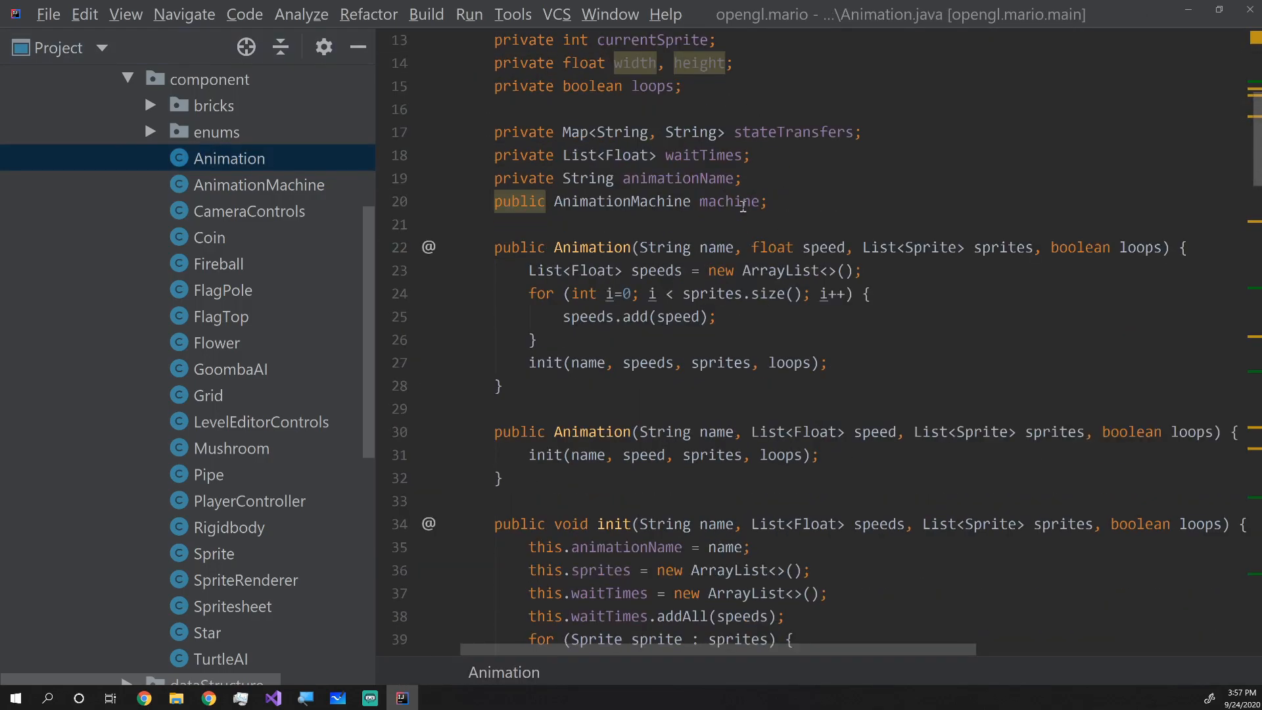
{"action": "double_click", "coordinate": [793, 132]}
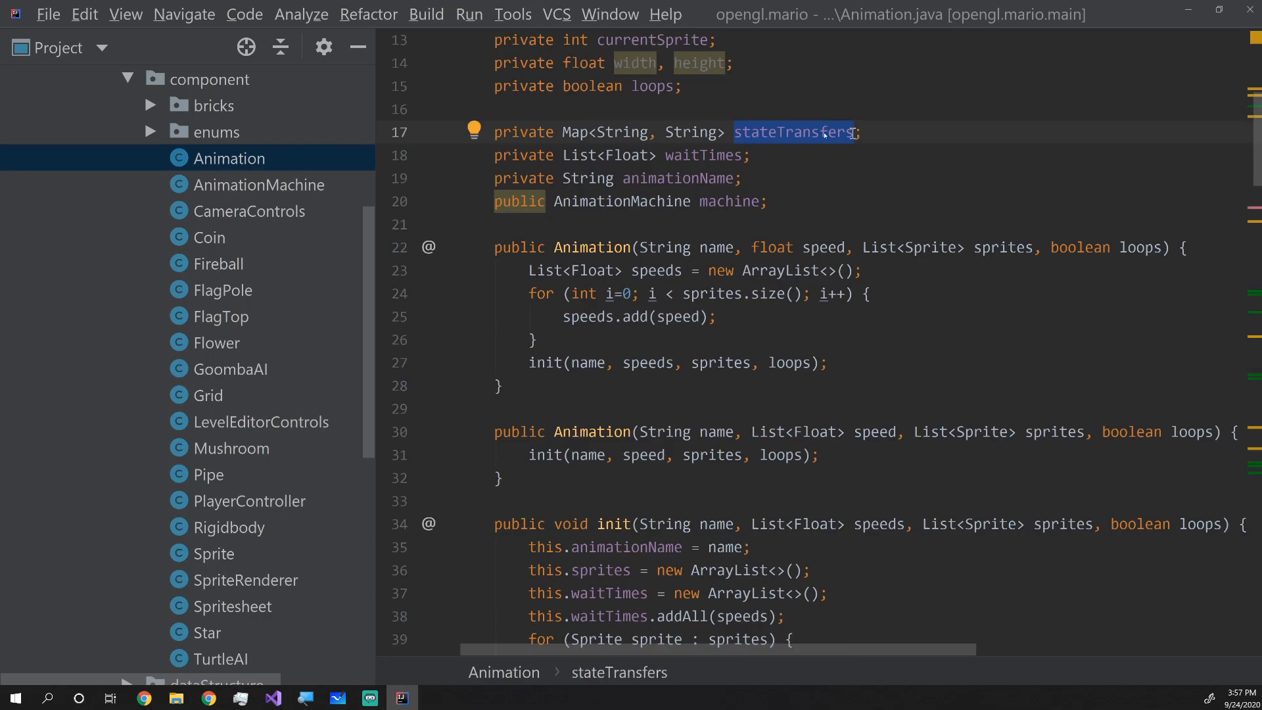
{"action": "scroll", "scroll_direction": "down", "scroll_amount": 3}
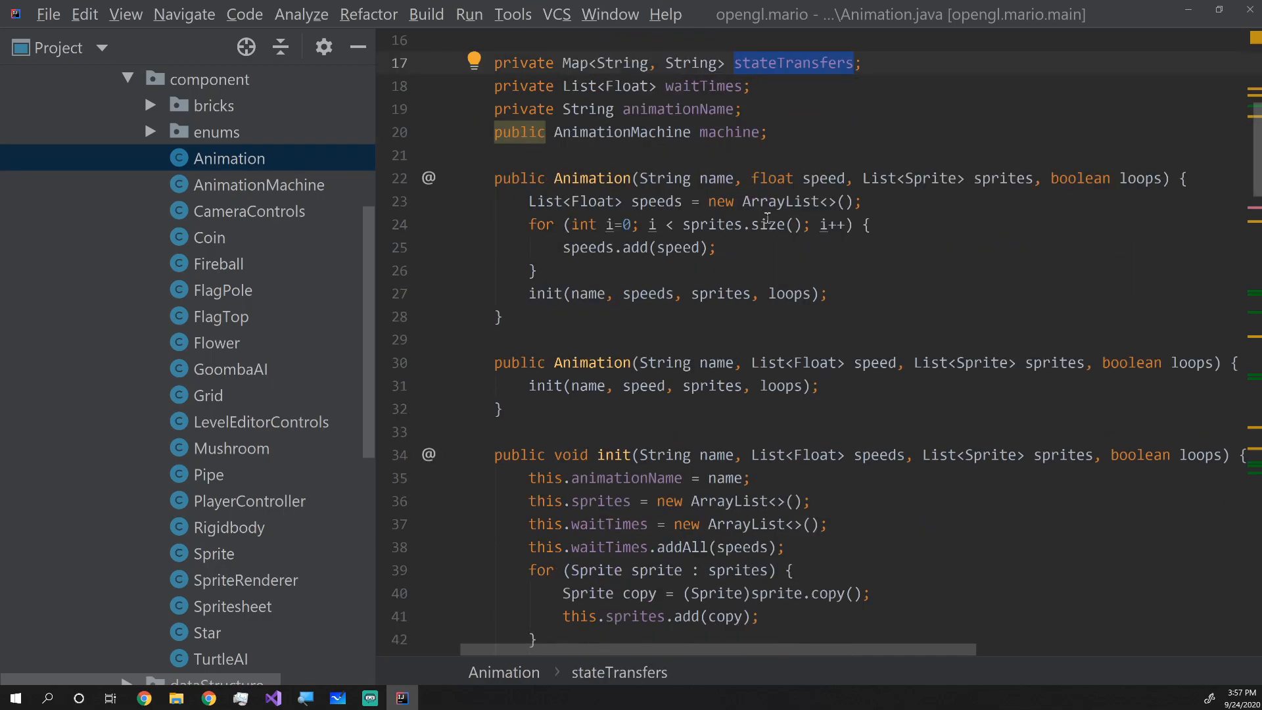
{"action": "scroll", "scroll_direction": "down", "scroll_amount": 3}
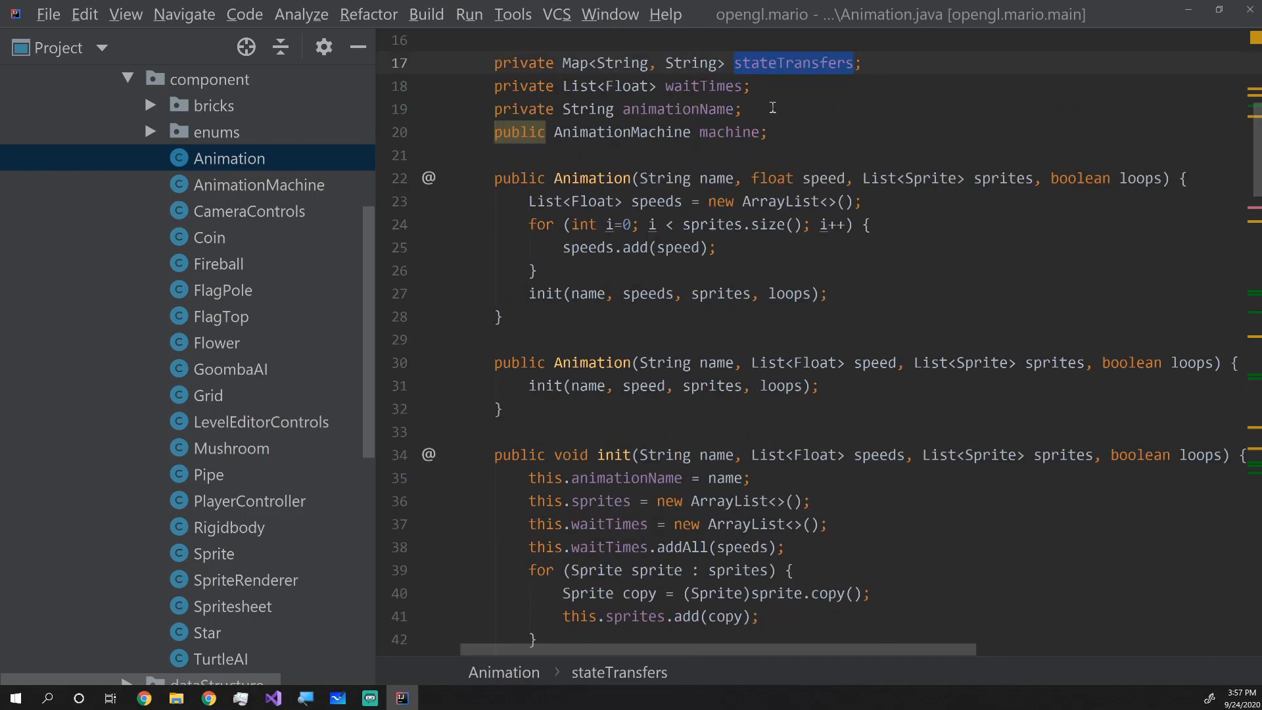
{"action": "scroll", "scroll_direction": "down", "scroll_amount": 3}
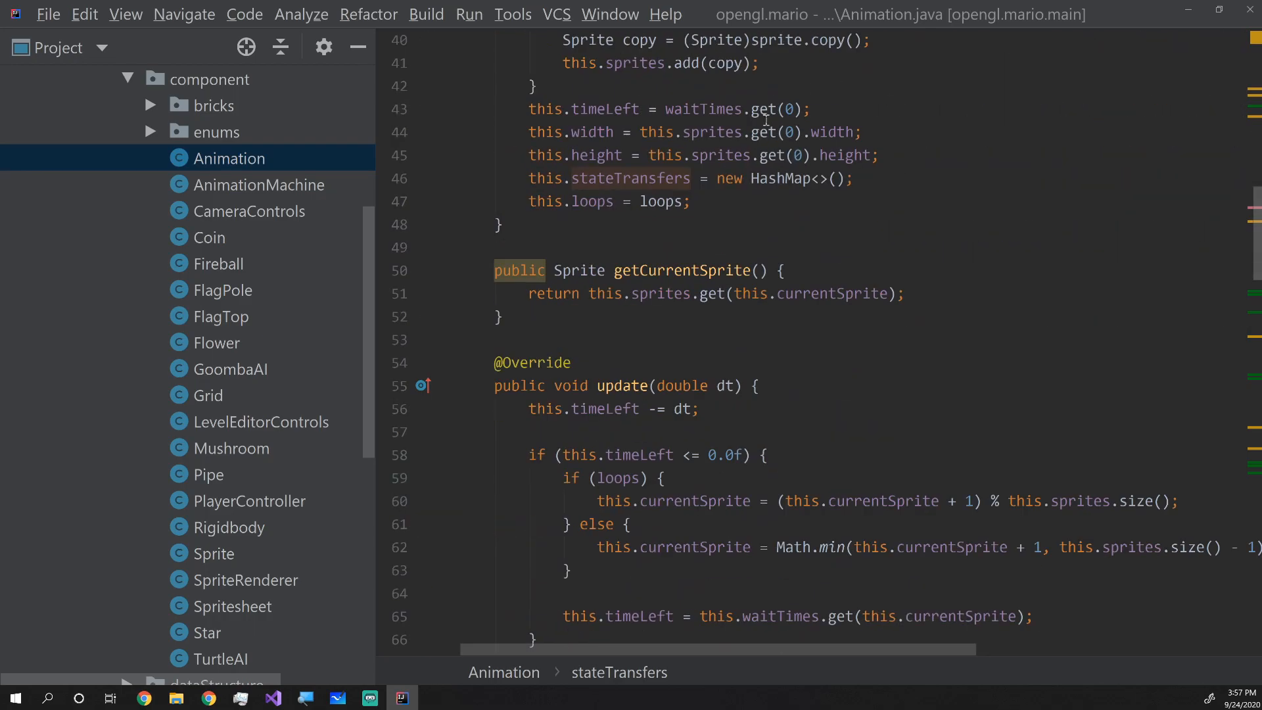
{"action": "scroll", "scroll_direction": "down", "scroll_amount": 3}
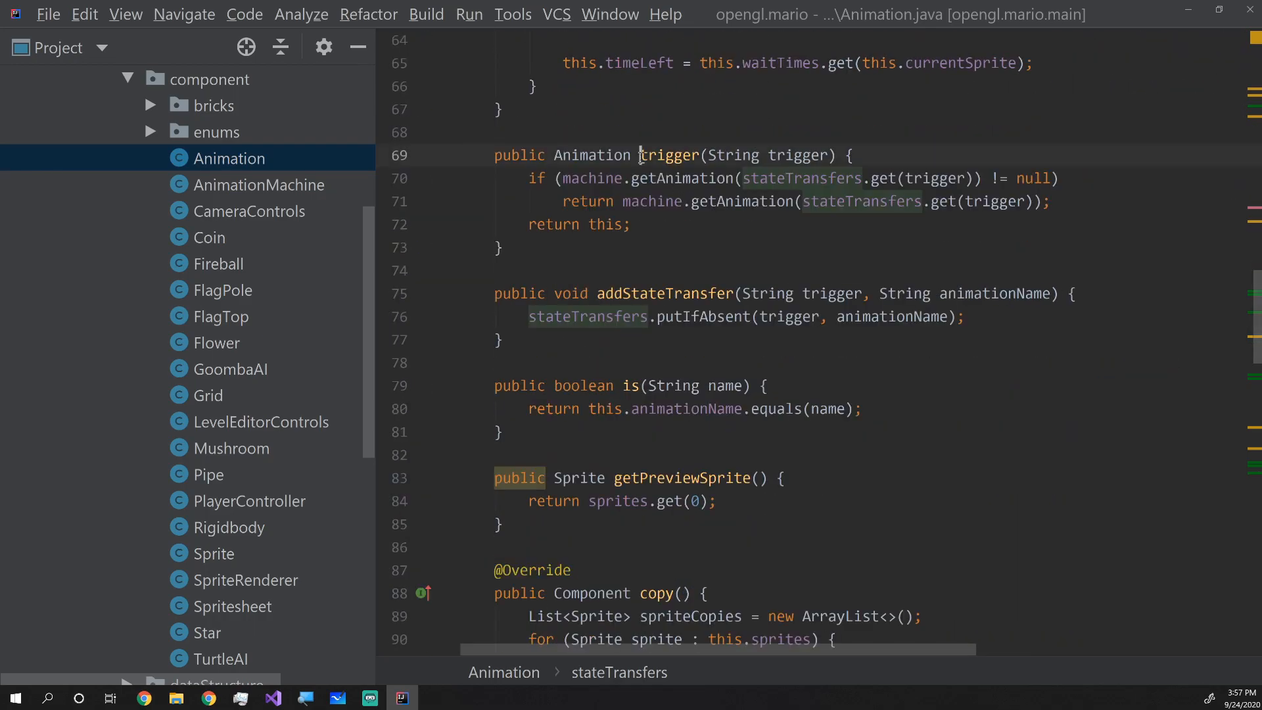
{"action": "double_click", "coordinate": [670, 155]}
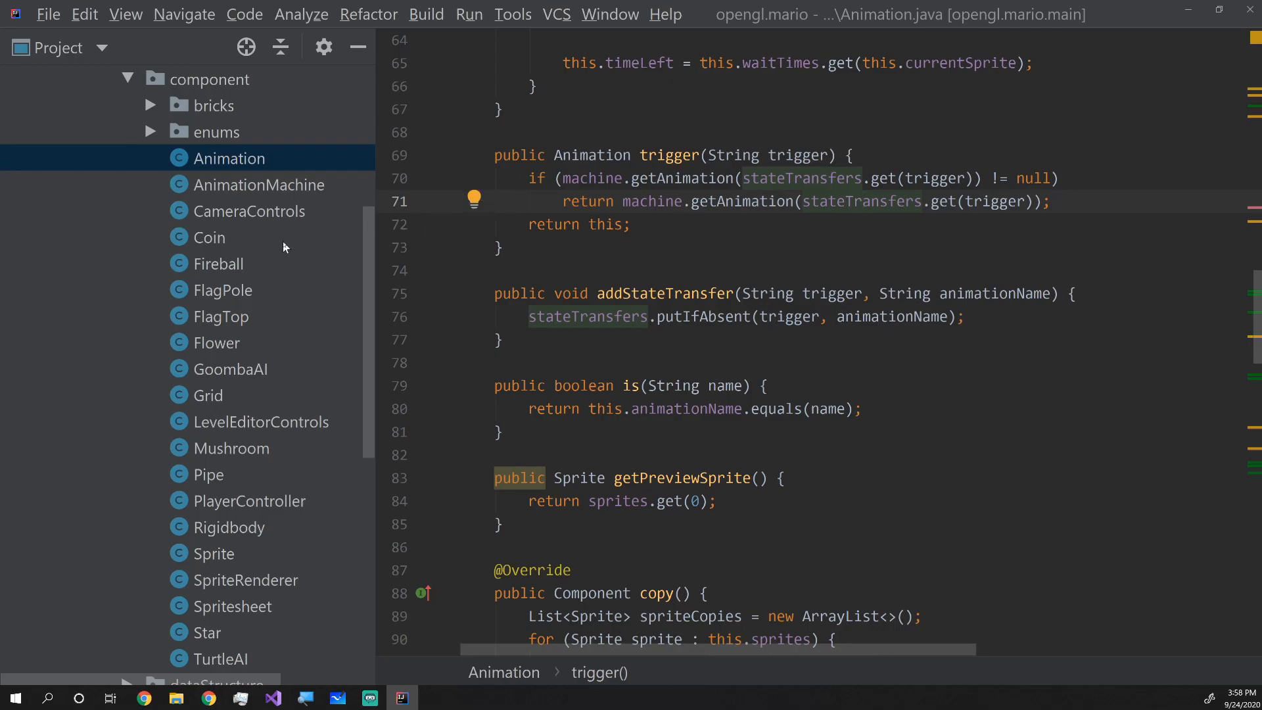
Bring up PlayerController.java from the Project tree
{"action": "left_click", "coordinate": [232, 368]}
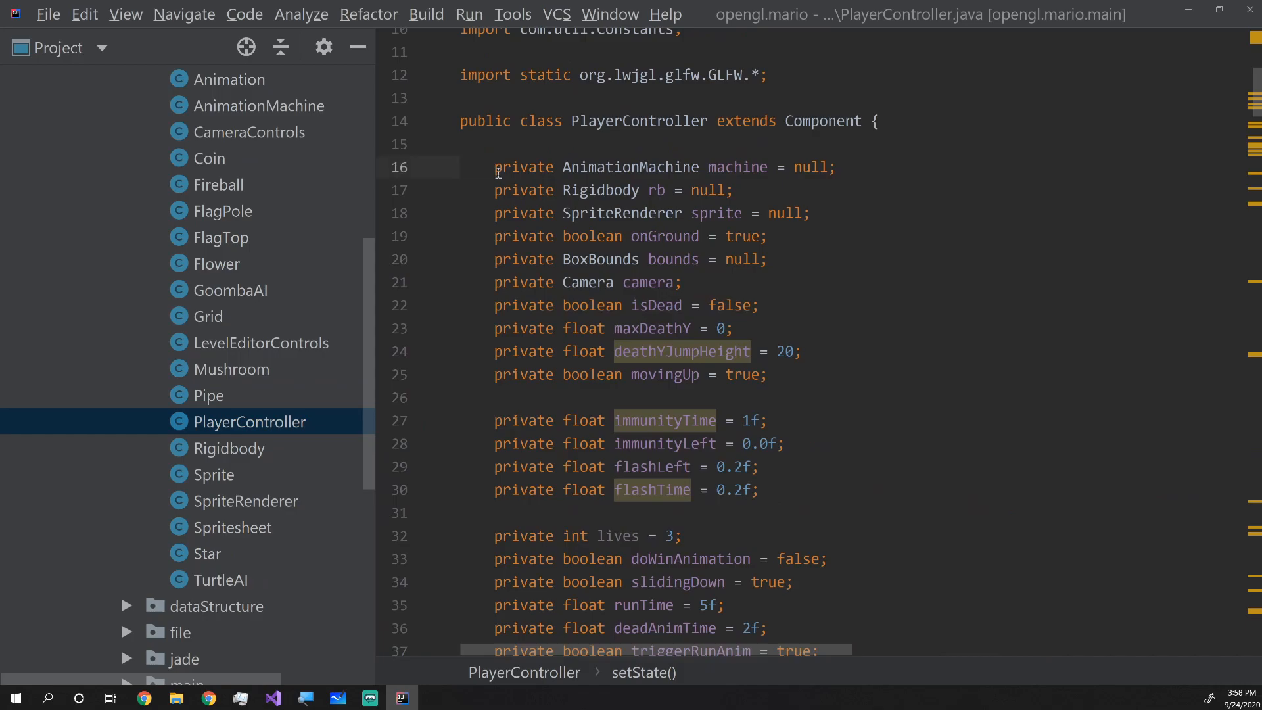
{"action": "triple_click", "coordinate": [660, 167]}
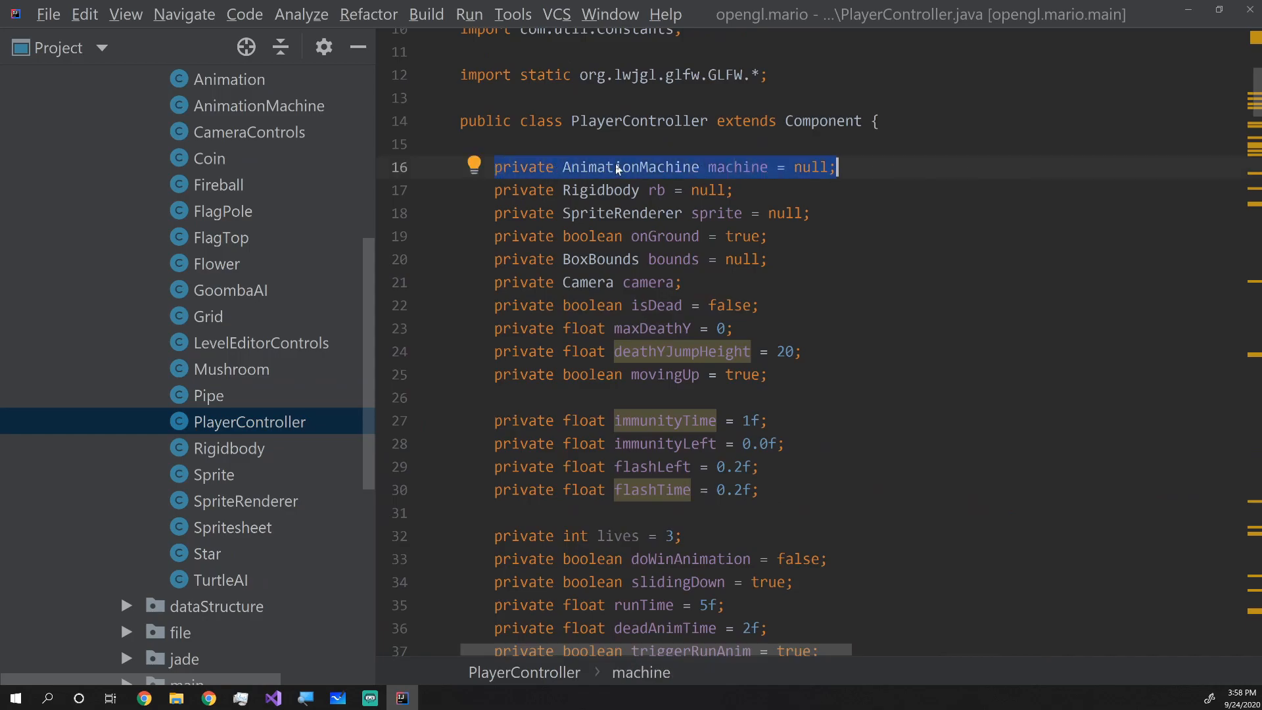
{"action": "scroll", "scroll_direction": "down", "scroll_amount": 3}
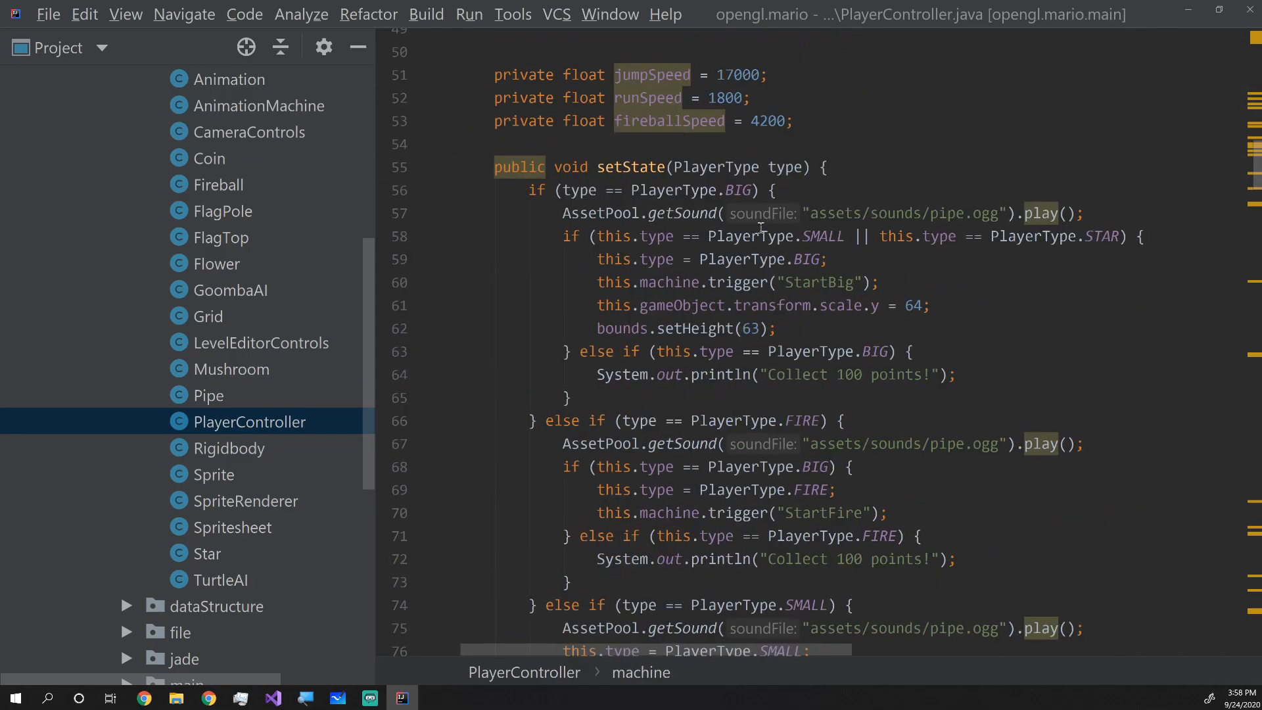
{"action": "scroll", "scroll_direction": "down", "scroll_amount": 3}
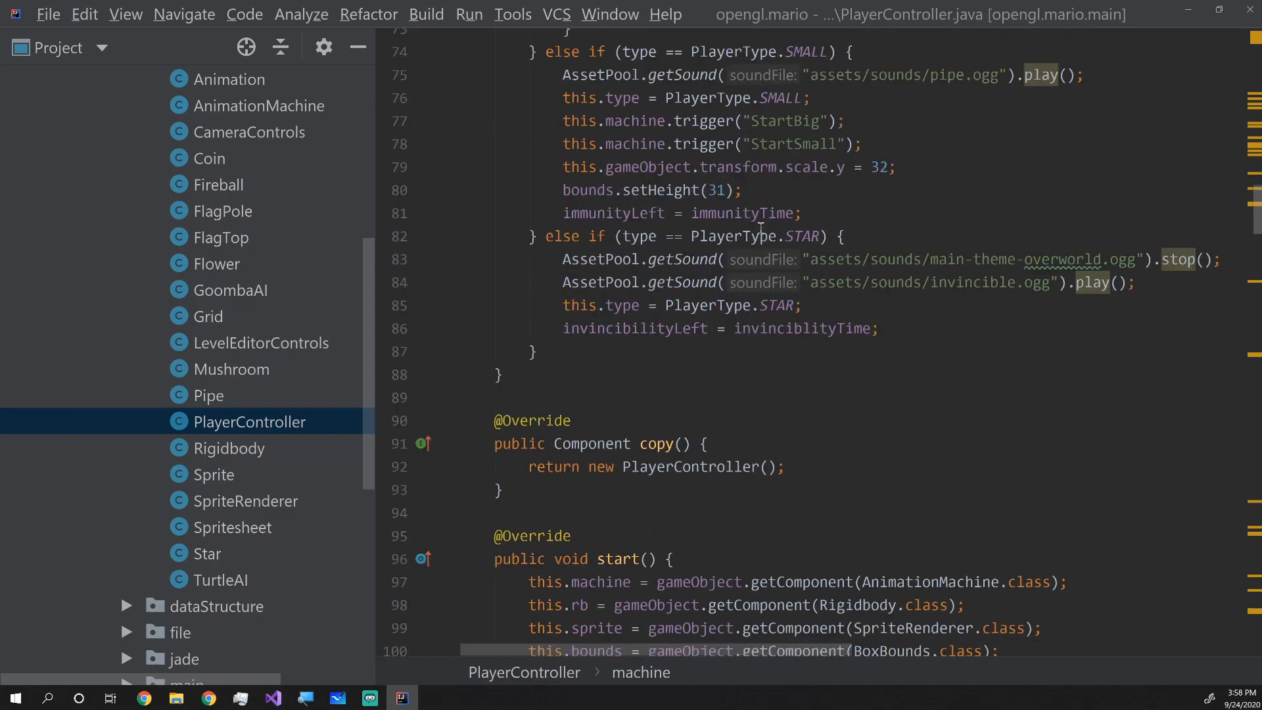
{"action": "scroll", "scroll_direction": "down", "scroll_amount": 3}
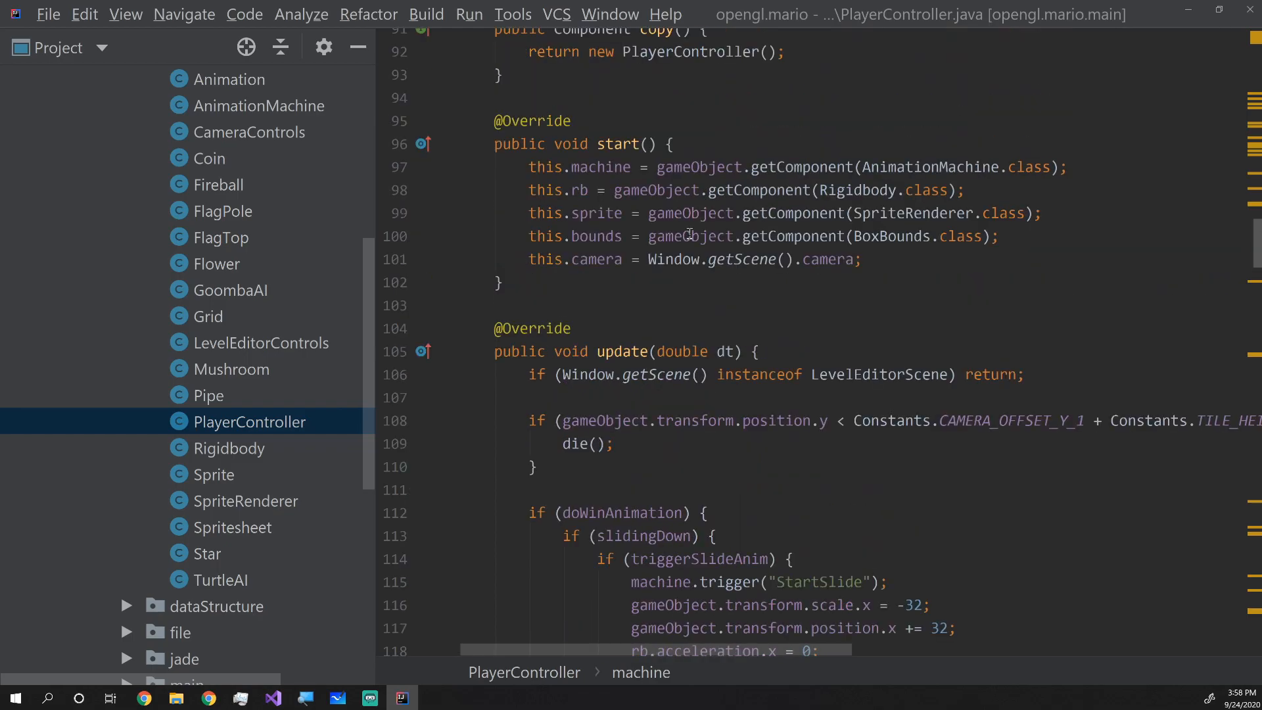
{"action": "scroll", "scroll_direction": "down", "scroll_amount": 3}
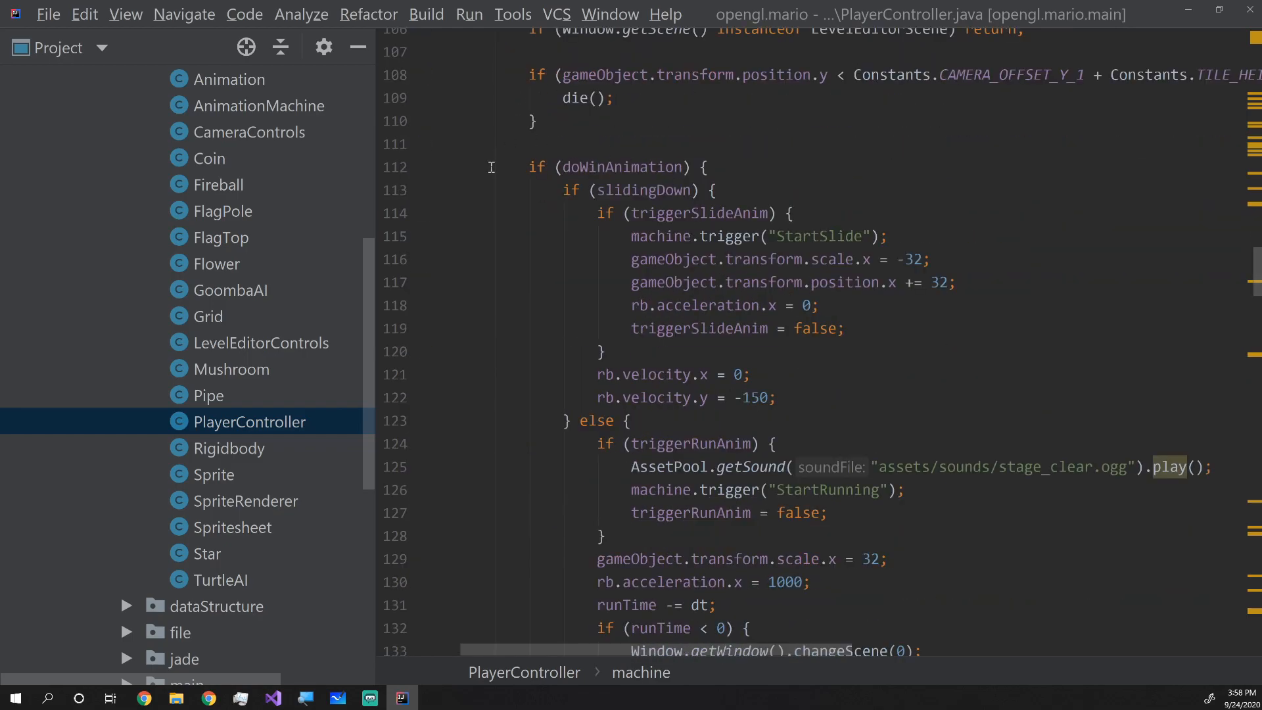
{"action": "scroll", "scroll_direction": "down", "scroll_amount": 3}
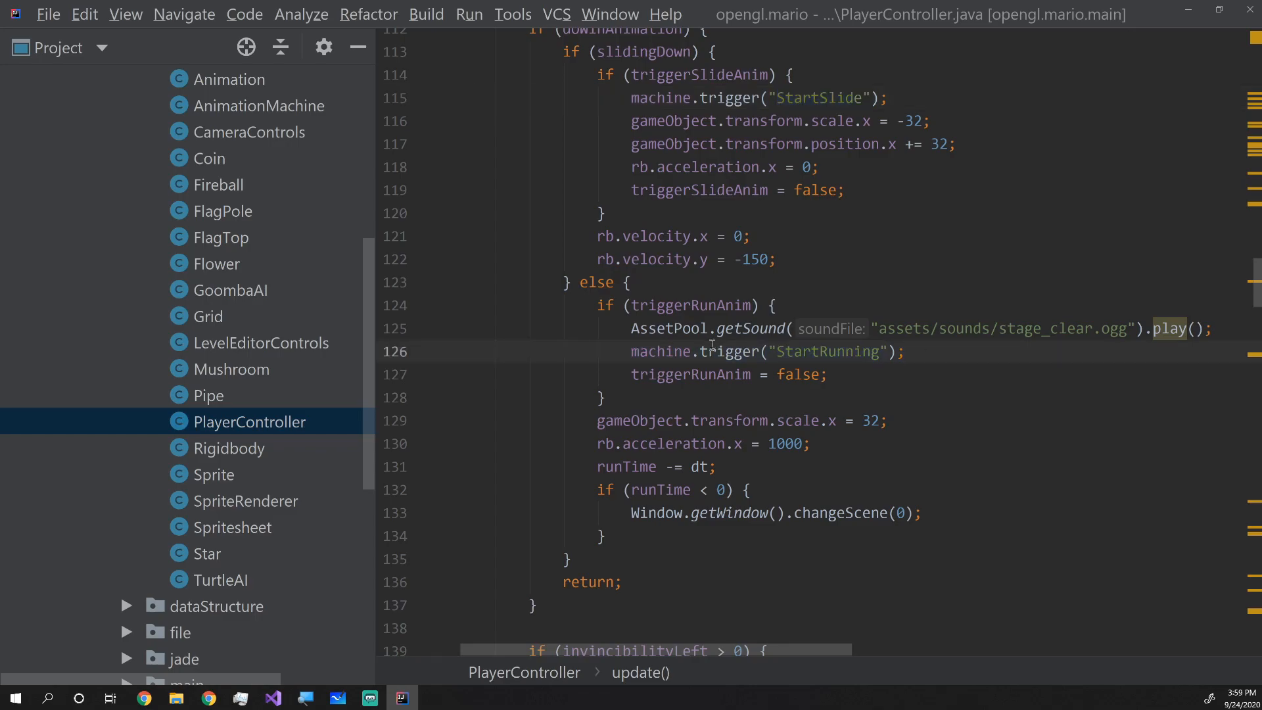
{"action": "scroll", "scroll_direction": "down", "scroll_amount": 3}
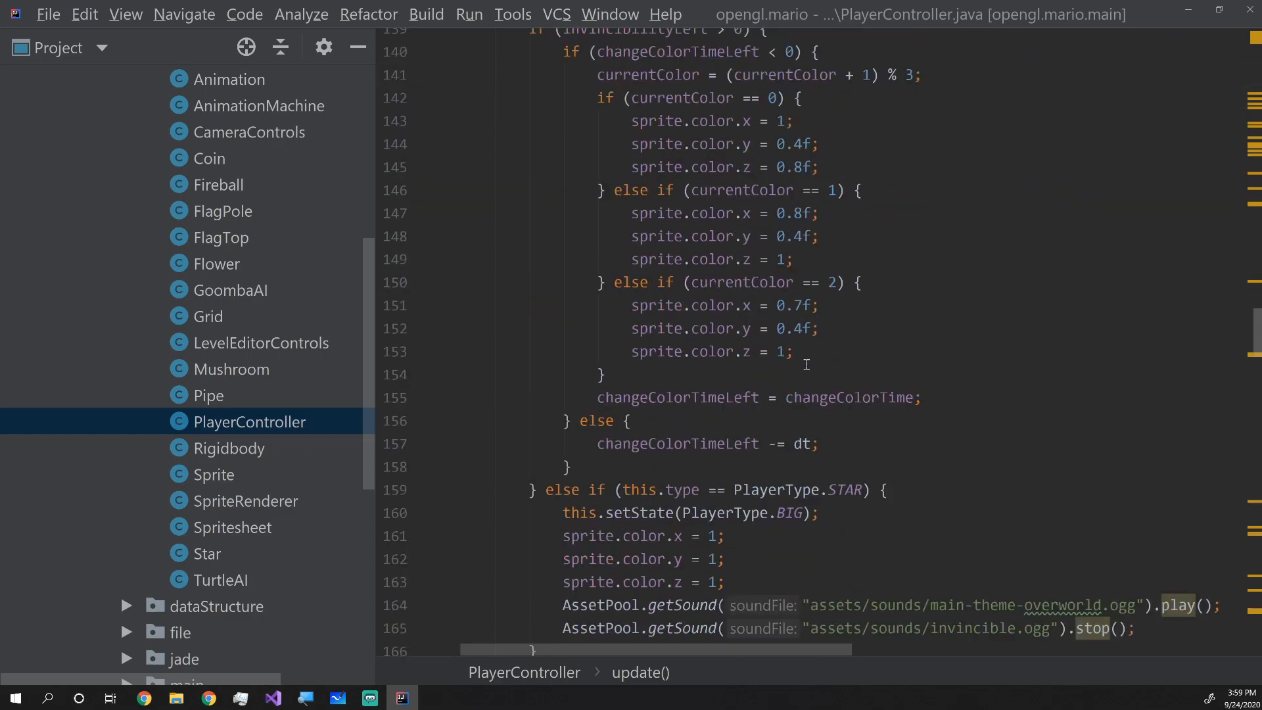
{"action": "scroll", "scroll_direction": "down", "scroll_amount": 3}
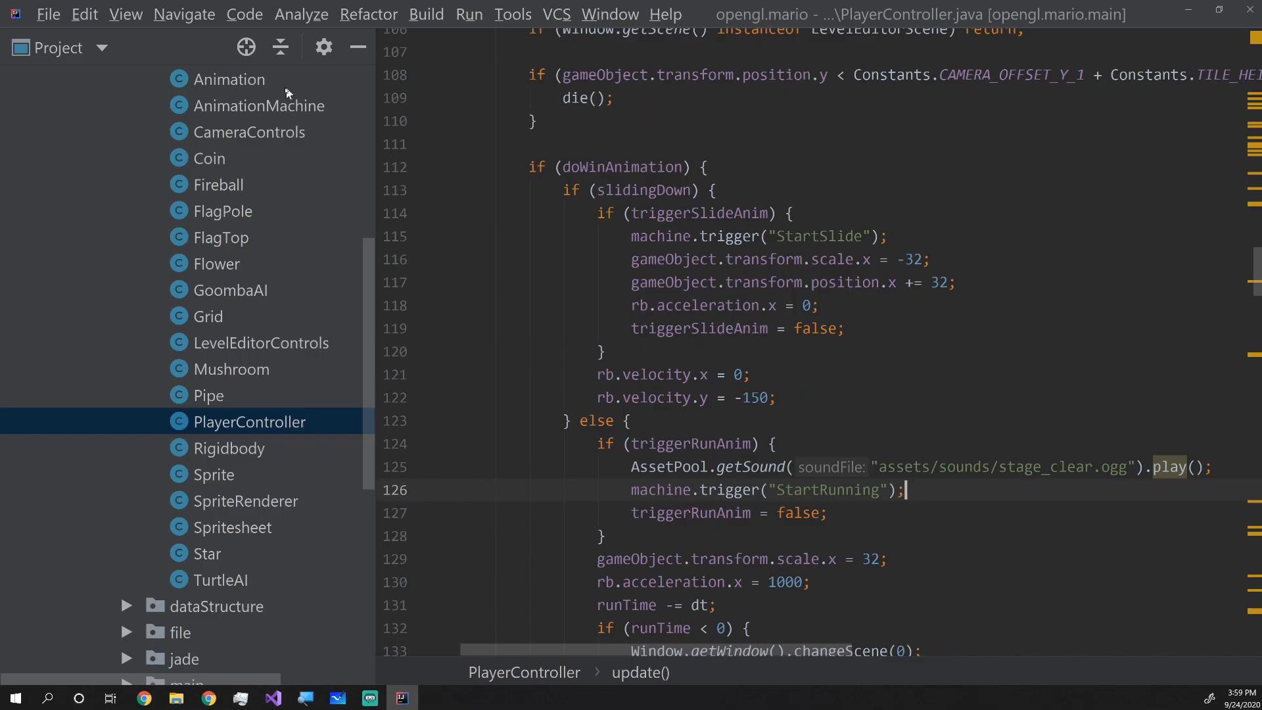
Flip to AnimationMachine and back, then read PlayerController's win-animation block in update()
{"action": "left_click", "coordinate": [259, 105]}
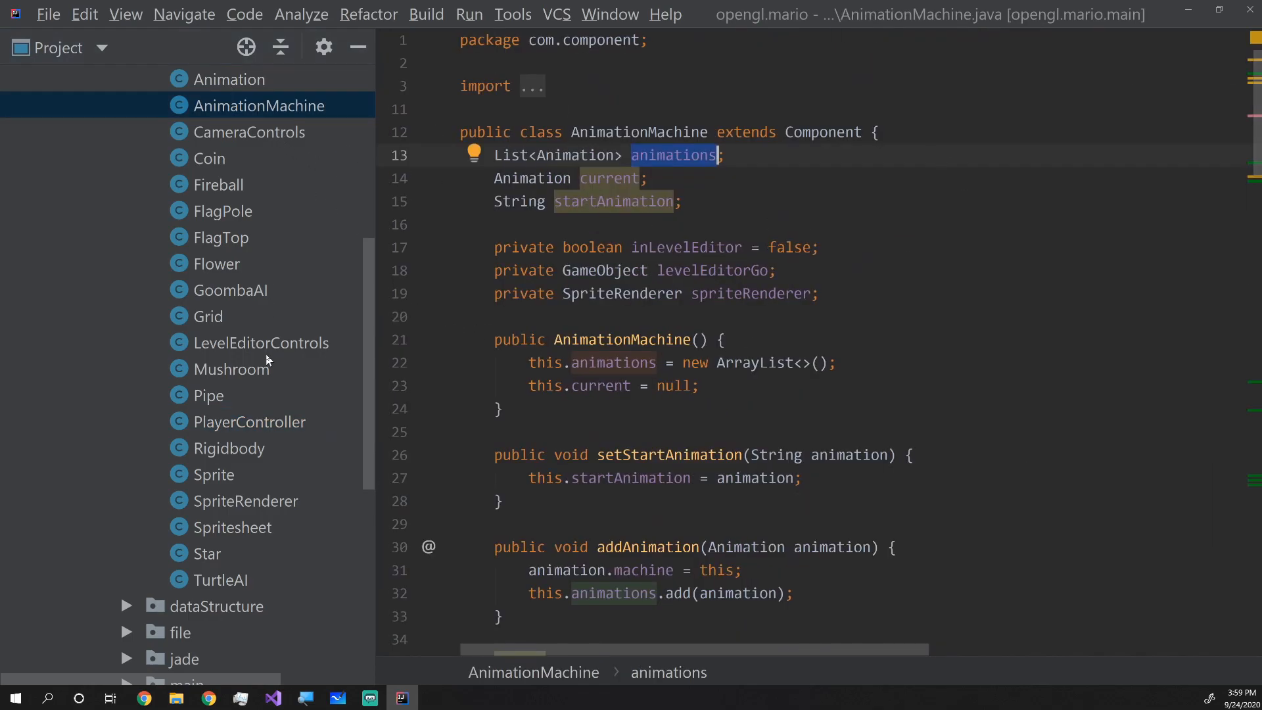
{"action": "left_click", "coordinate": [249, 421]}
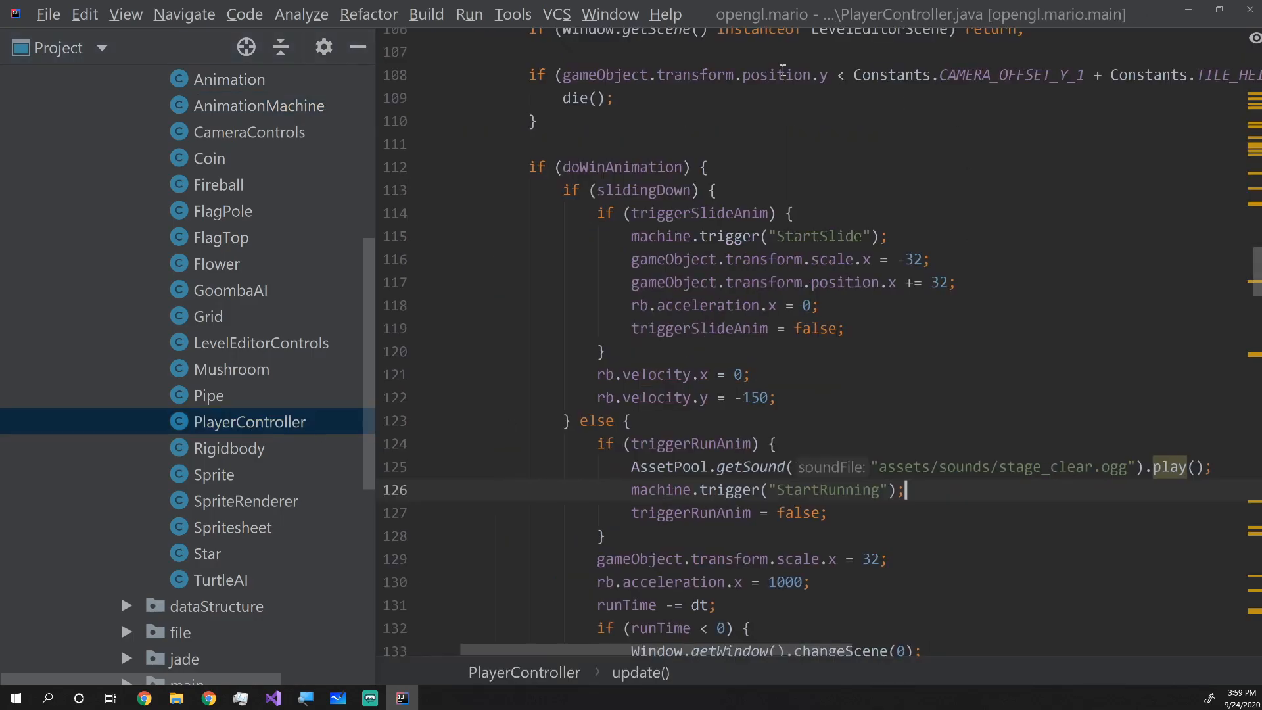
{"action": "scroll", "scroll_direction": "down", "scroll_amount": 3}
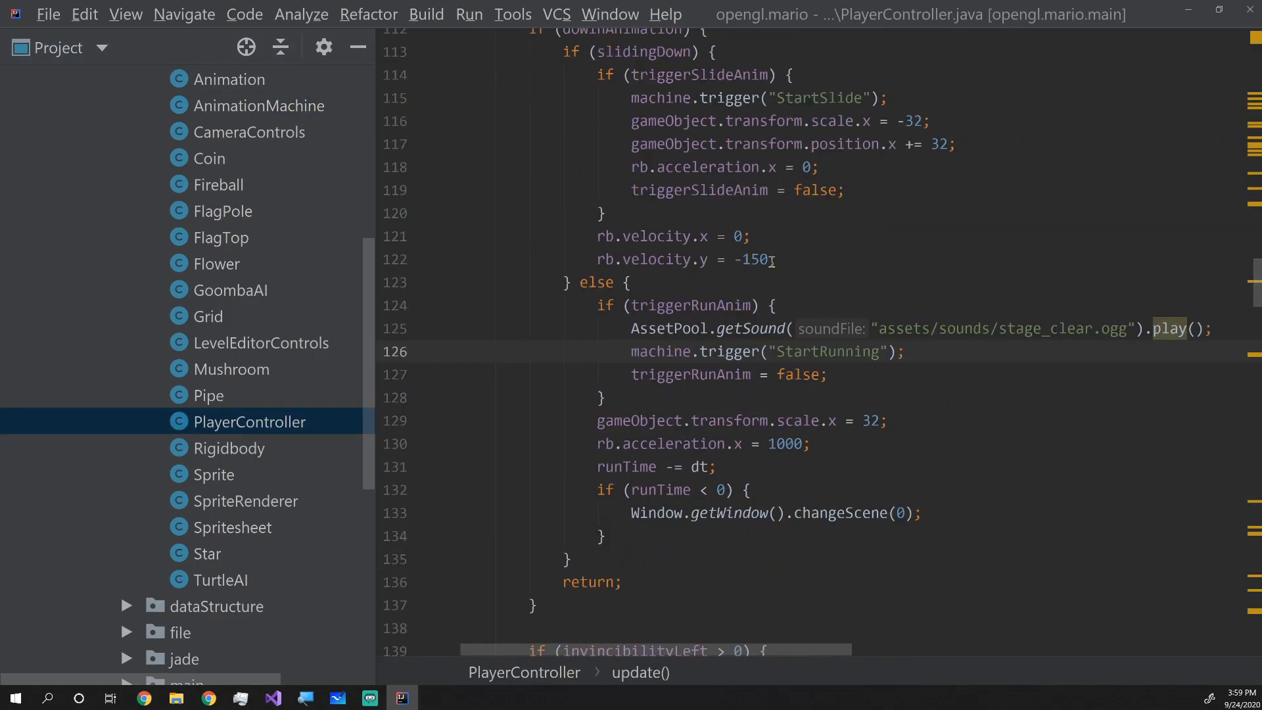
{"action": "scroll", "scroll_direction": "down", "scroll_amount": 3}
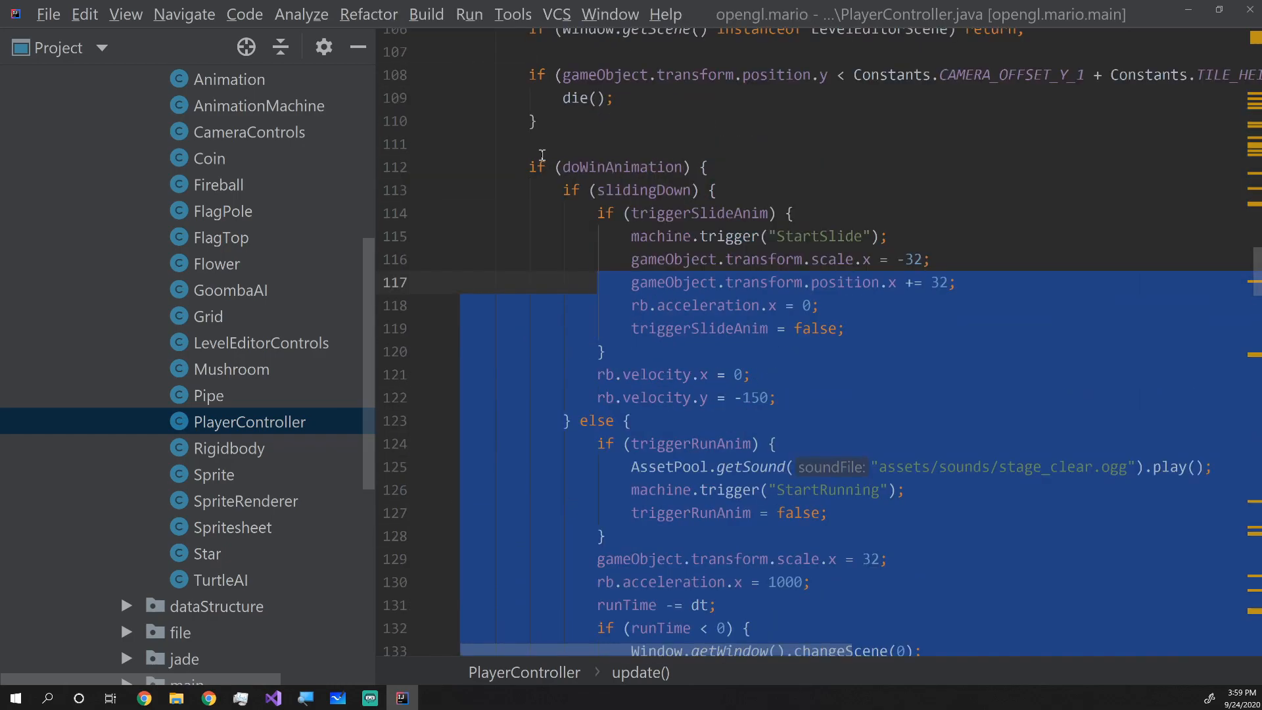
{"action": "mouse_move", "coordinate": [727, 333]}
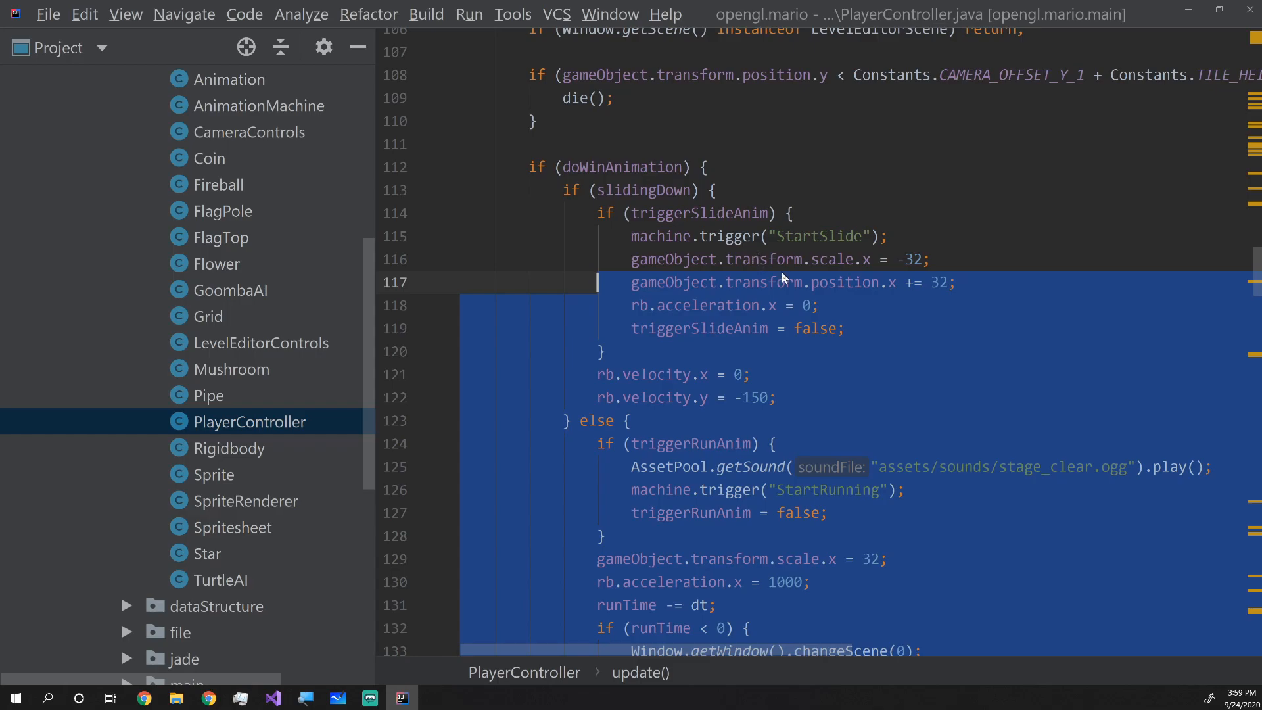
{"action": "scroll", "scroll_direction": "down", "scroll_amount": 3}
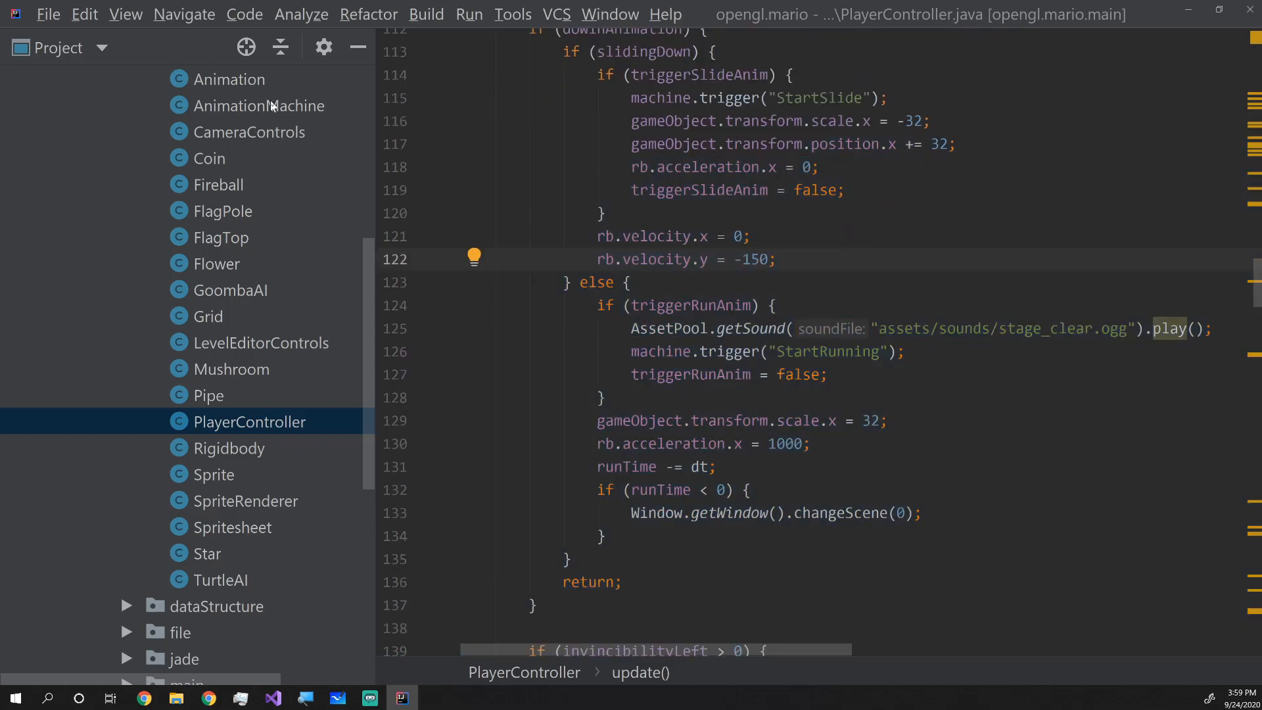
{"action": "mouse_move", "coordinate": [788, 218]}
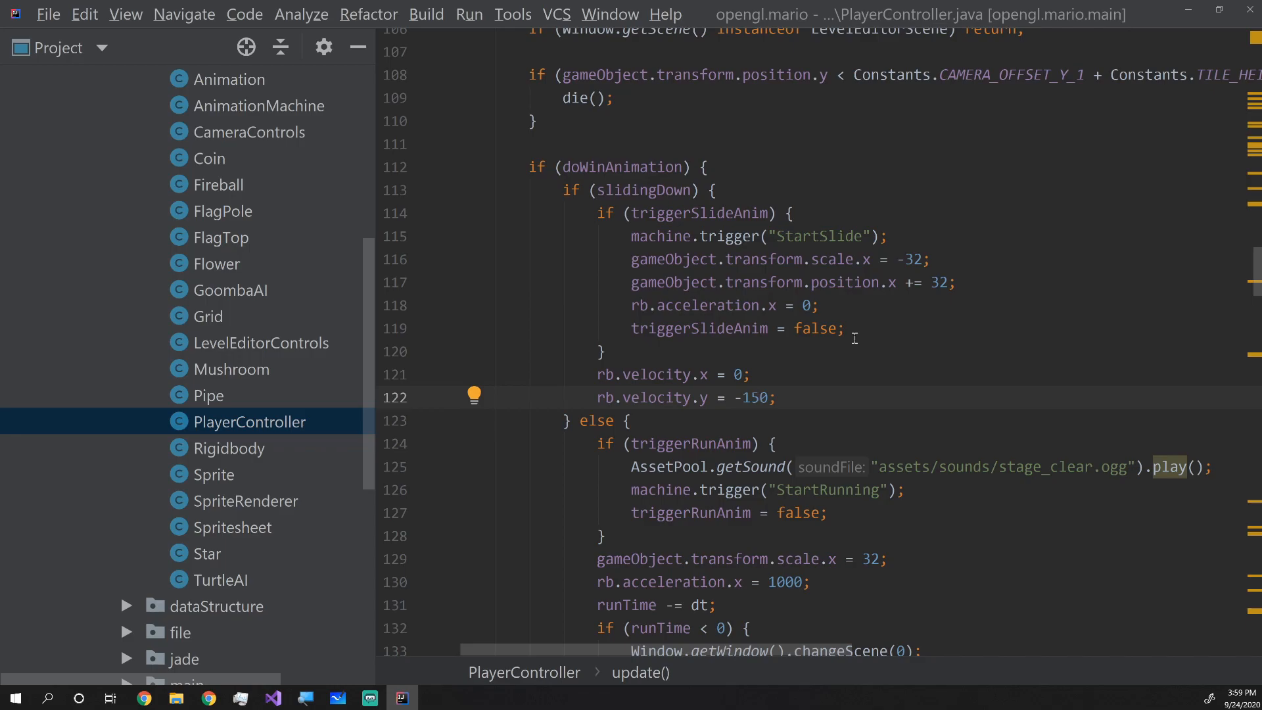
Bring AnimationMachine.java back up from the Project tree
{"action": "left_click", "coordinate": [259, 105]}
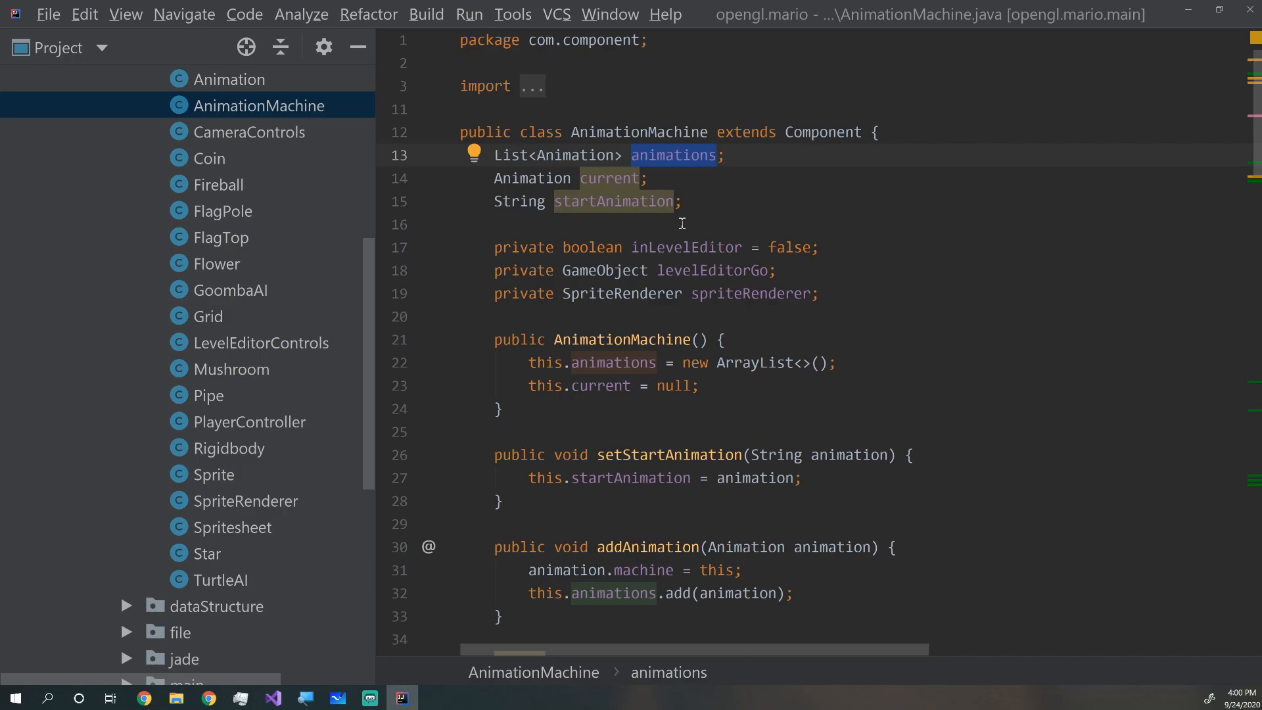
{"action": "mouse_move", "coordinate": [698, 213]}
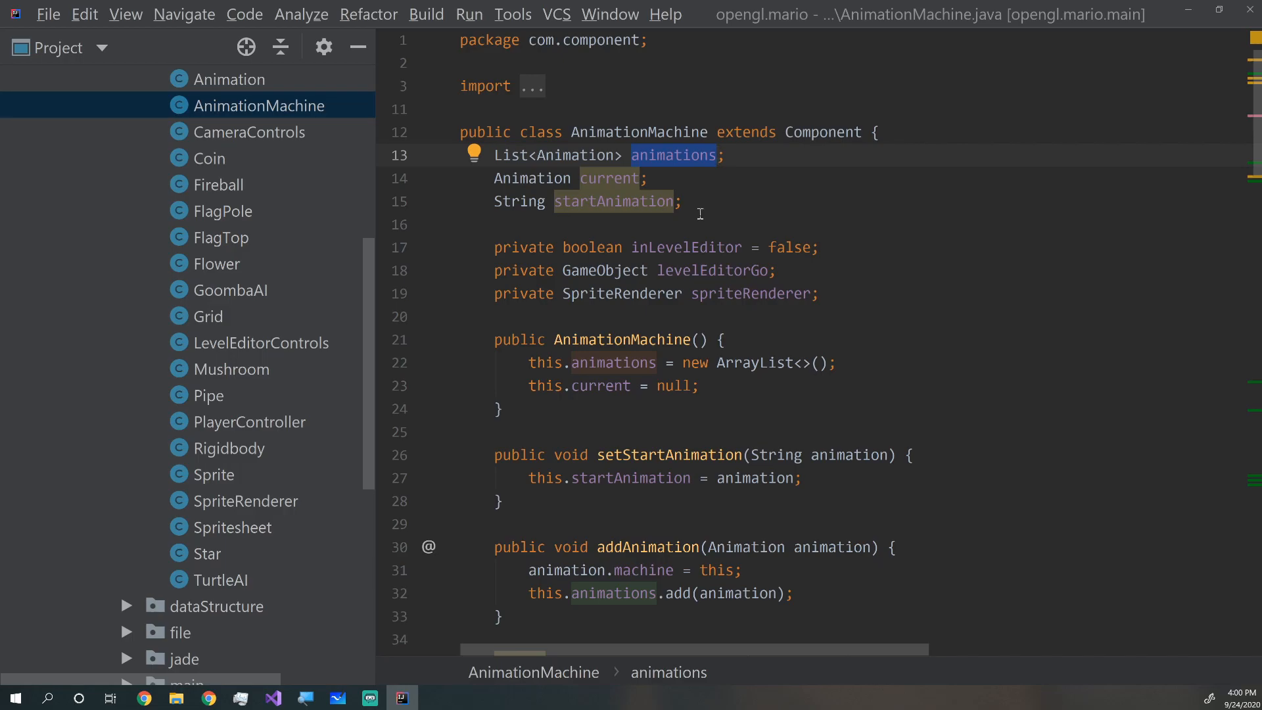